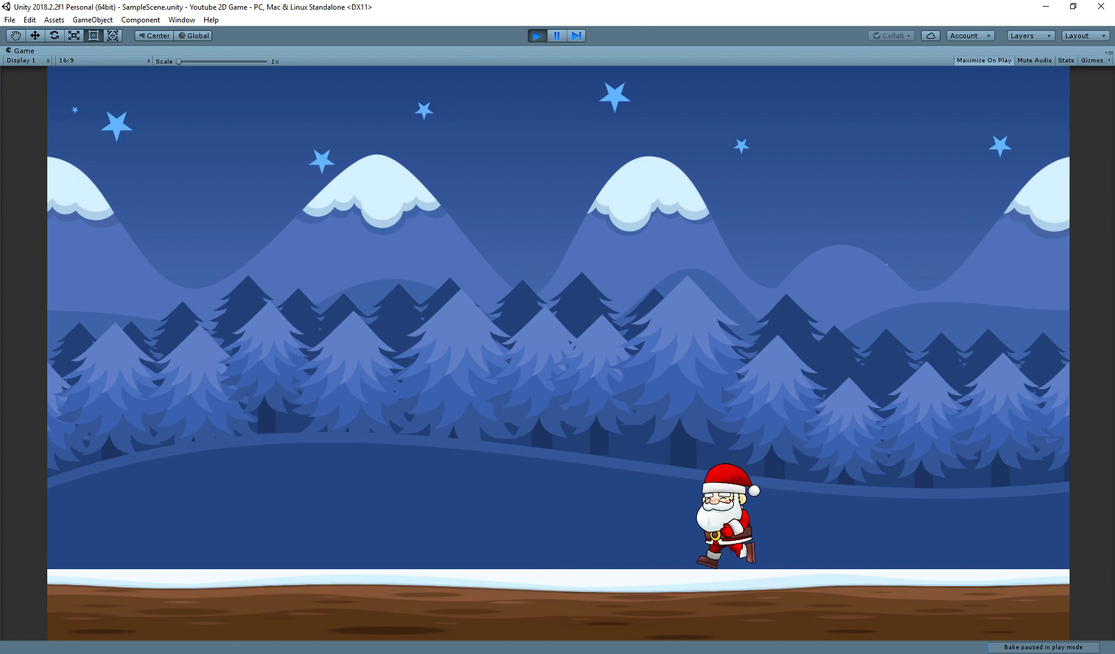
# Step: Stop the running game preview and return to the editor scene with Santa
pyautogui.click(556, 35)
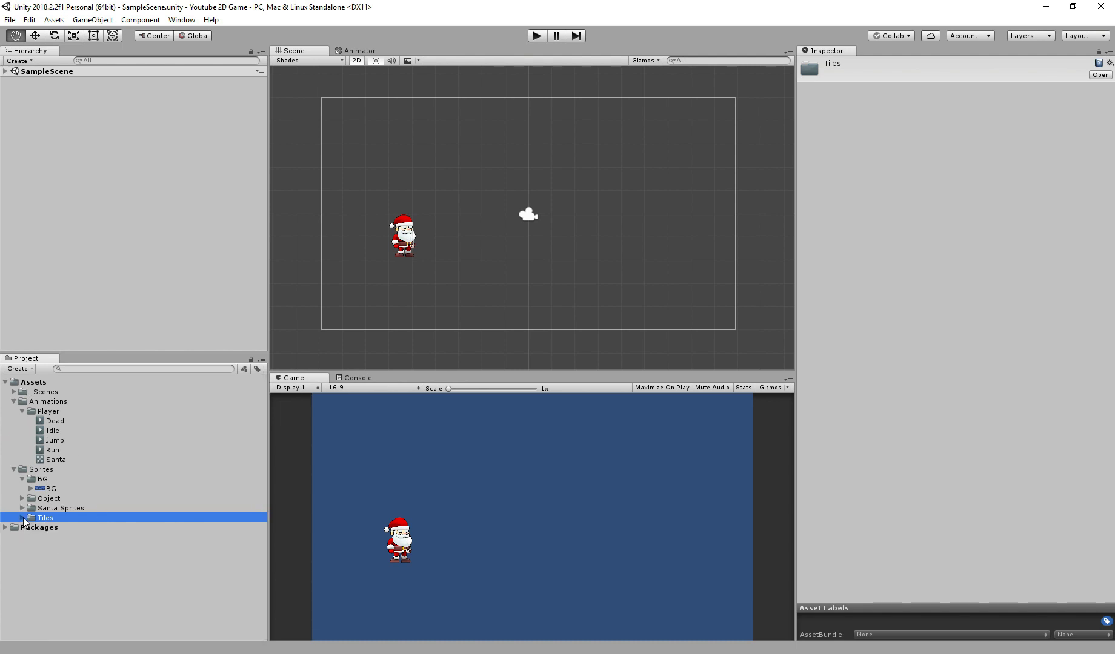
# Step: Place tile 2 at the bottom of the scene and stretch it into a ground strip of X scale about 14
pyautogui.click(24, 517)
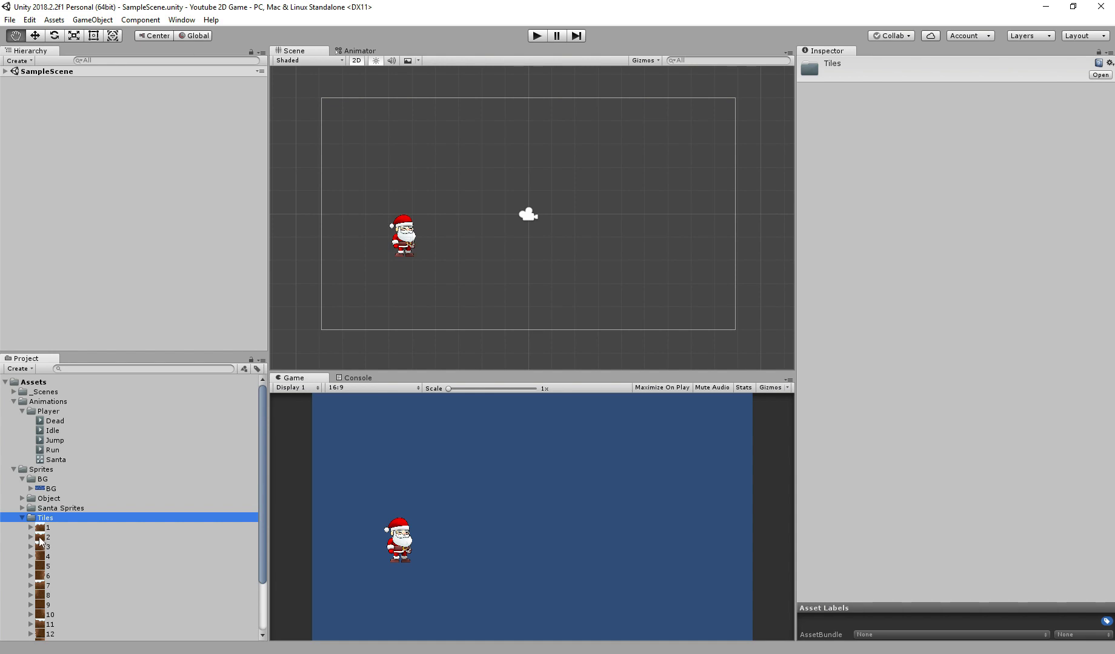
pyautogui.click(51, 537)
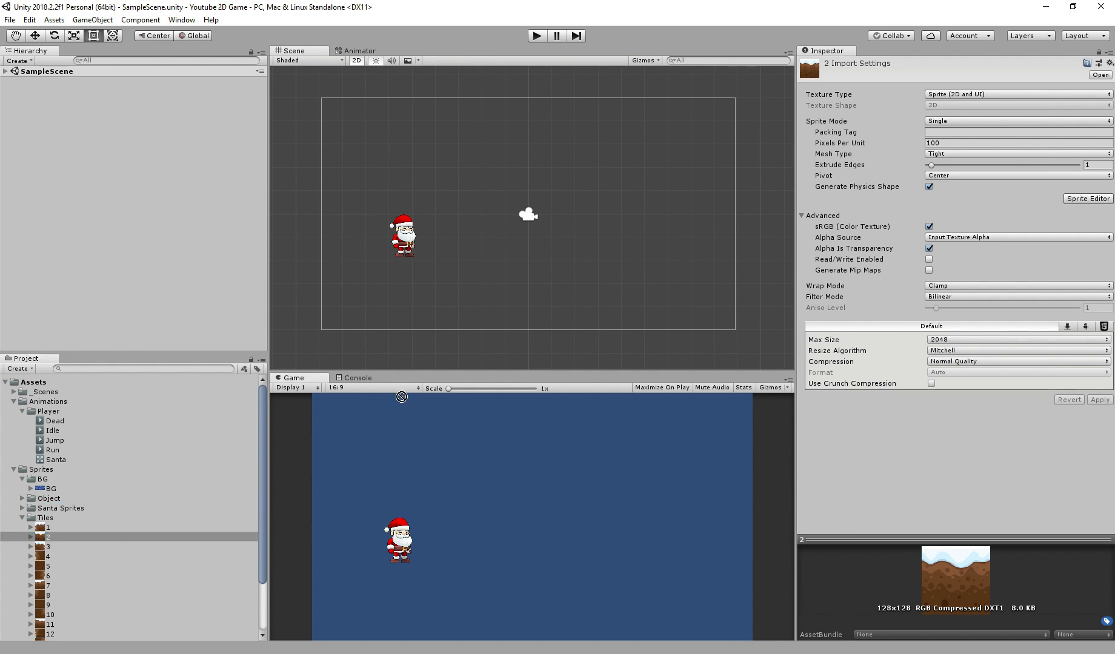
pyautogui.moveTo(48, 537); pyautogui.dragTo(527, 317)
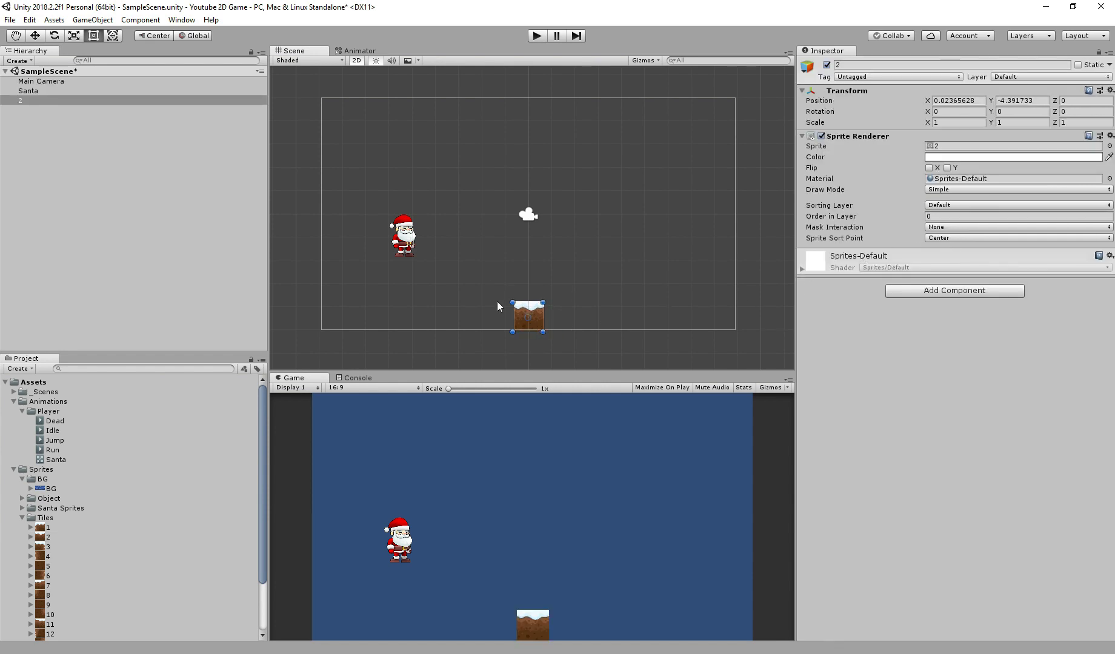
pyautogui.moveTo(543, 316); pyautogui.dragTo(735, 320)
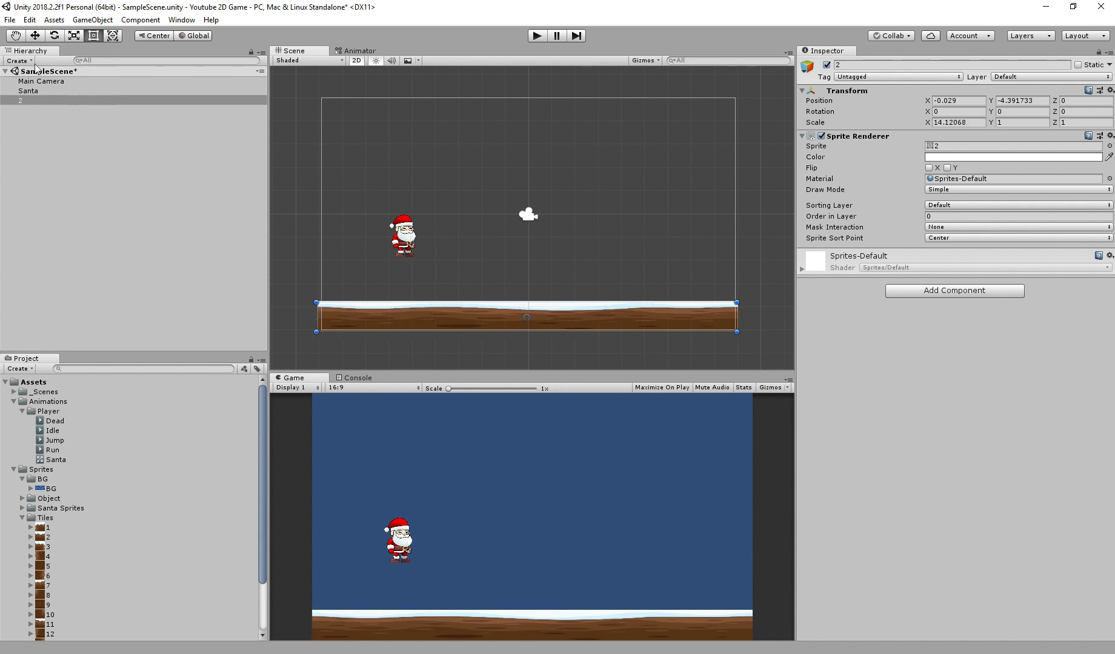
# Step: Reposition Santa to stand just above the ground strip
pyautogui.click(29, 92)
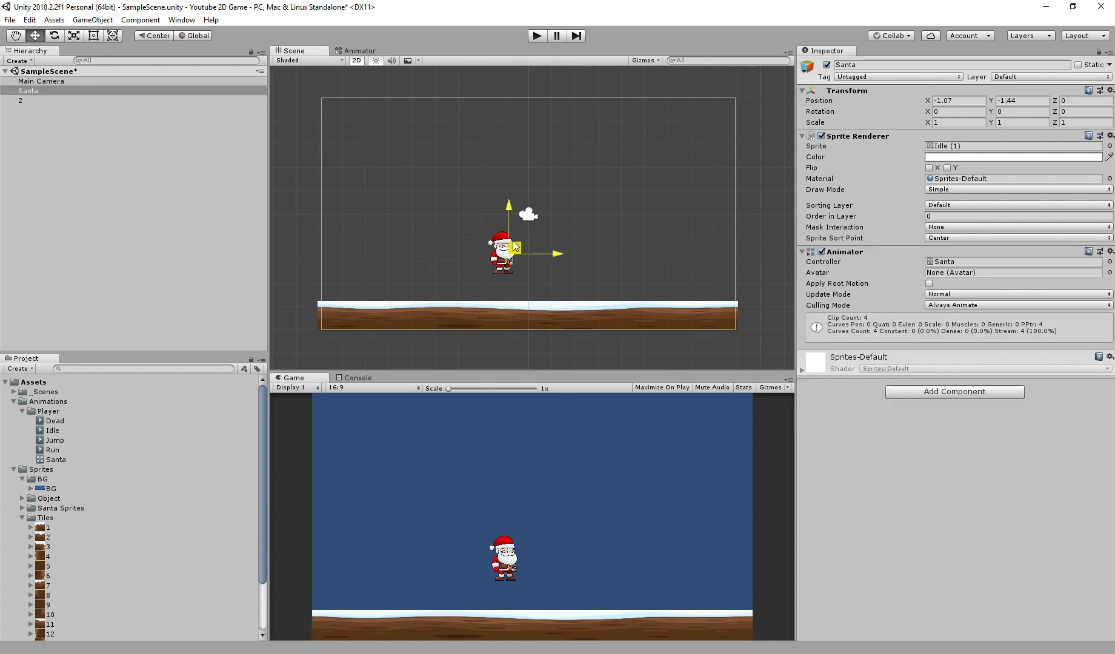
pyautogui.moveTo(501, 252); pyautogui.dragTo(527, 256)
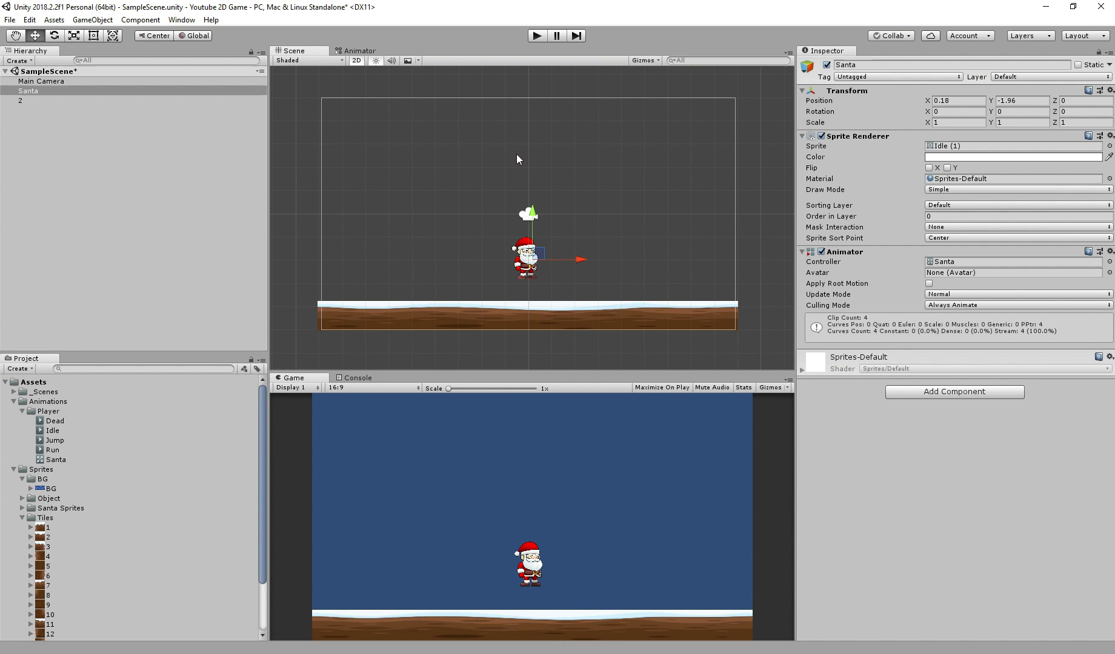
pyautogui.moveTo(327, 364)
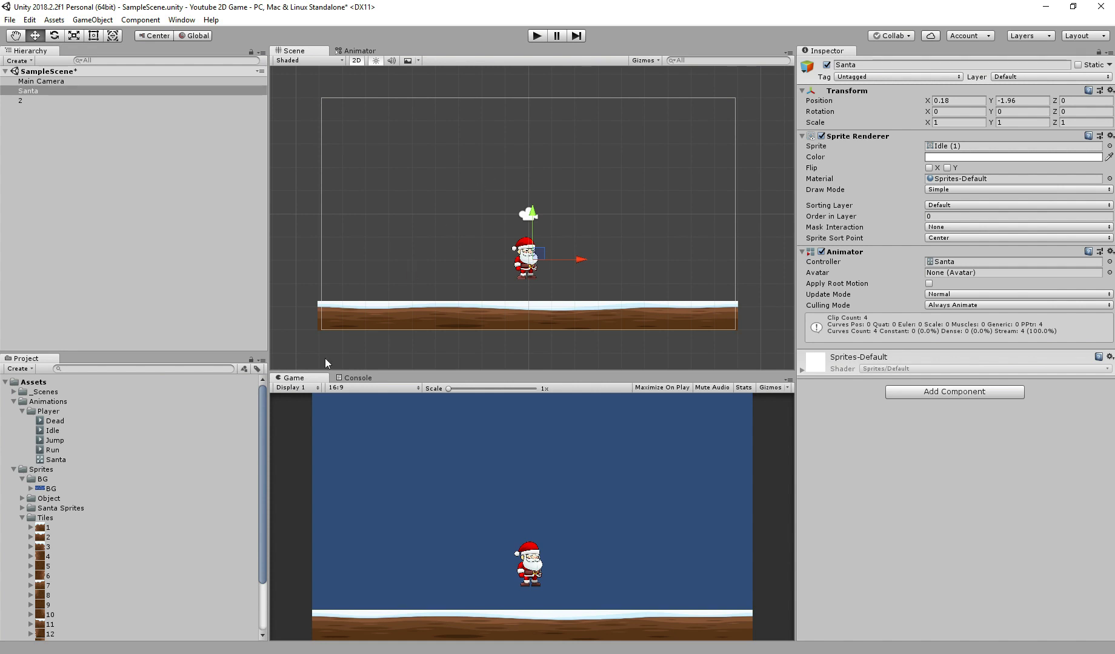
# Step: Add a Box Collider 2D to the ground object
pyautogui.click(22, 101)
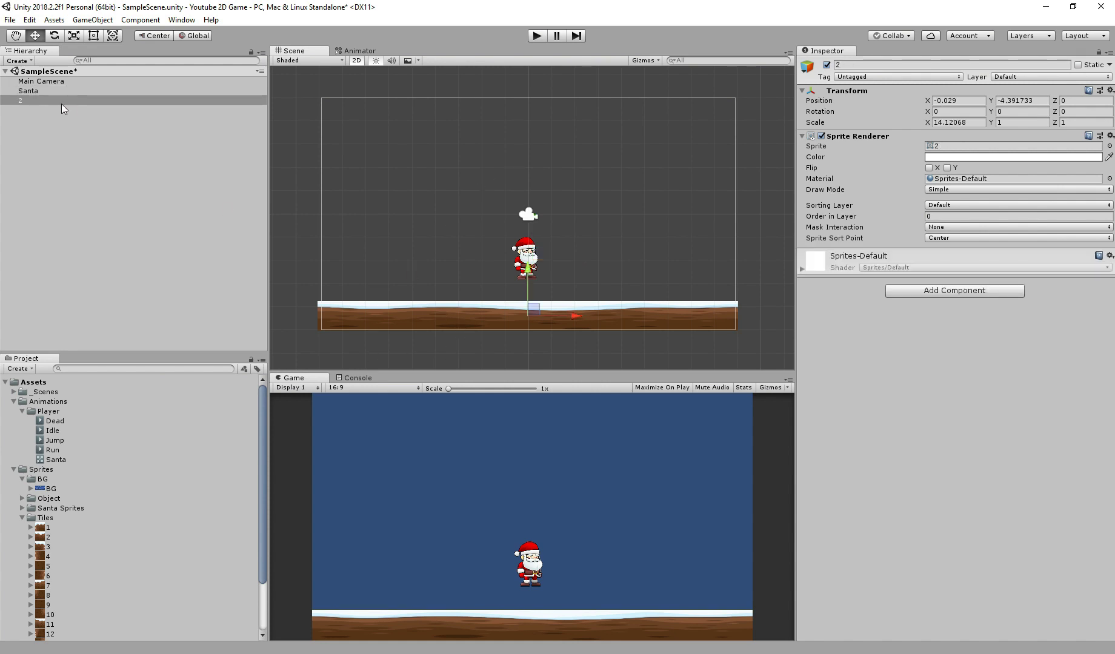
pyautogui.click(955, 291)
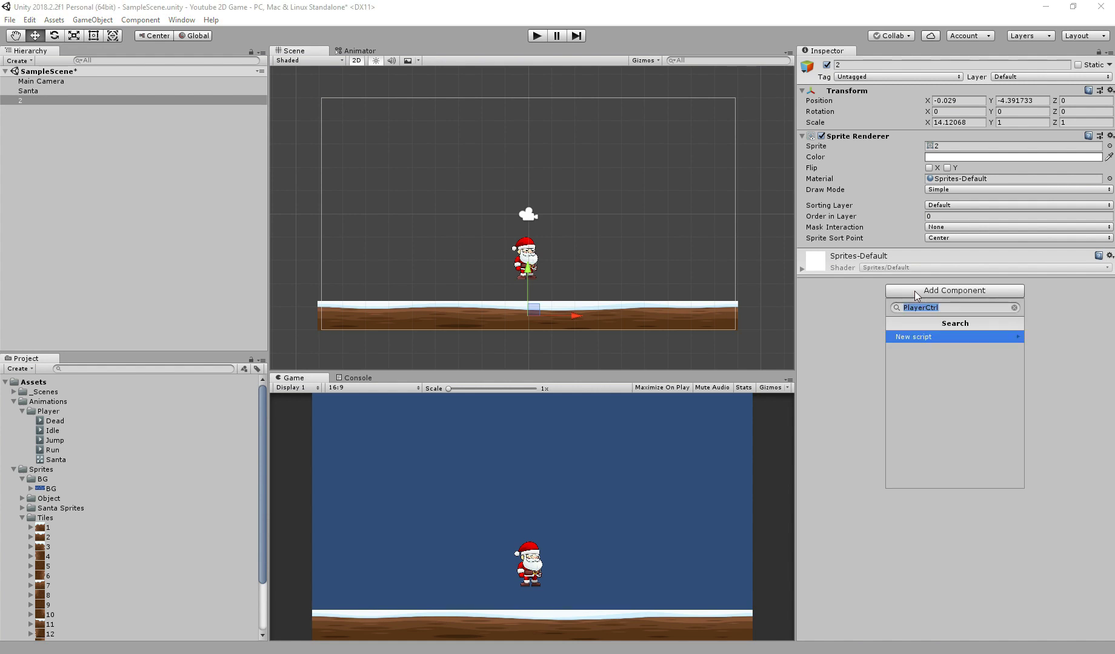
pyautogui.write('b')
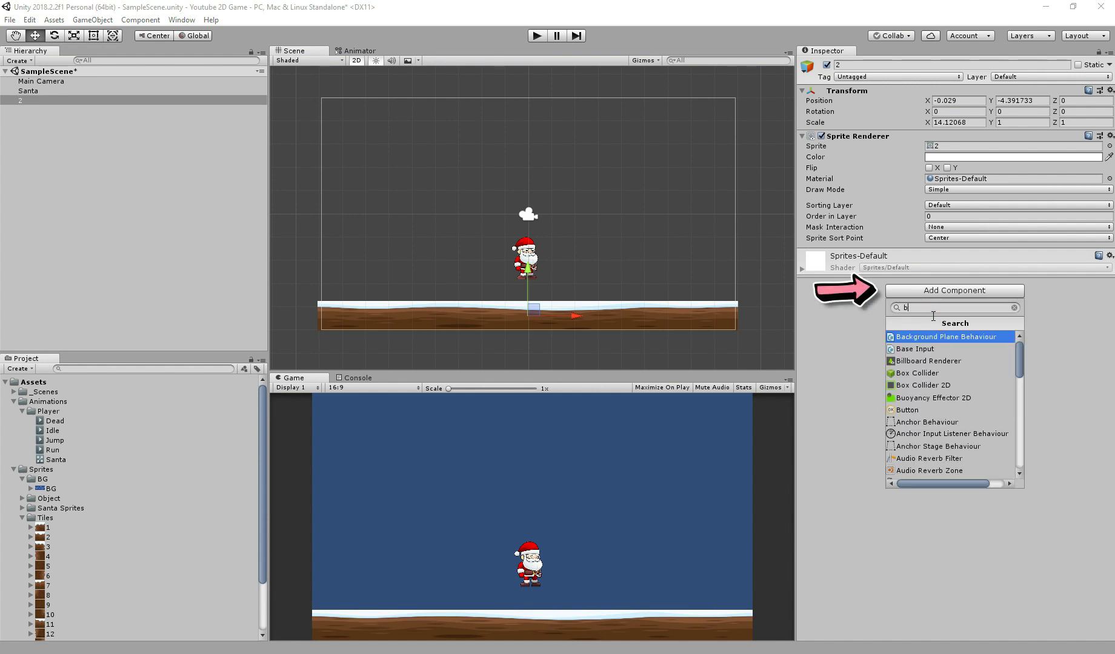
pyautogui.click(923, 385)
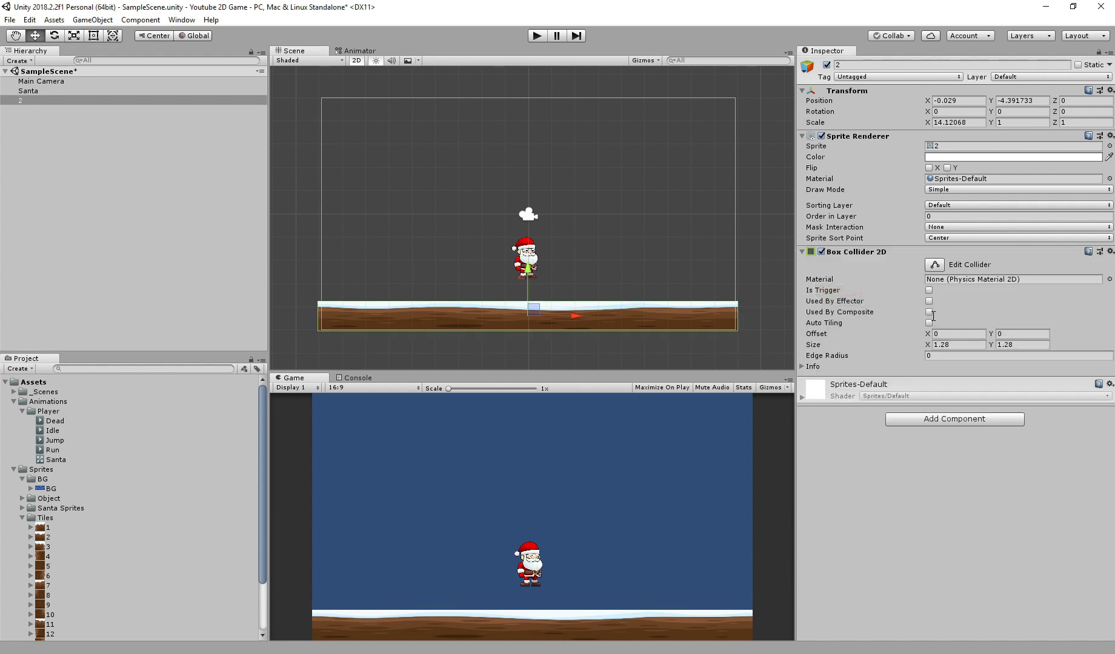
pyautogui.moveTo(674, 318)
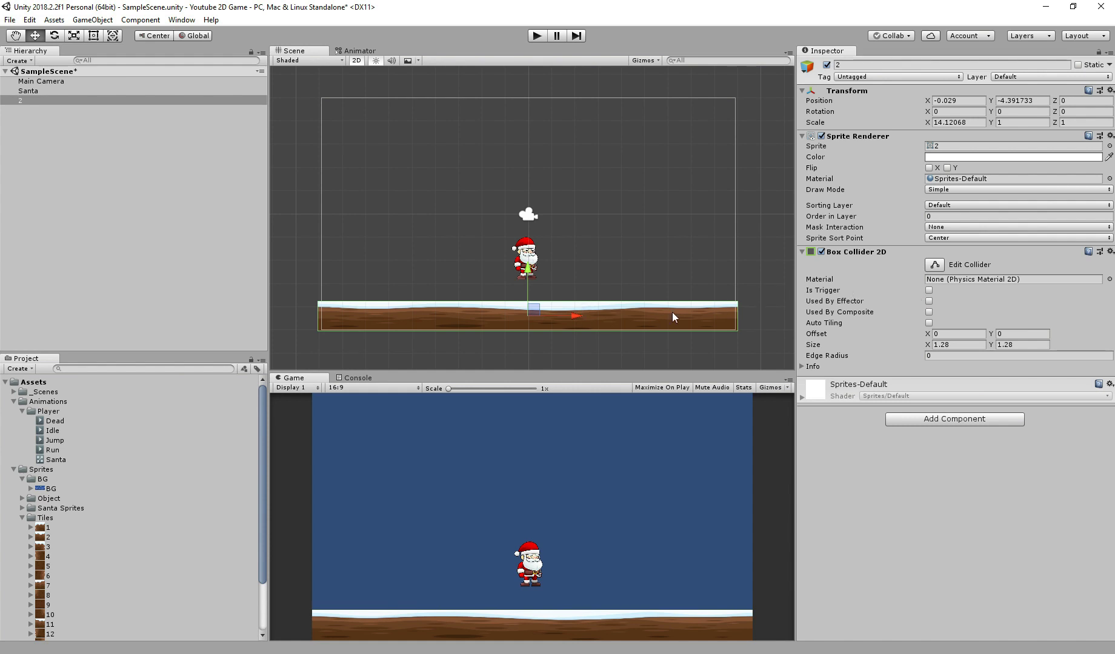
pyautogui.moveTo(451, 302)
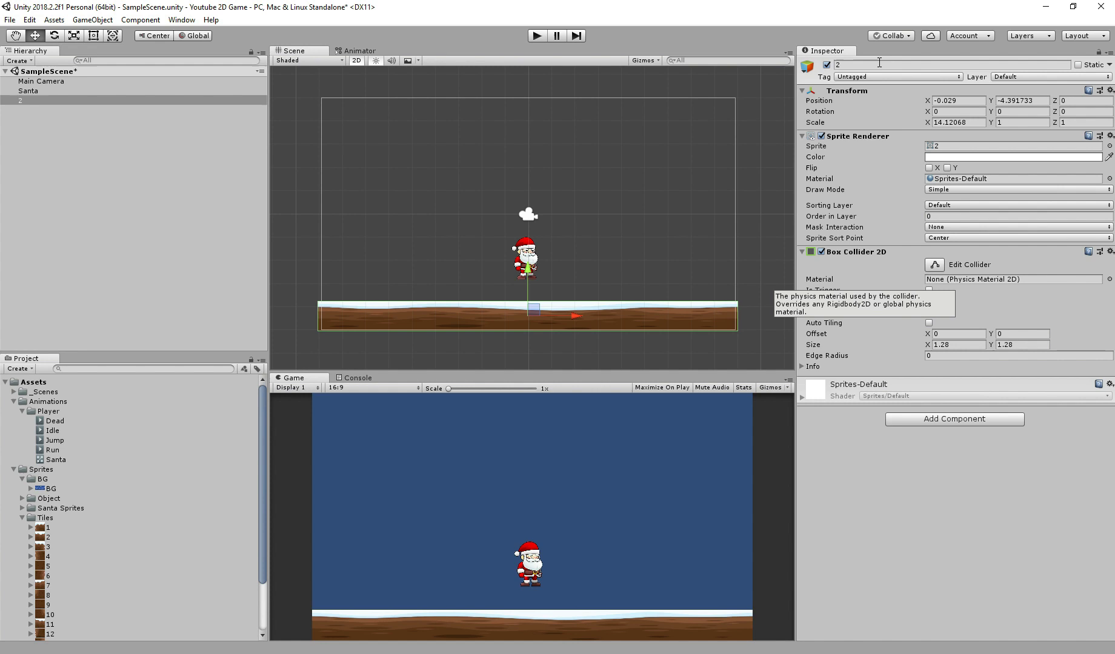
# Step: Create a new Ground tag and return to assign it to the ground object
pyautogui.click(896, 76)
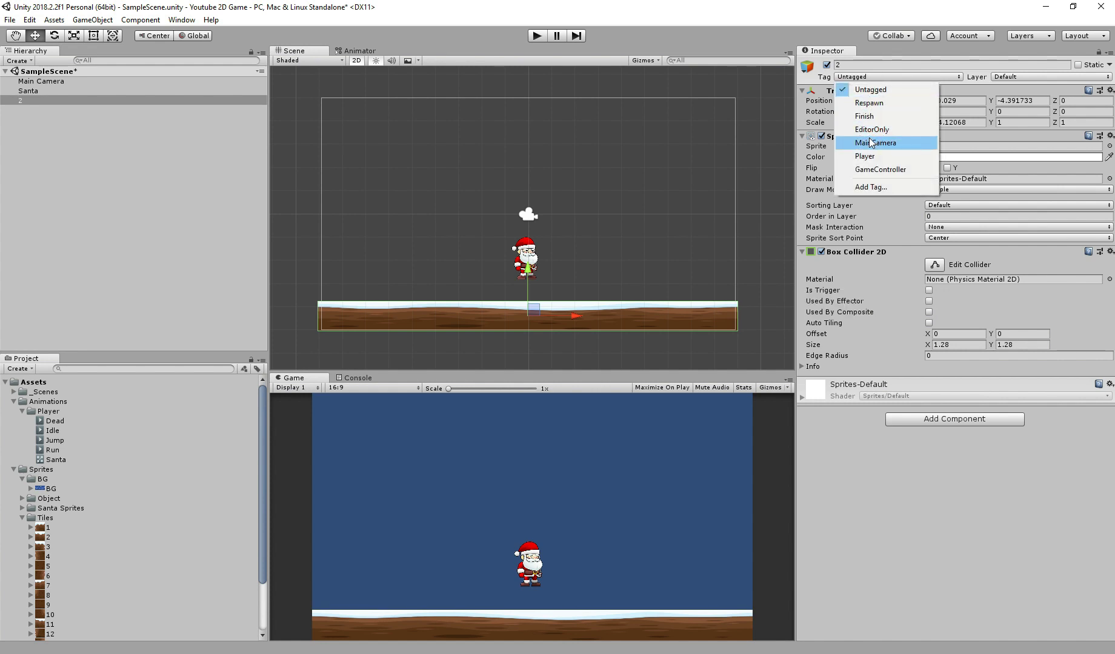
pyautogui.click(871, 186)
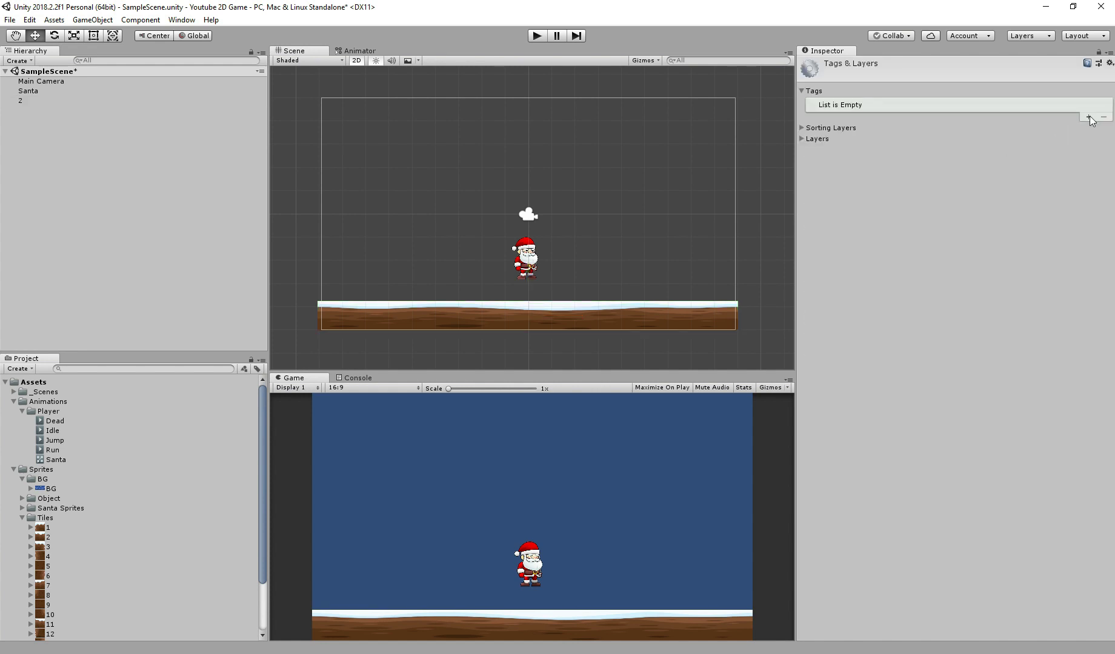
pyautogui.click(1087, 116)
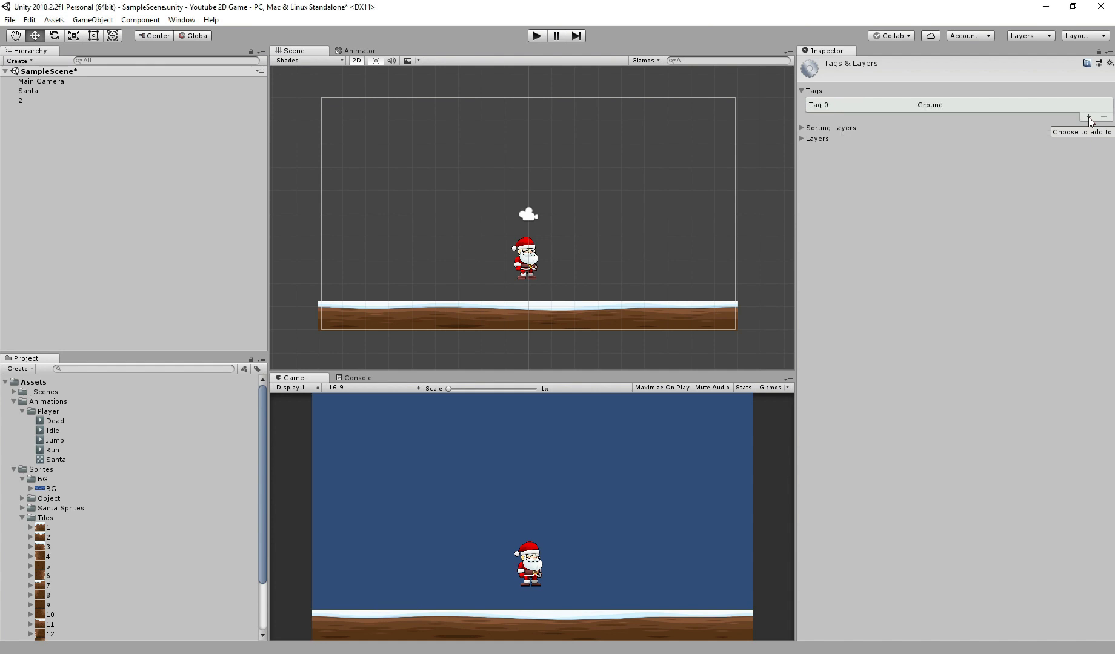
pyautogui.click(19, 120)
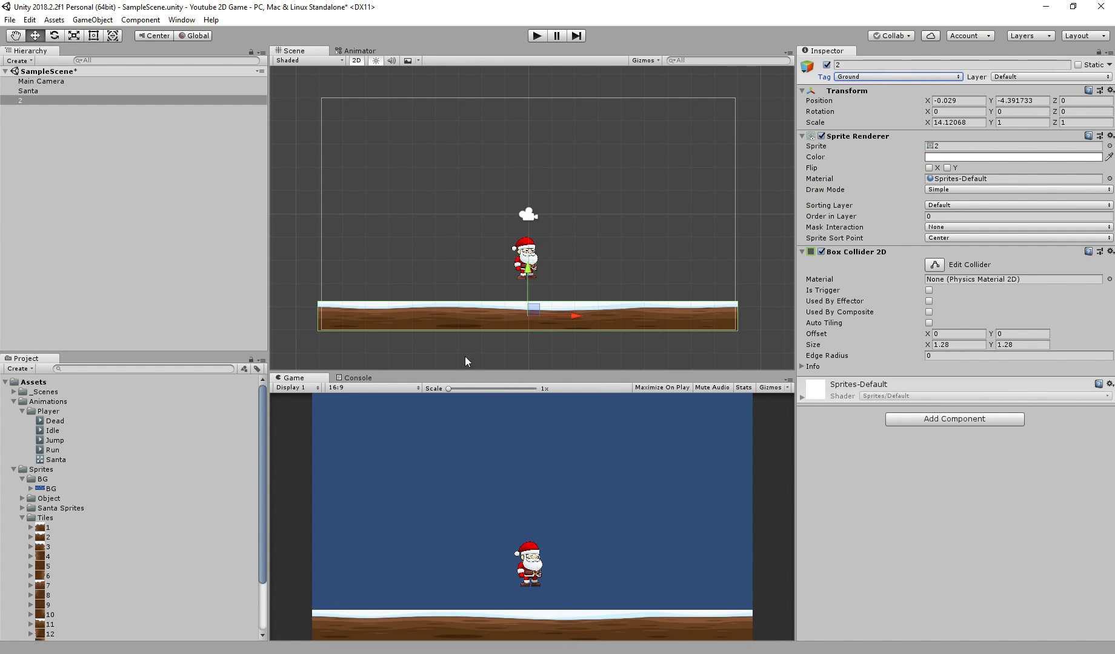
pyautogui.moveTo(615, 388)
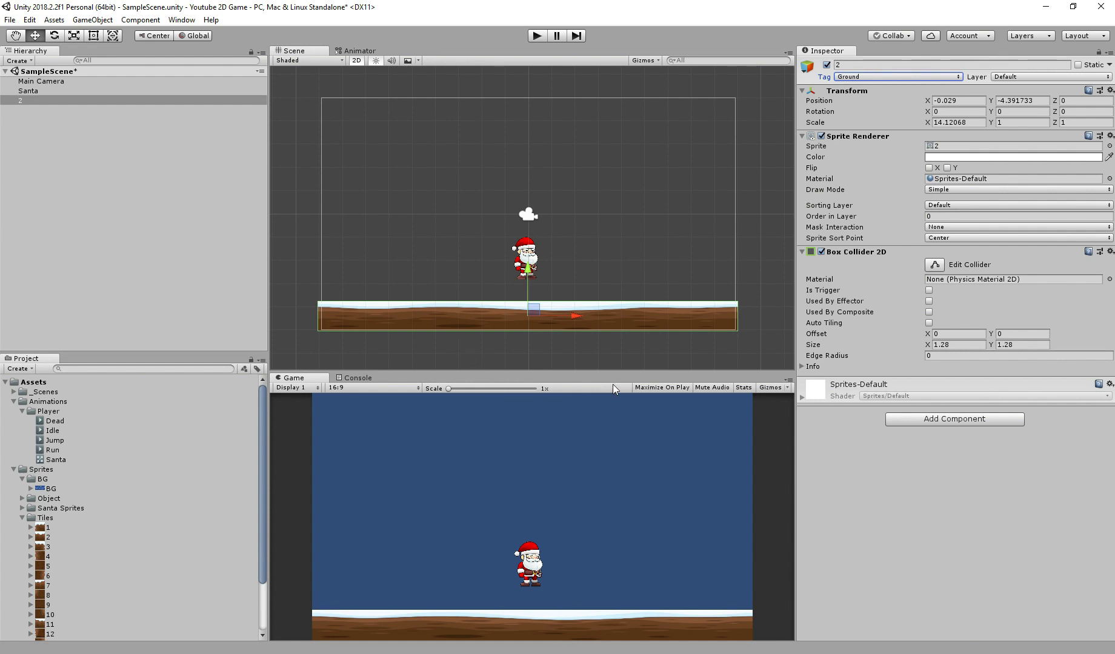
pyautogui.moveTo(504, 306)
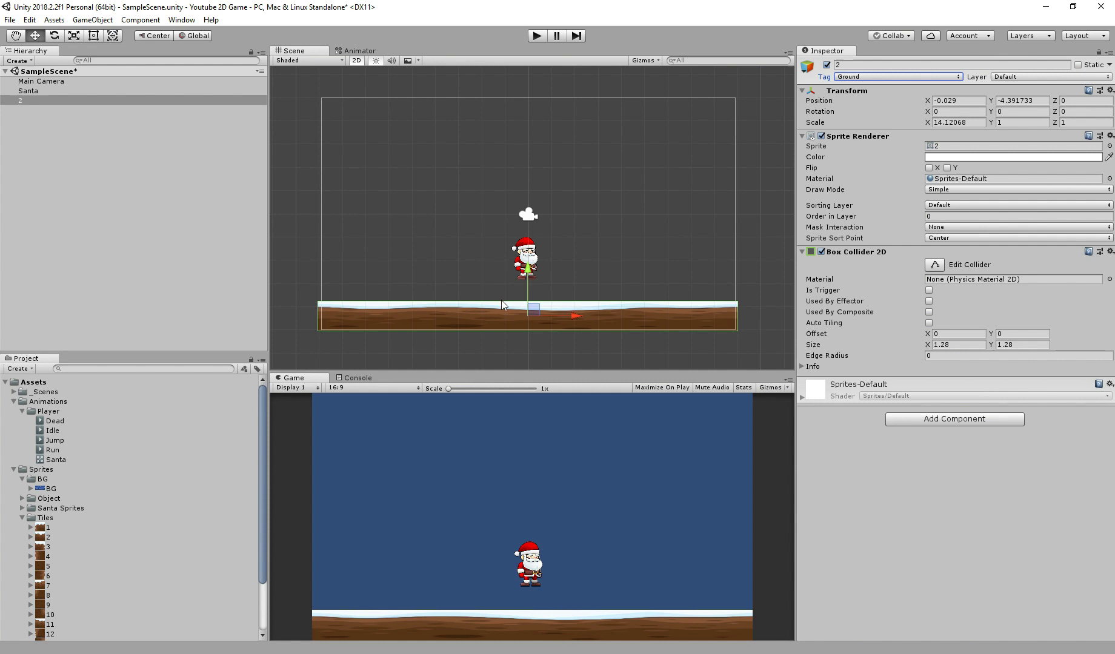
# Step: Add the BG sprite at position 0, 0.55 with Order in Layer -1 behind Santa and the ground
pyautogui.click(48, 489)
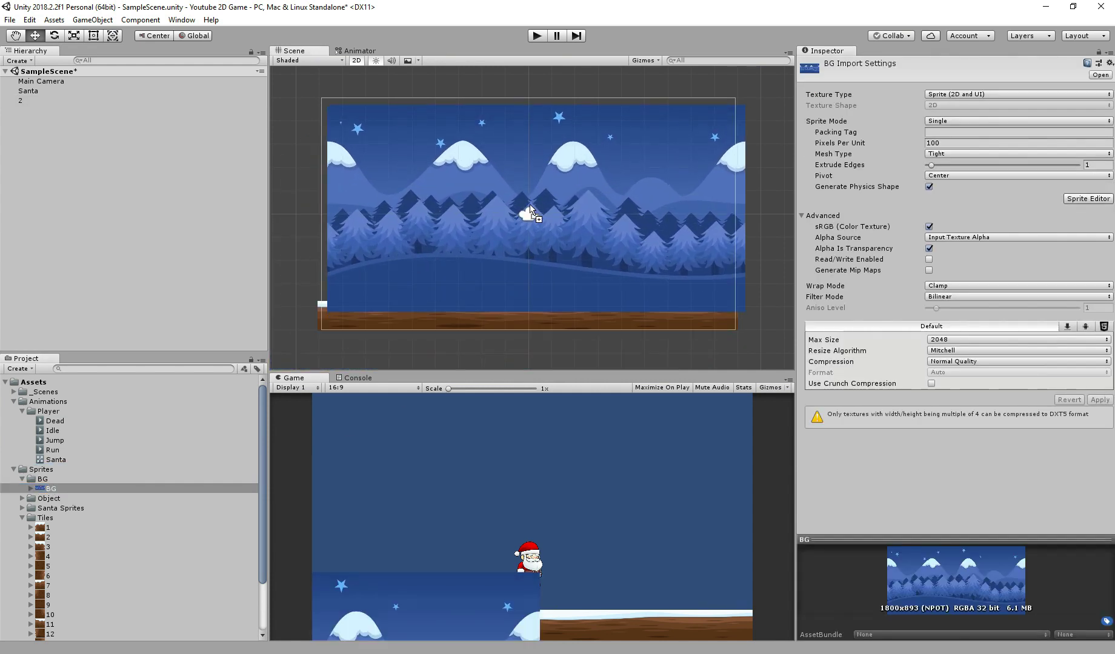
pyautogui.click(27, 128)
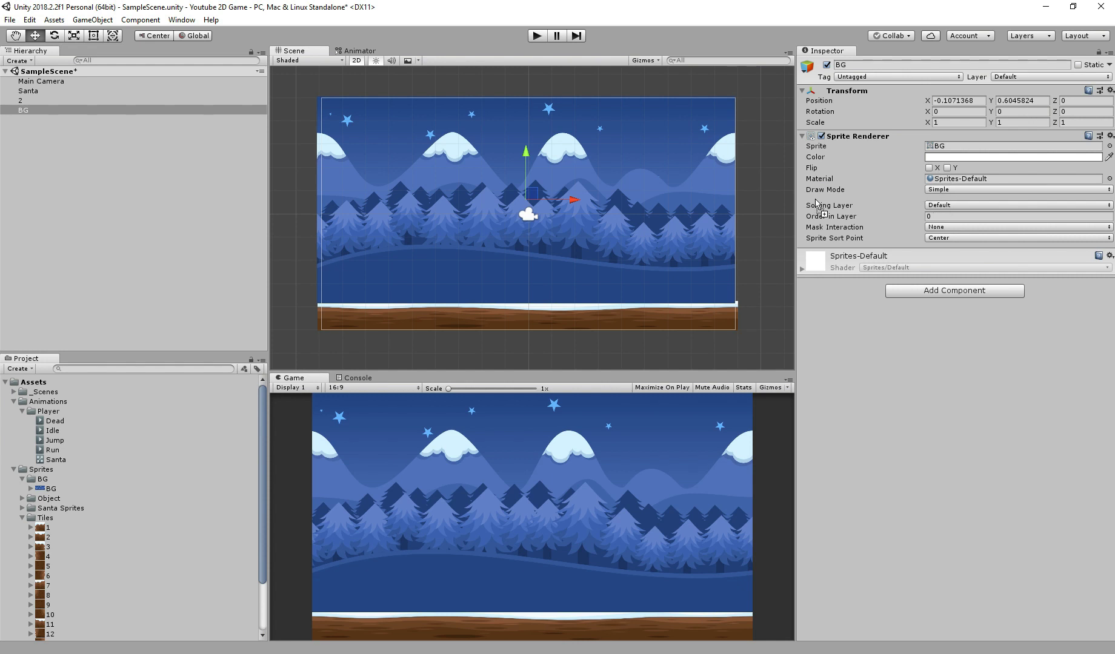
pyautogui.write('0')
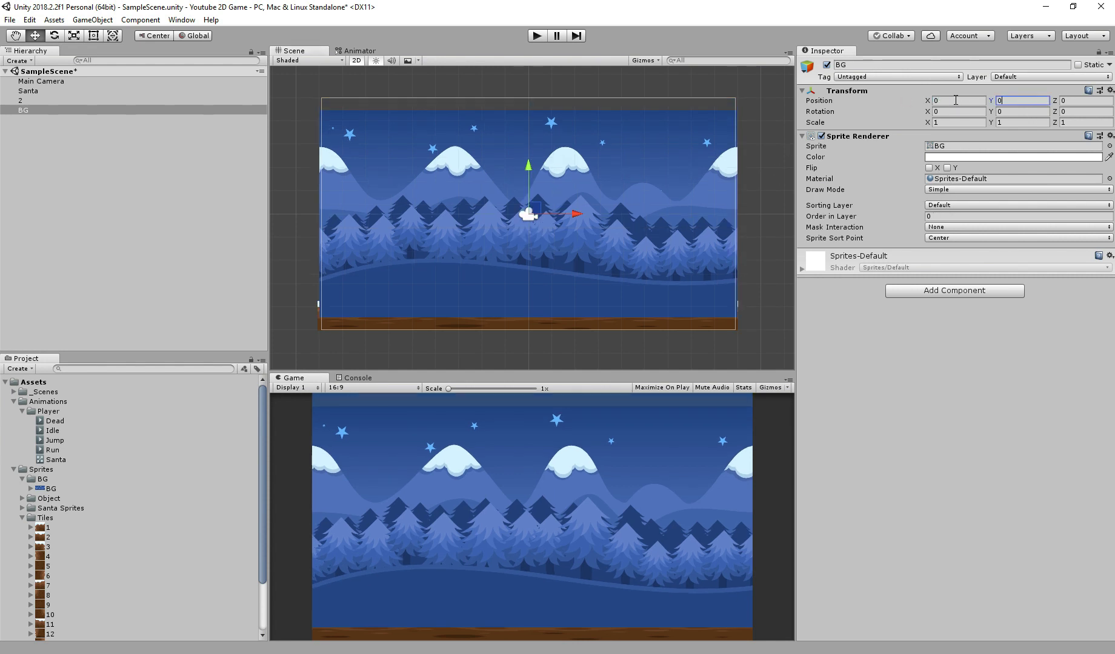
pyautogui.write('0.55')
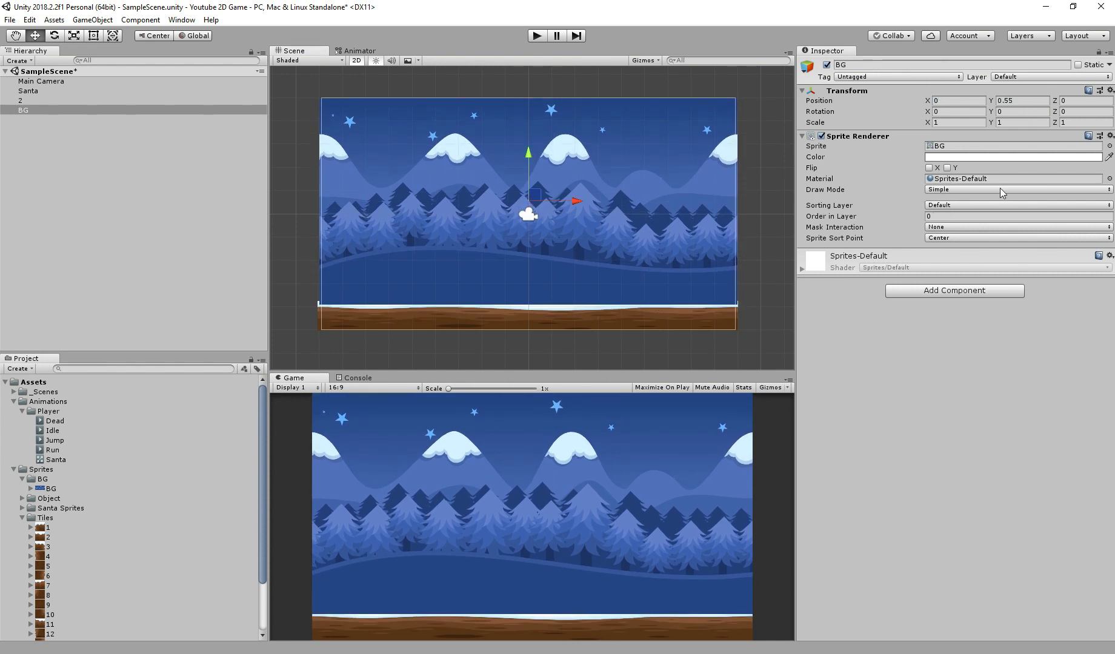
pyautogui.click(1017, 217)
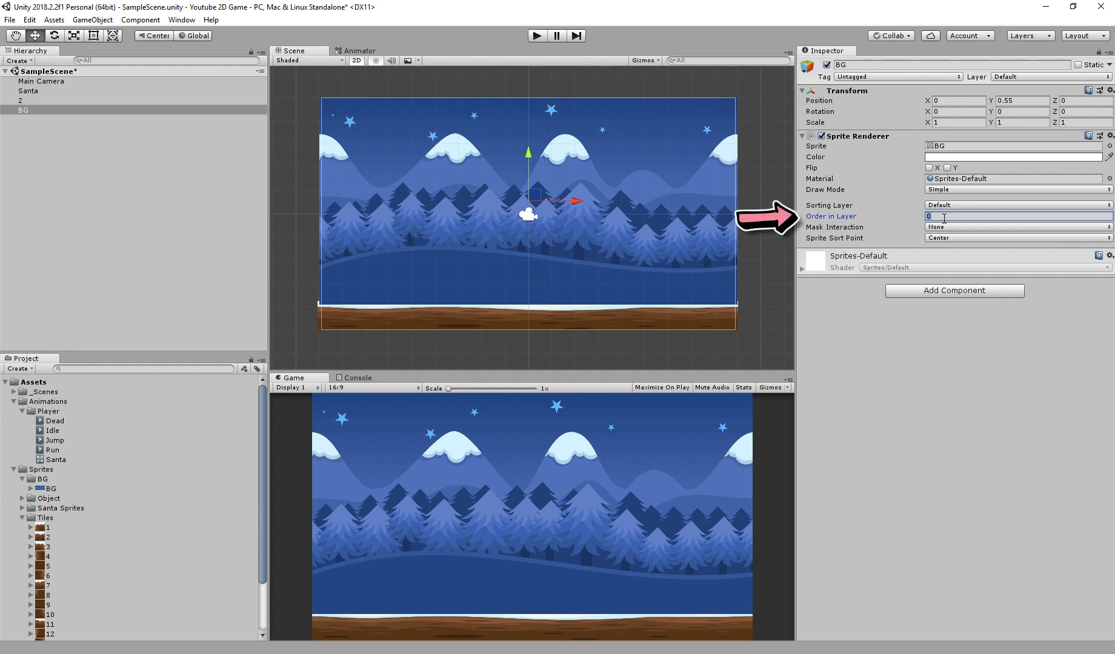
pyautogui.write('-1')
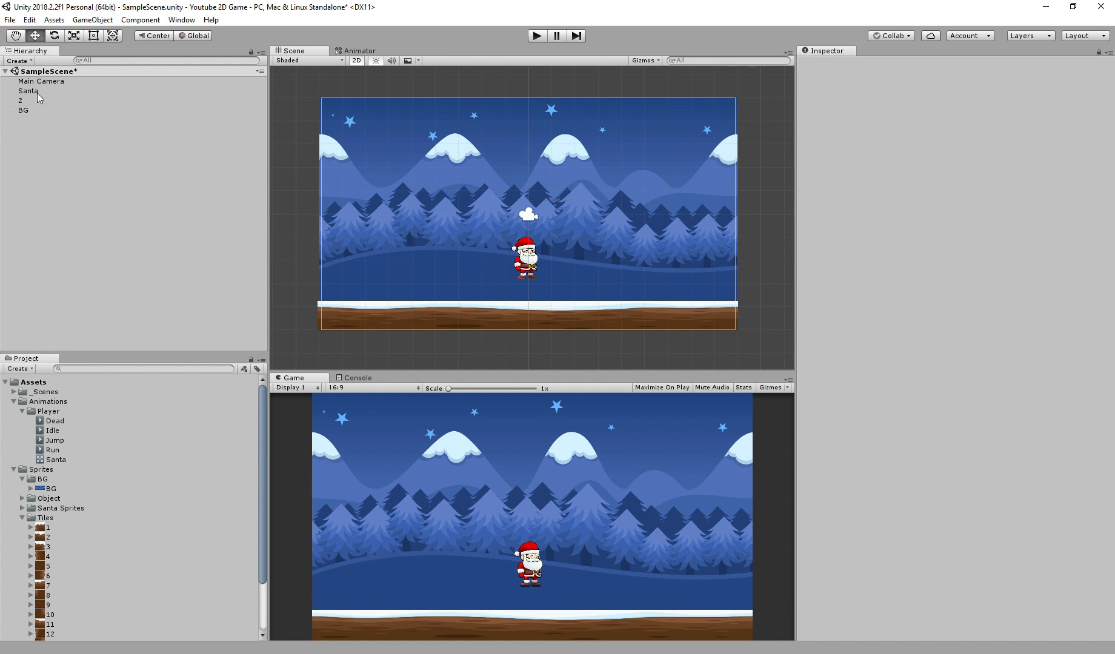
# Step: Give Santa a fitted Box Collider 2D and a Rigidbody 2D with Gravity Scale 3
pyautogui.click(31, 90)
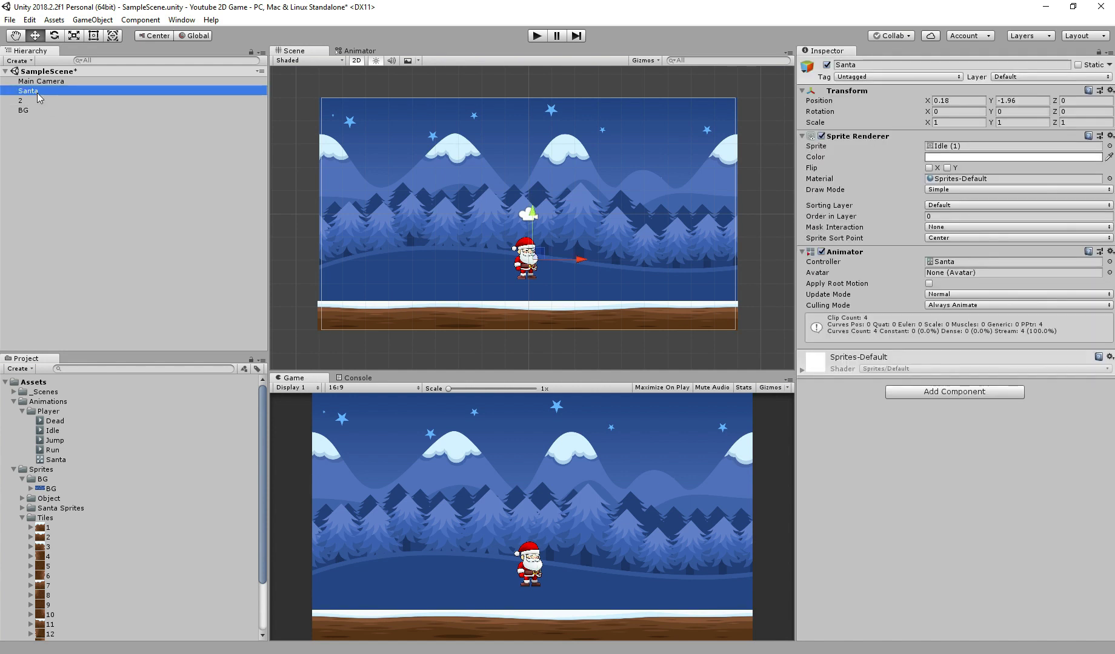
pyautogui.moveTo(908, 398)
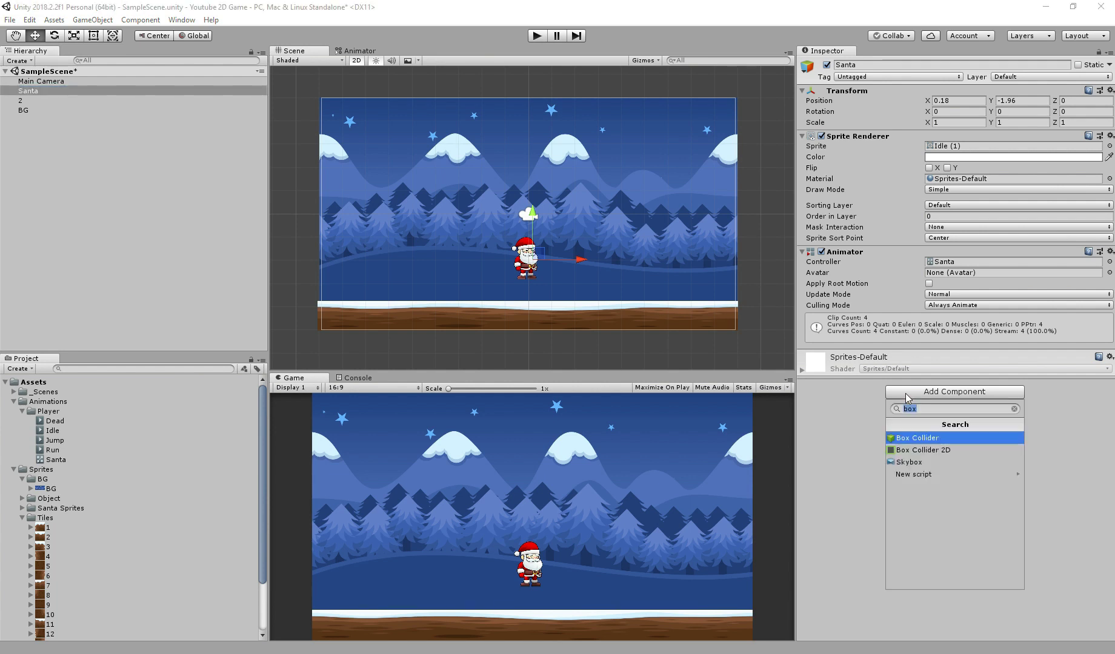
pyautogui.click(924, 451)
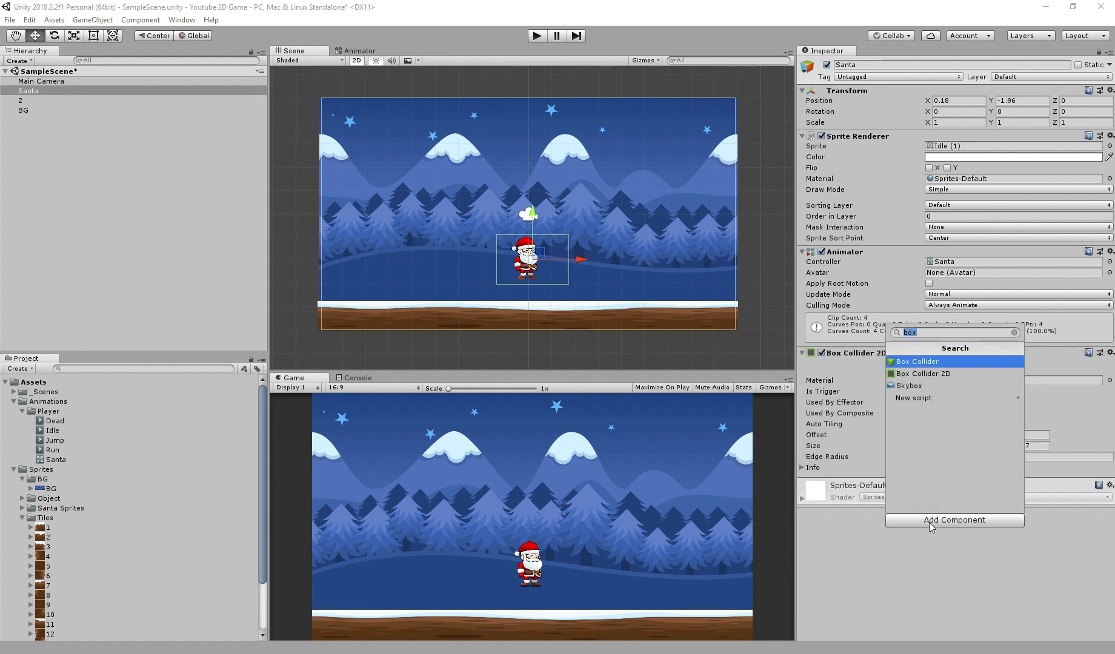
pyautogui.write('rigi')
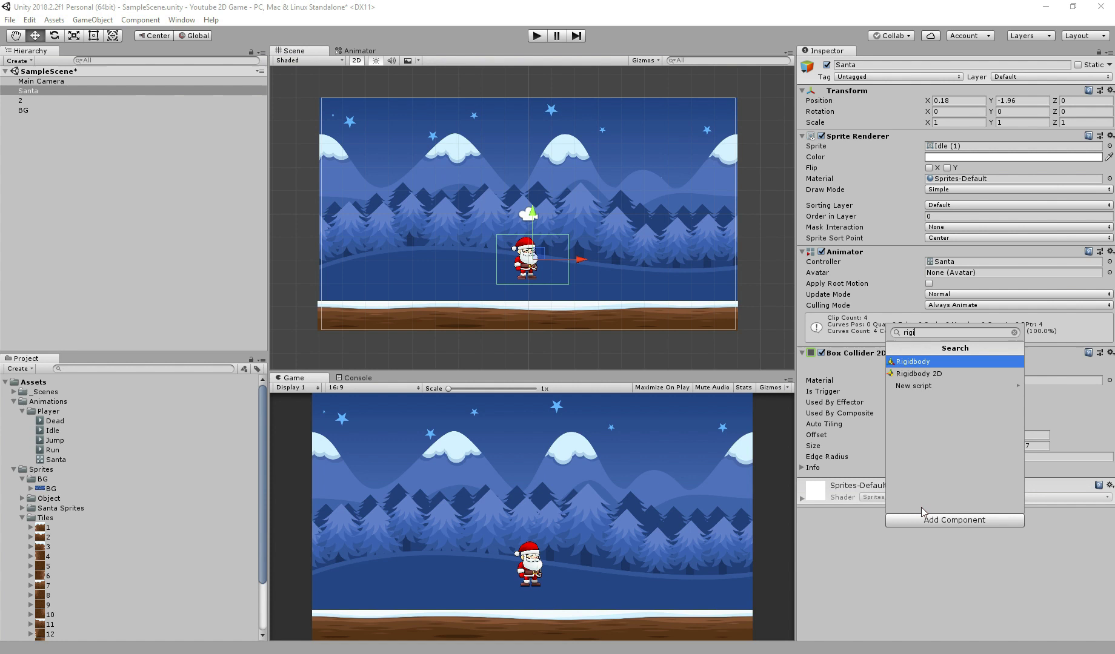
pyautogui.click(918, 375)
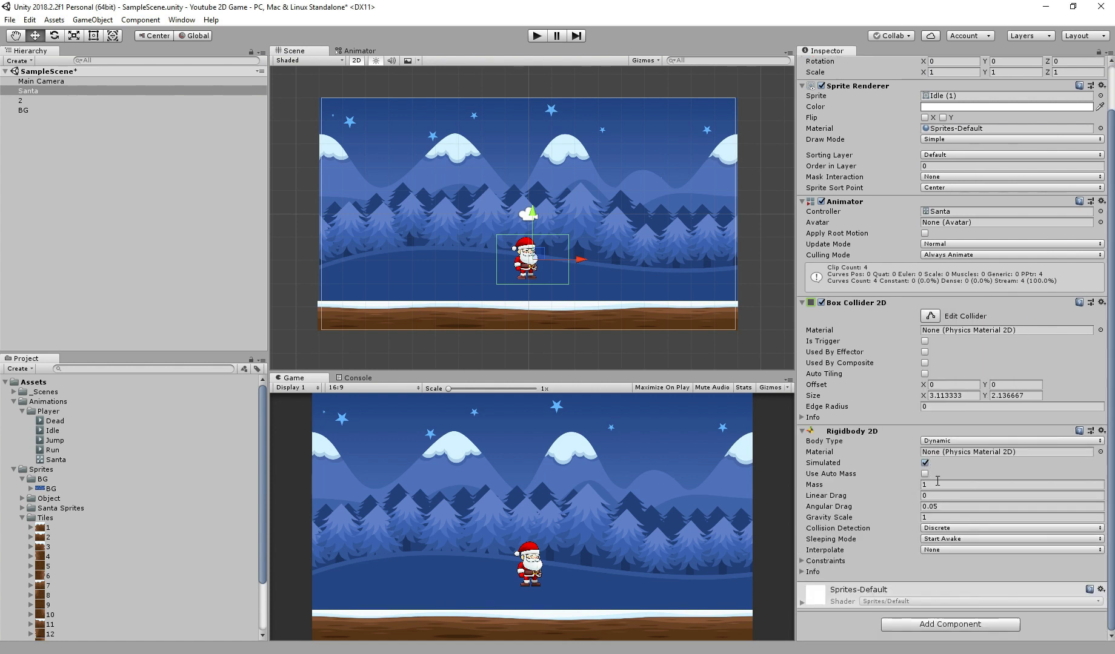
pyautogui.moveTo(915, 320)
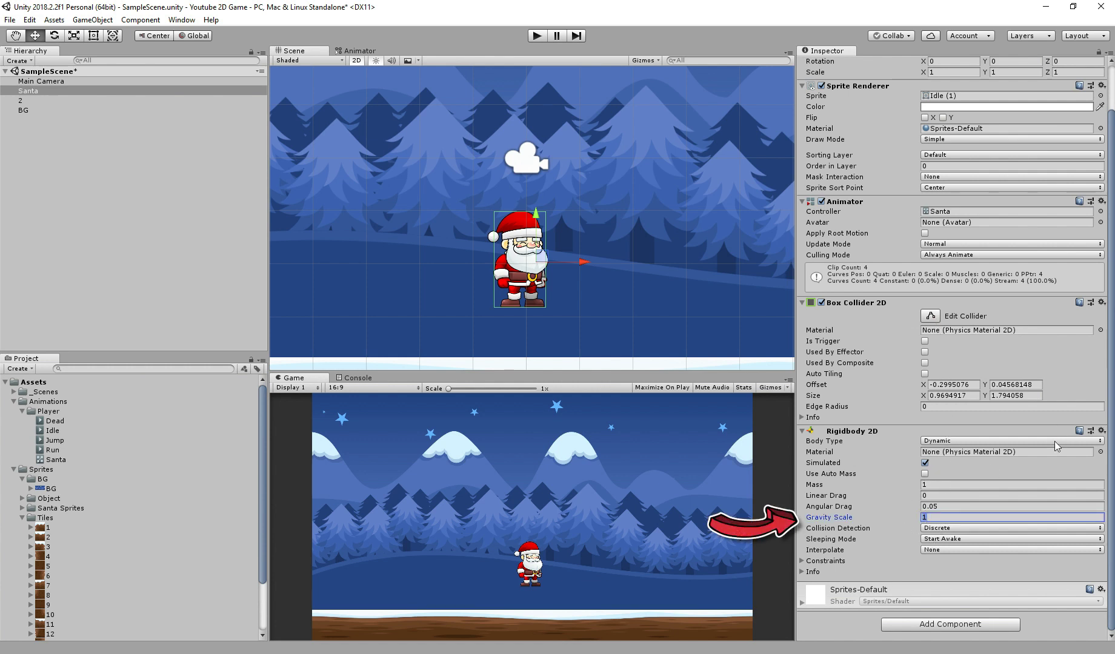
pyautogui.write('3')
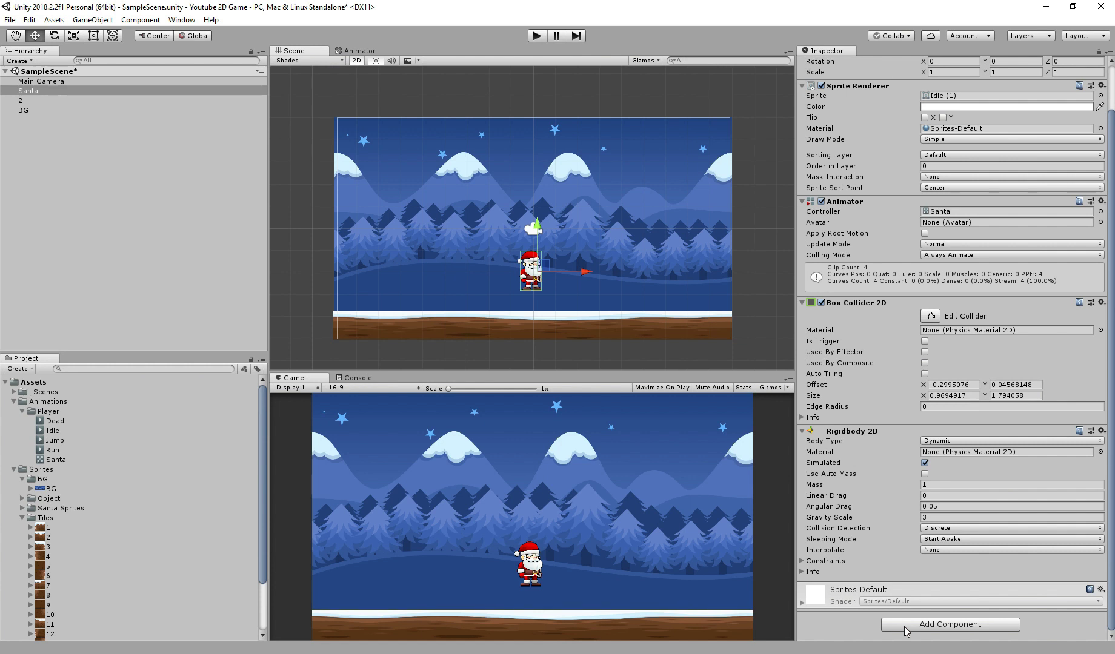
# Step: Create and attach a new PlayerCtrl script to Santa
pyautogui.click(950, 642)
pyautogui.write('PlayerCtrl')
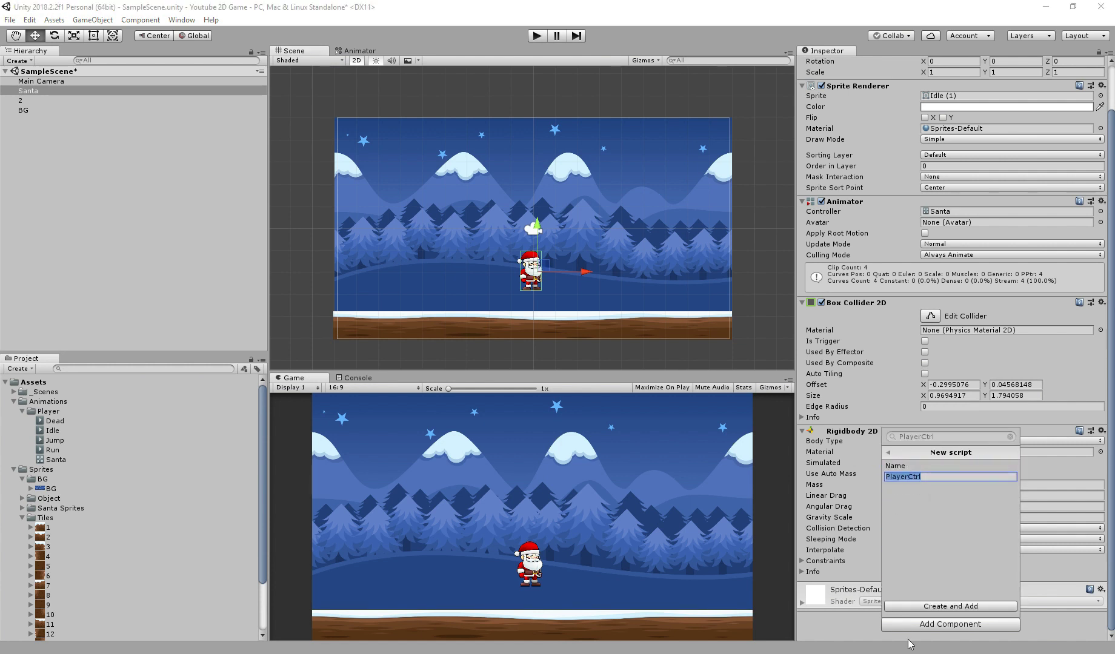
pyautogui.click(950, 607)
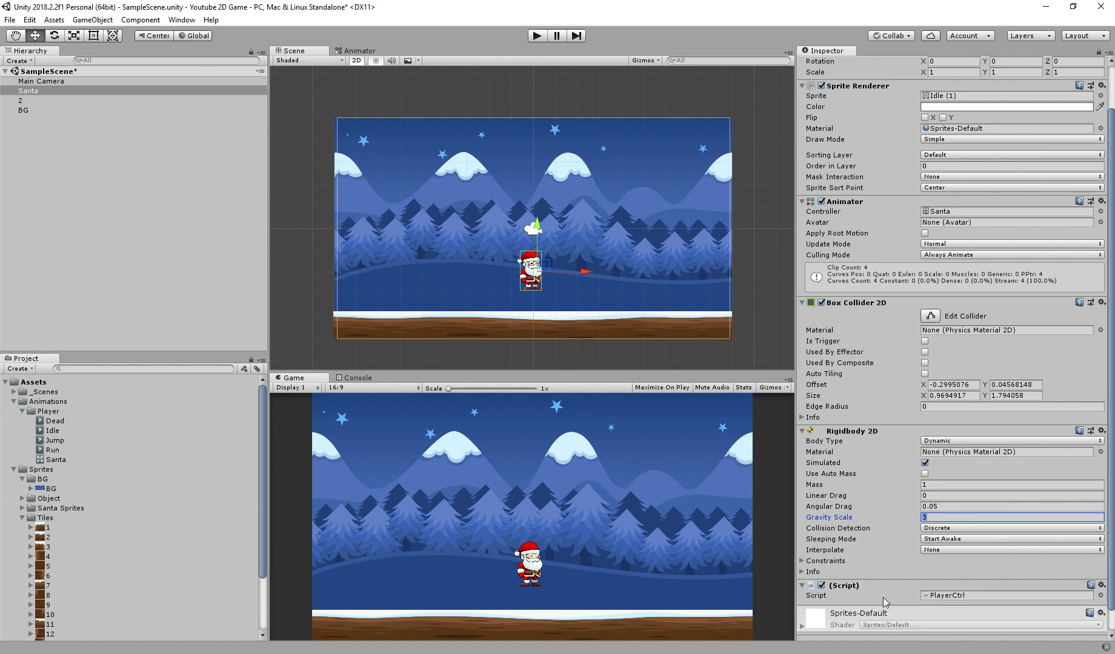
pyautogui.moveTo(929, 600)
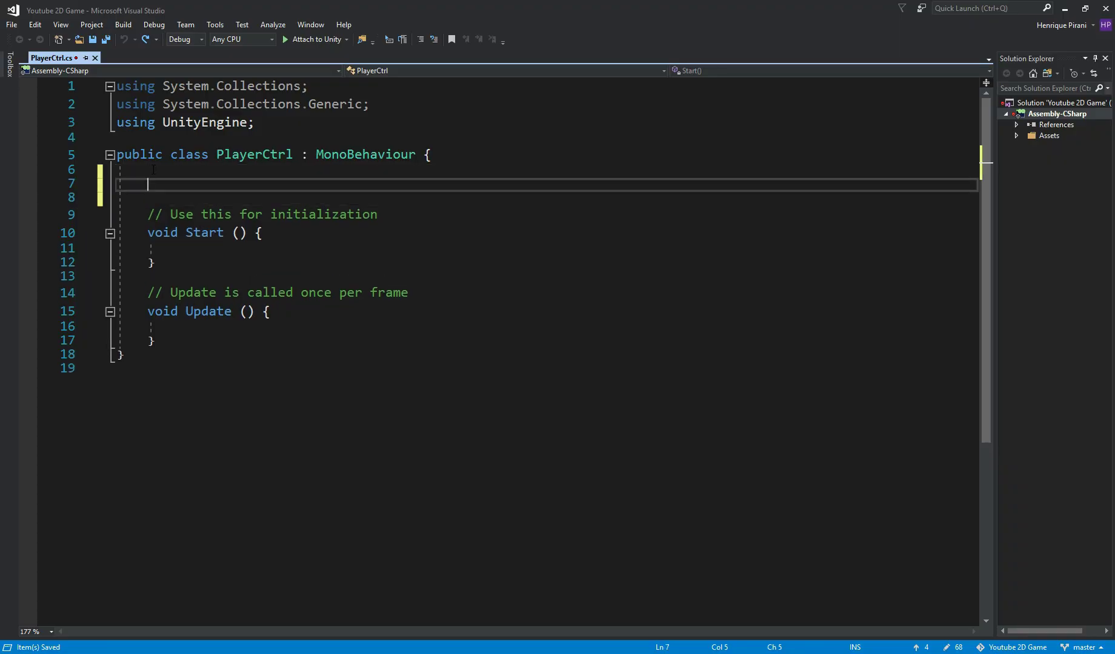
# Step: Declare public float playerSpeed and a Rigidbody2D rb field in PlayerCtrl
pyautogui.write('public')
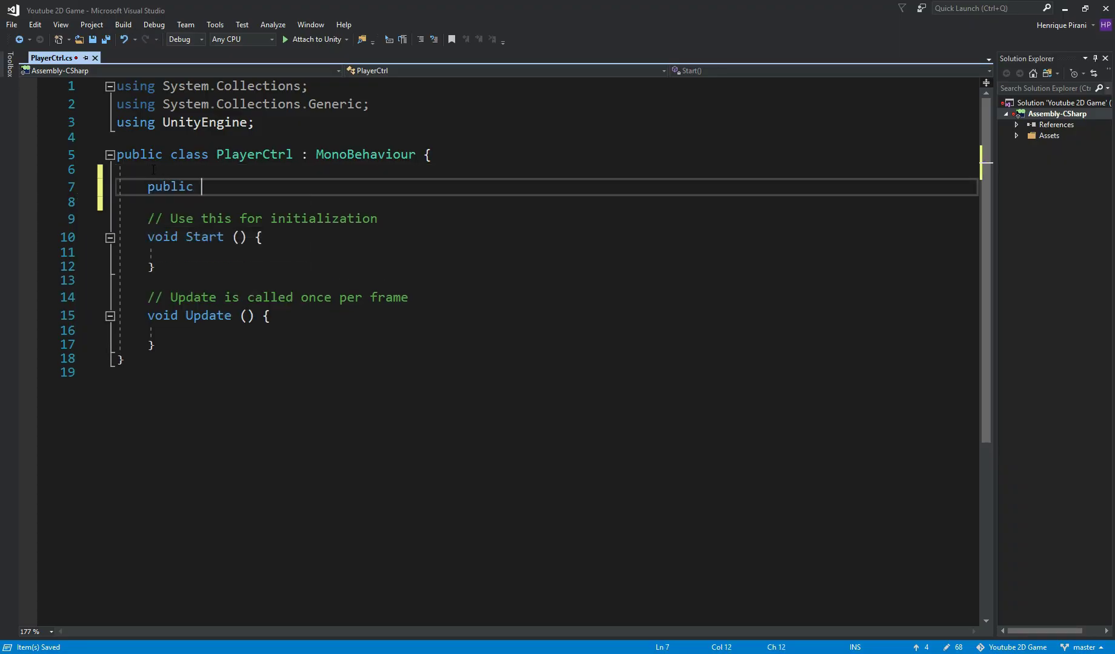
pyautogui.write('float')
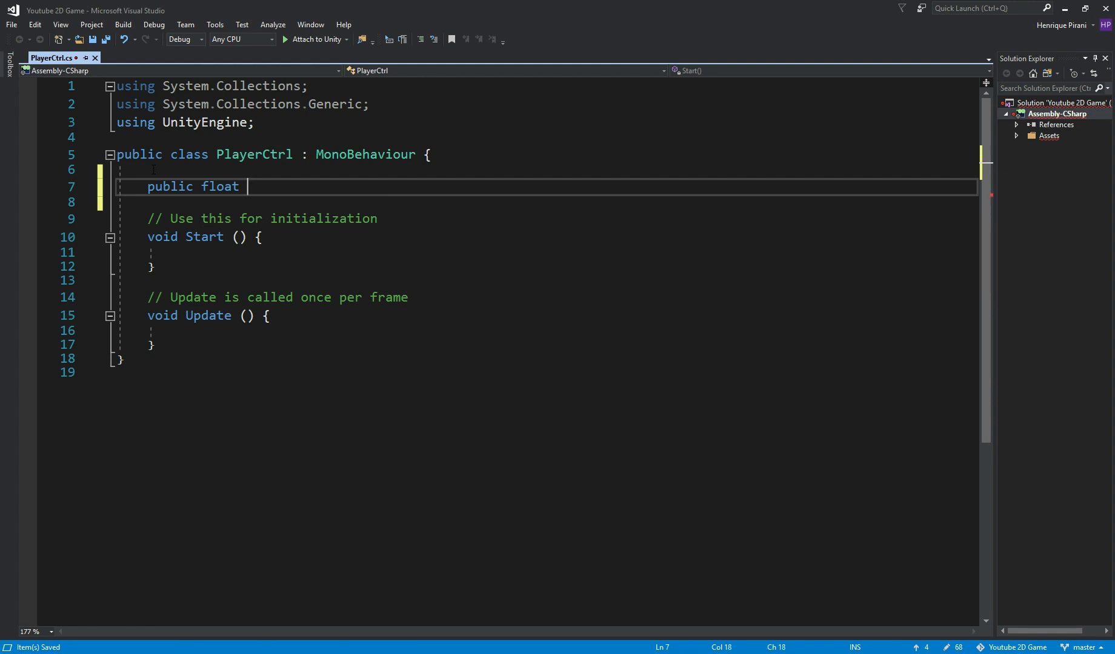
pyautogui.write('playerSpeed')
pyautogui.write('private float move')
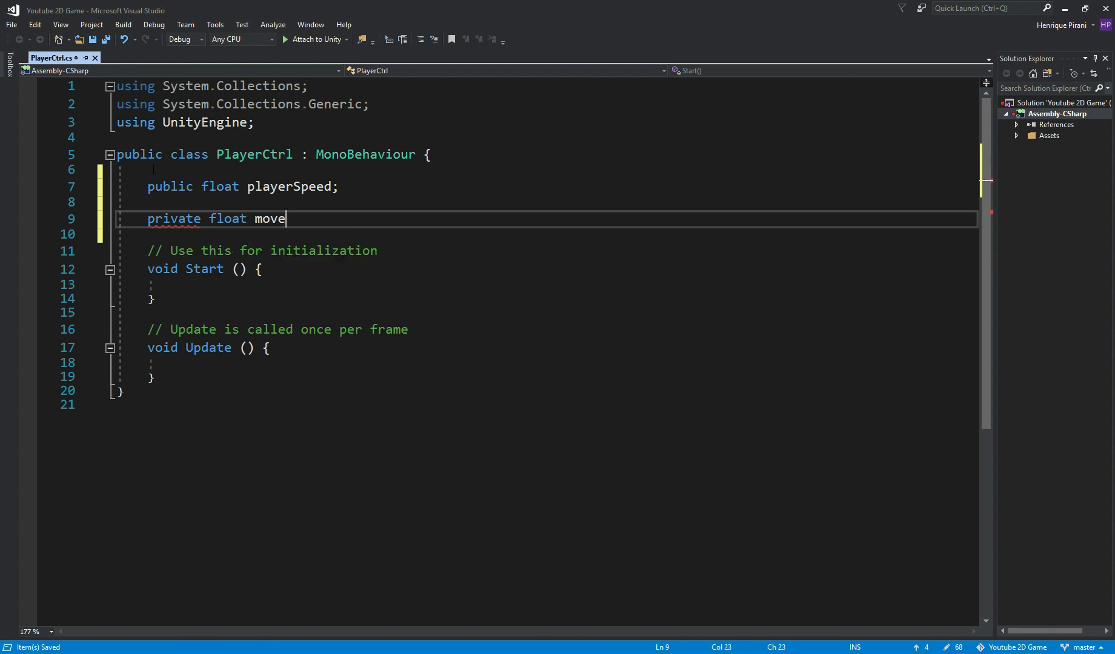
pyautogui.write(';')
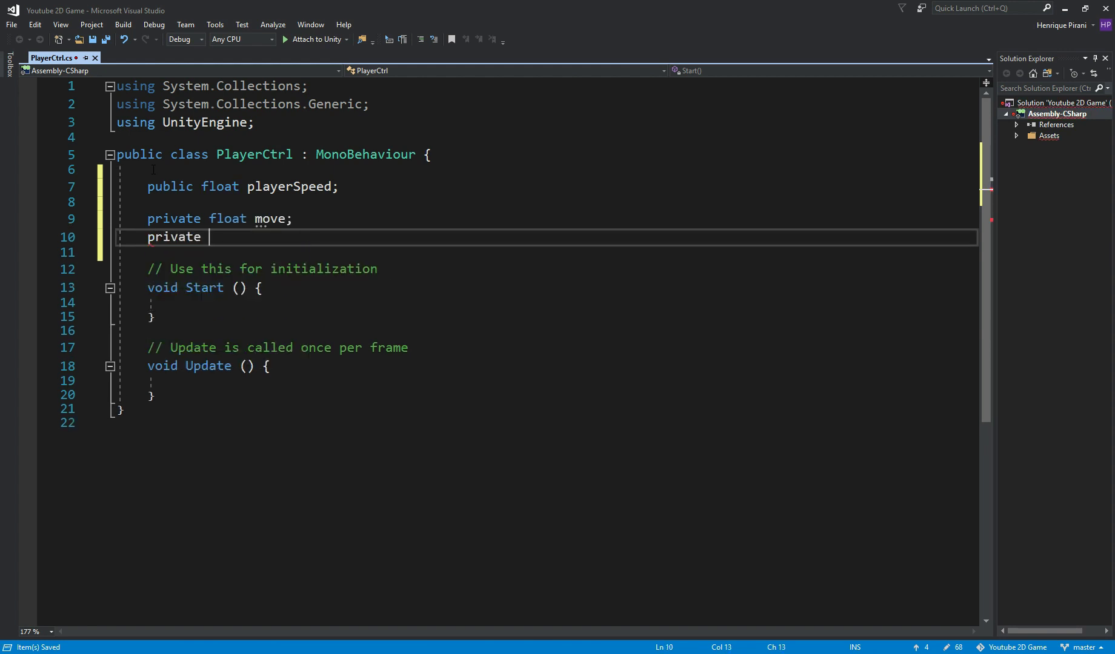
pyautogui.write('Rigidbody2D')
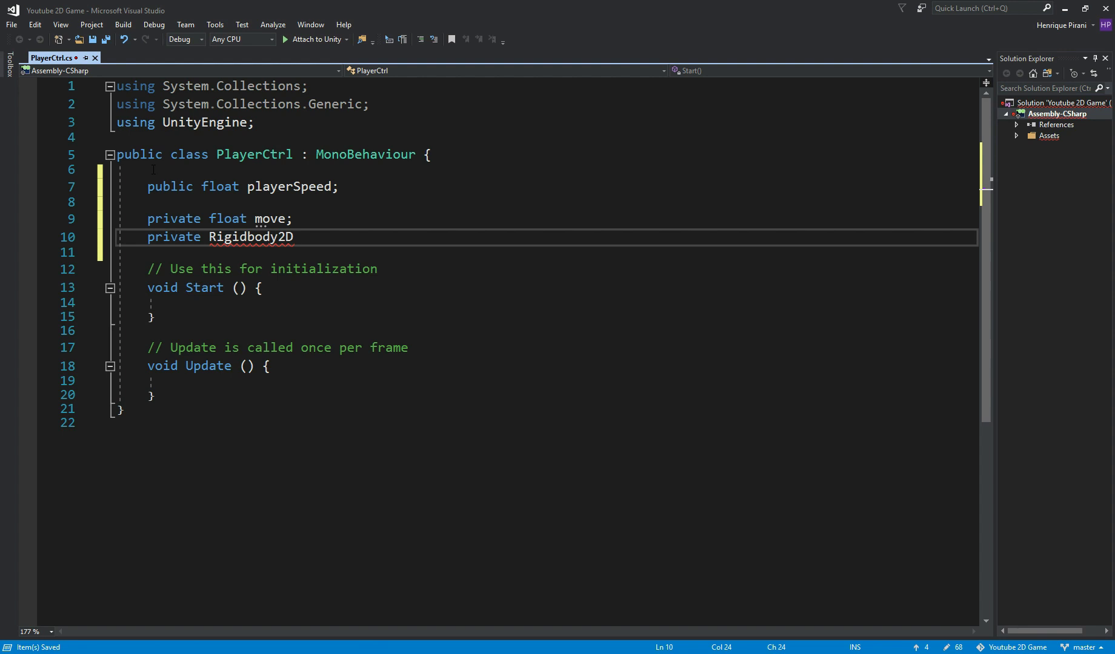
pyautogui.write('rb;')
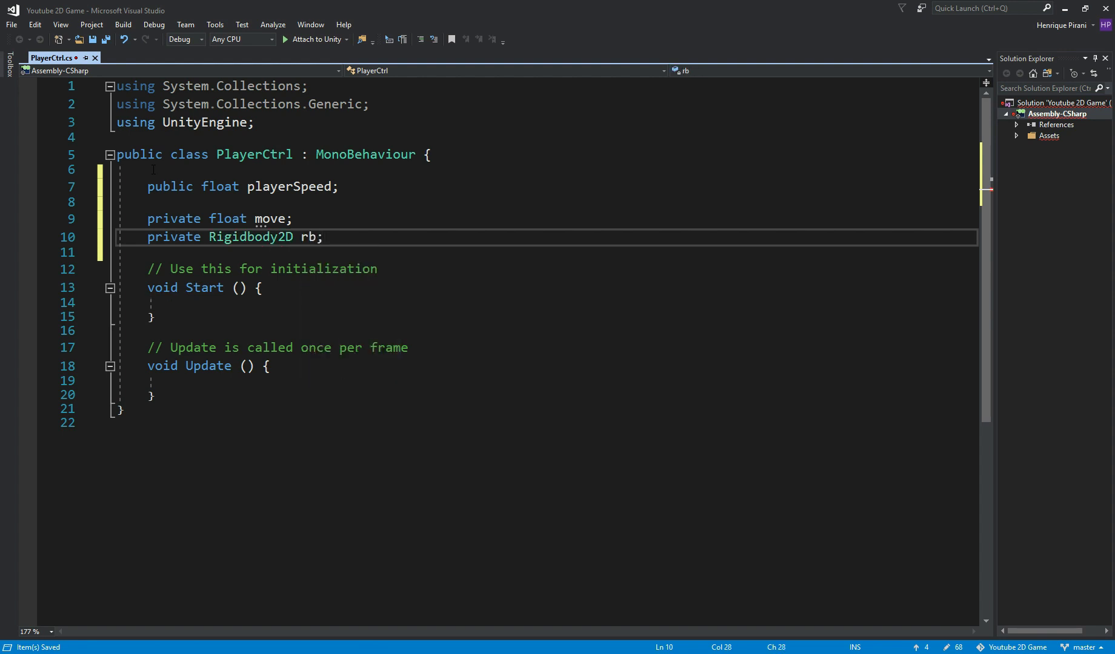
# Step: In Start assign rb = GetComponent<Rigidbody2D>();
pyautogui.click(152, 303)
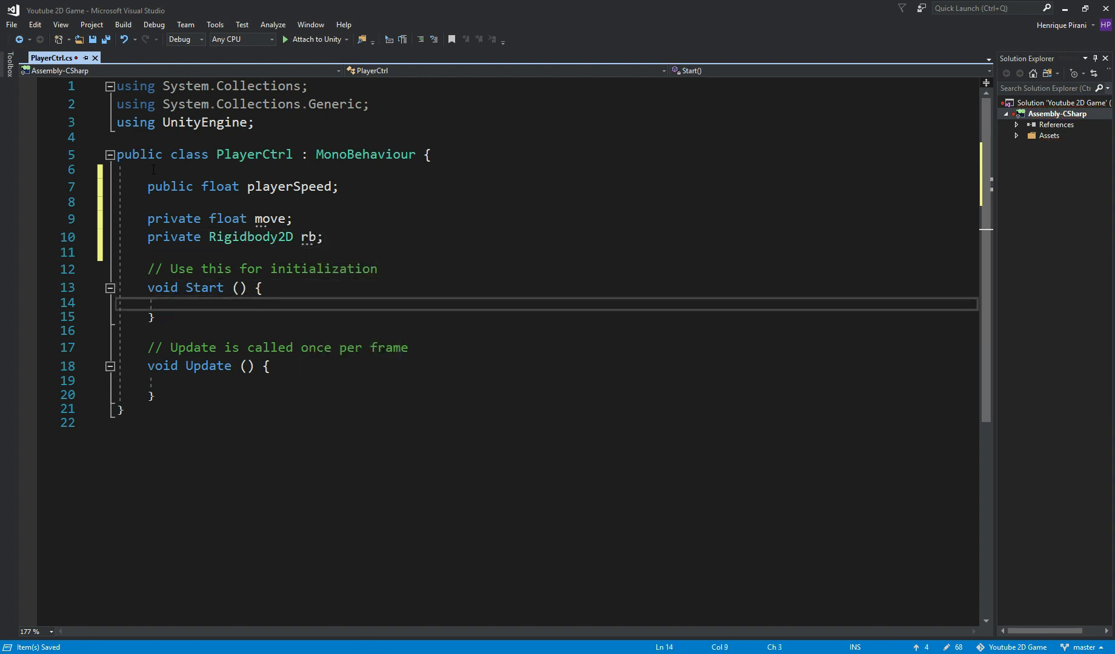
pyautogui.write('r')
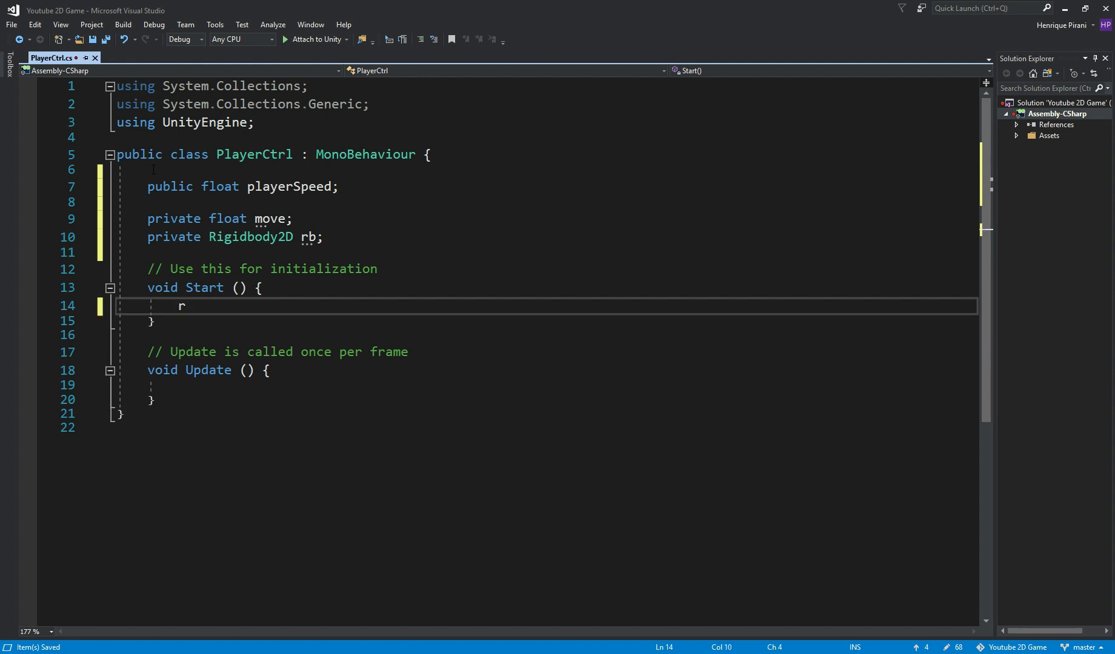
pyautogui.write('b')
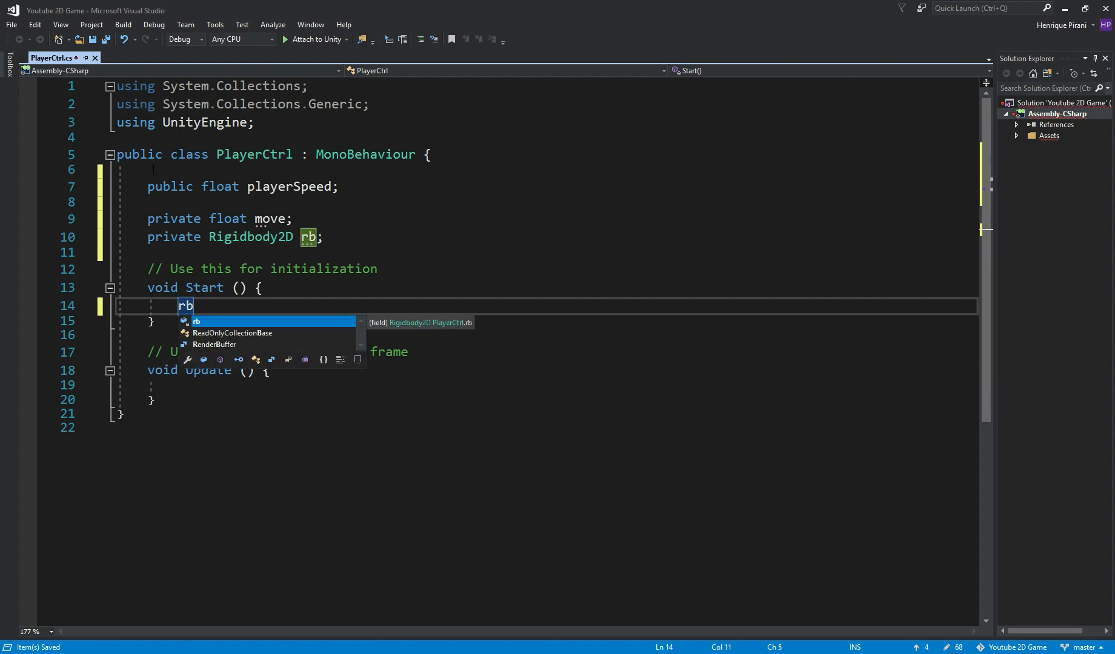
pyautogui.write('= getcom')
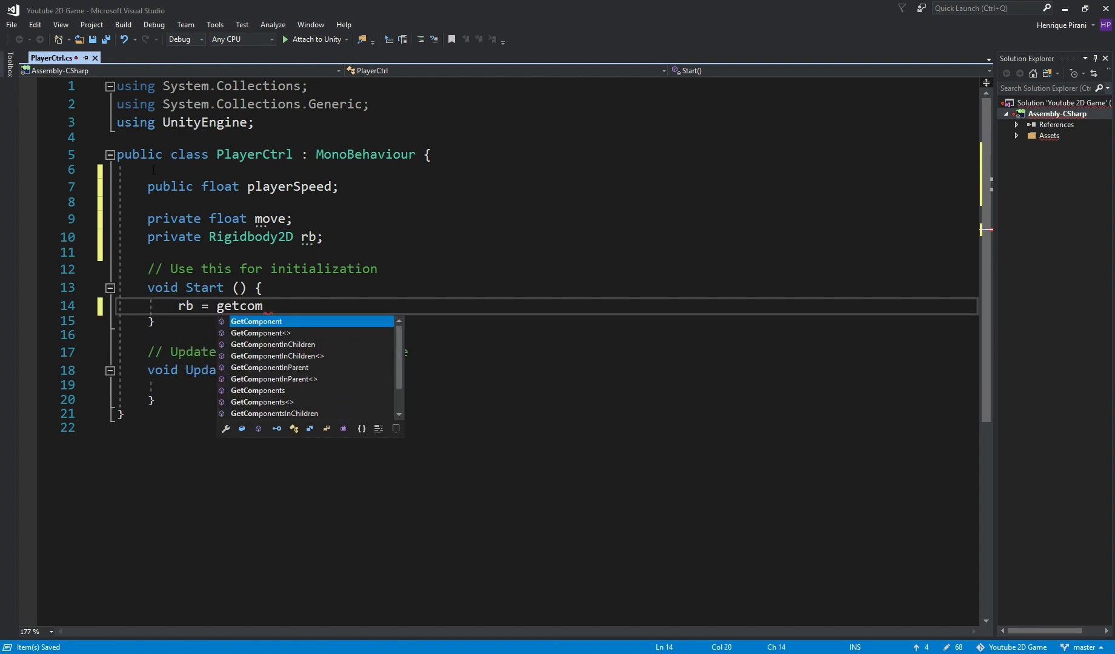
pyautogui.write('GetComponent<r>')
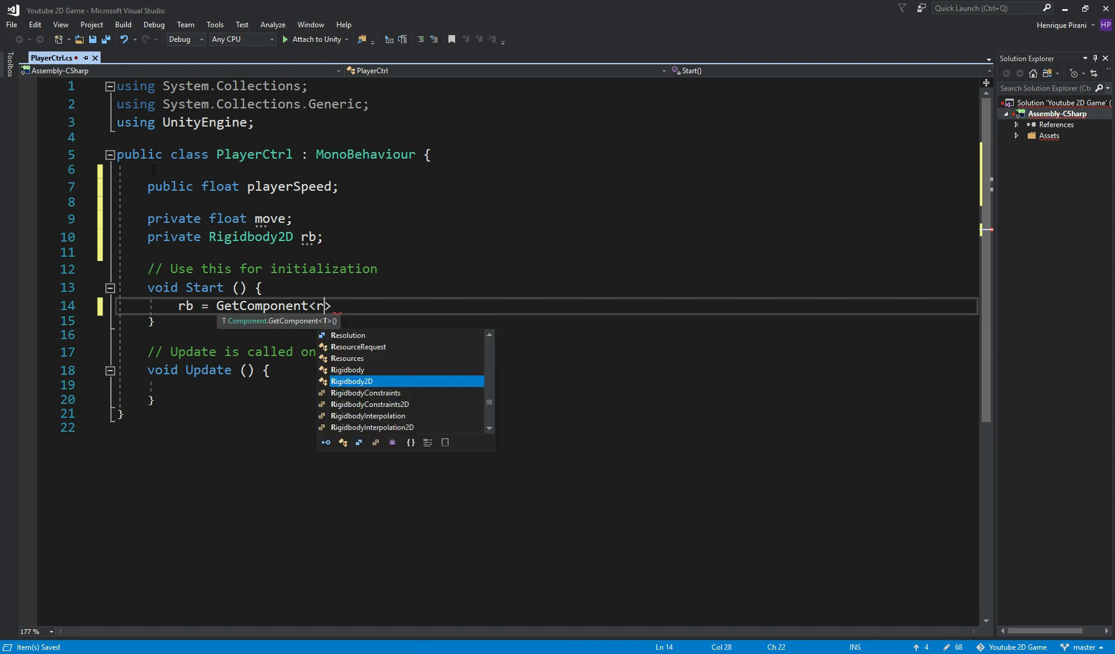
pyautogui.press('Tab')
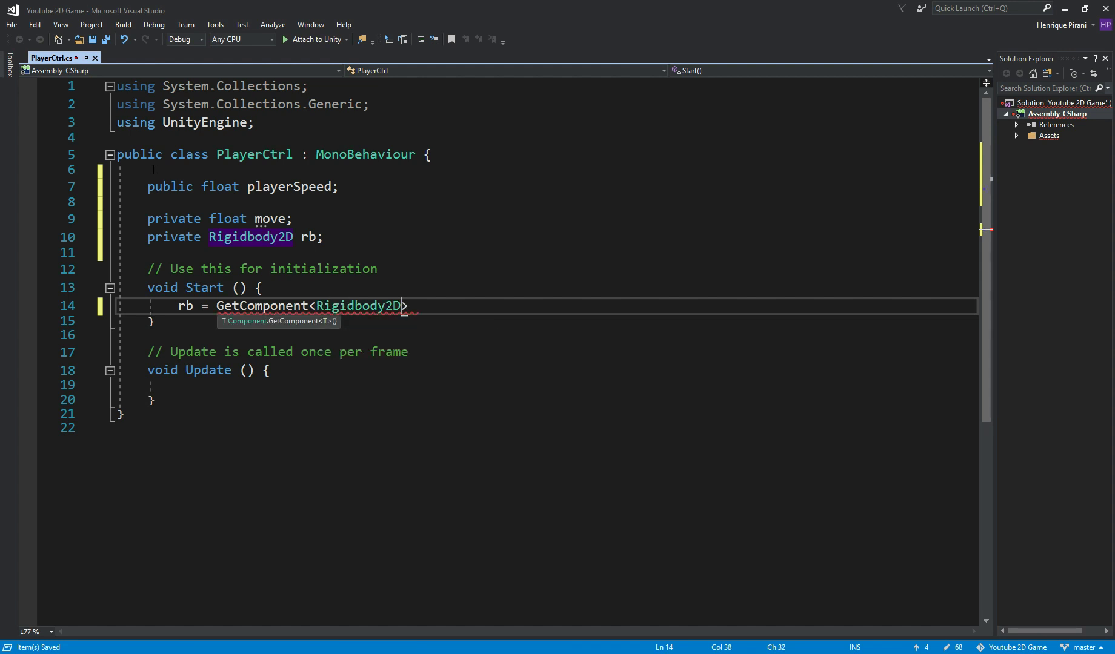
pyautogui.write('();')
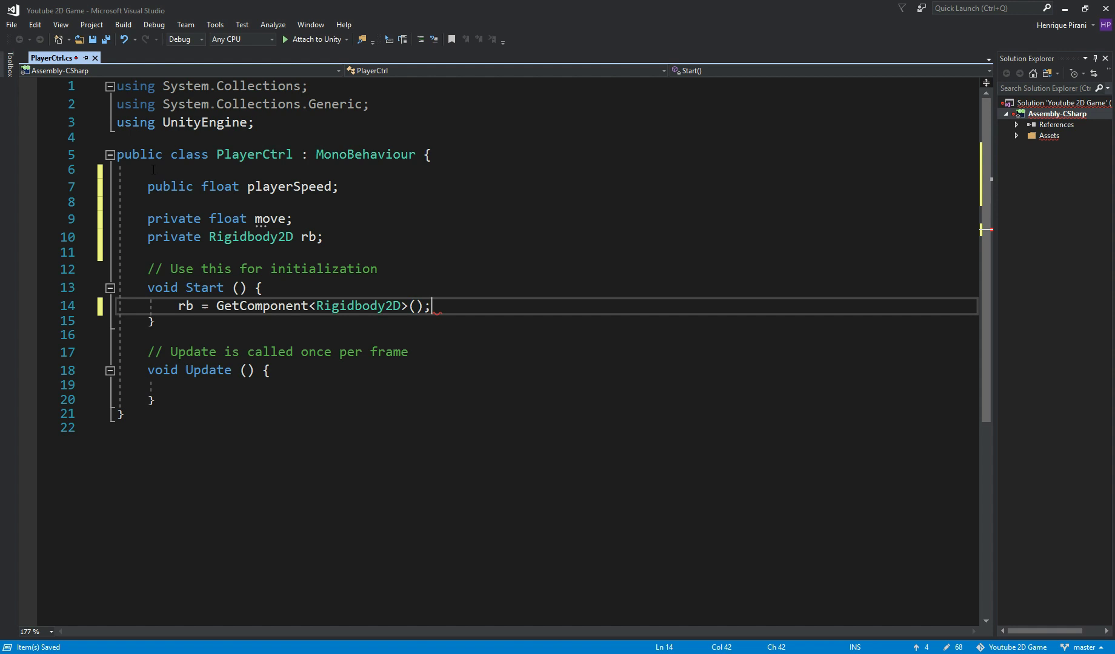
pyautogui.click(158, 321)
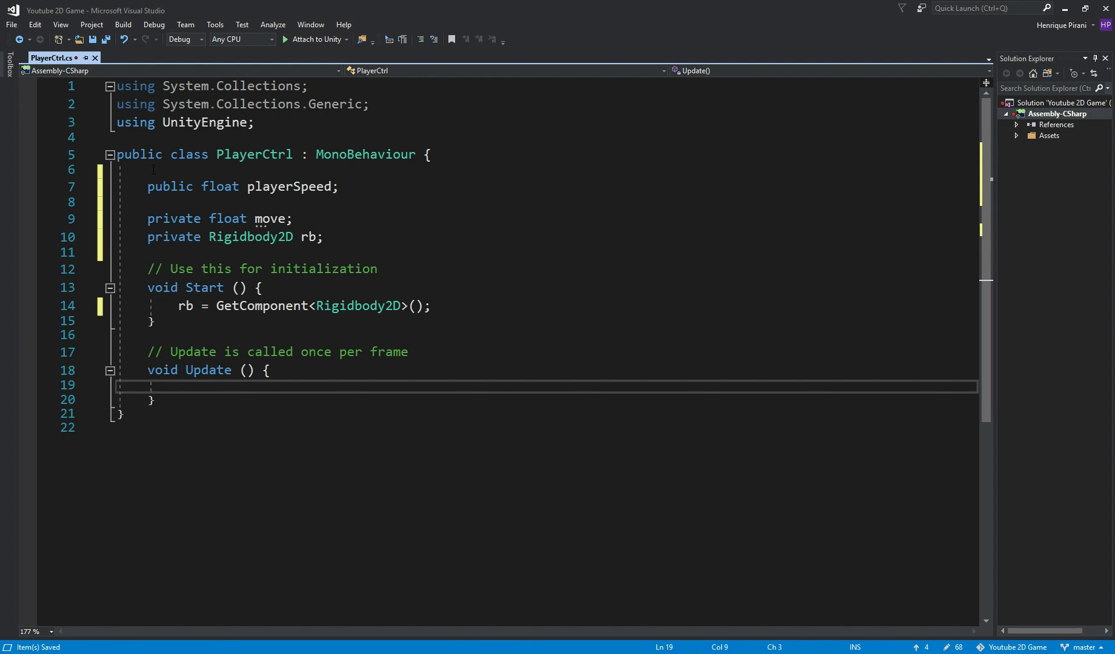
# Step: In Update read move = Input.GetAxis("Horizontal")
pyautogui.write('move =')
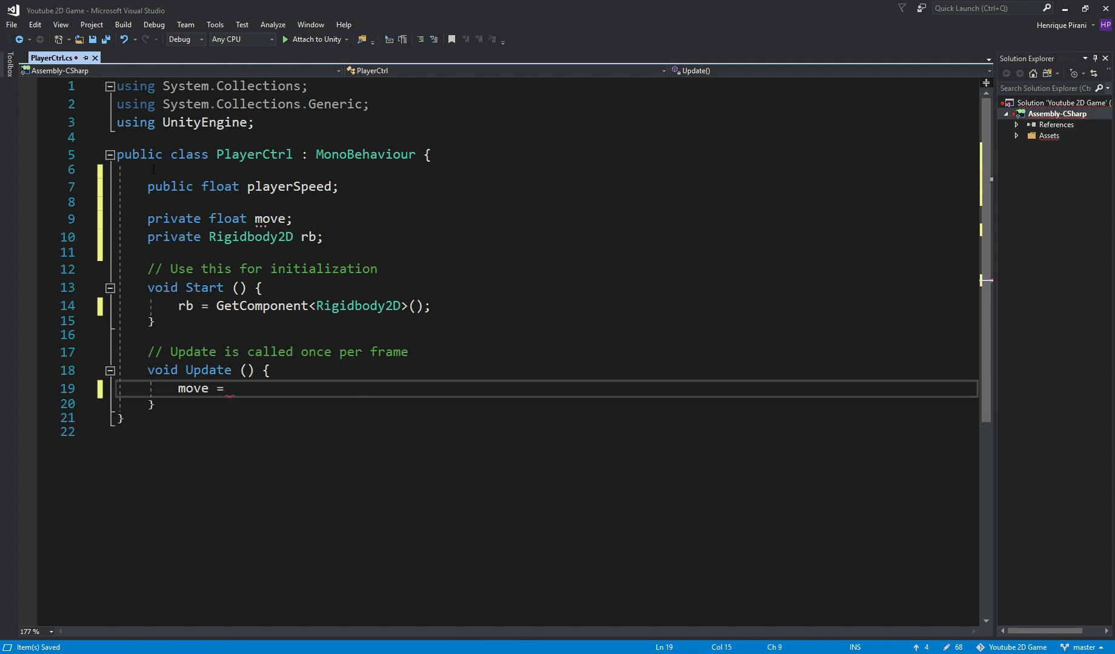
pyautogui.write('inp')
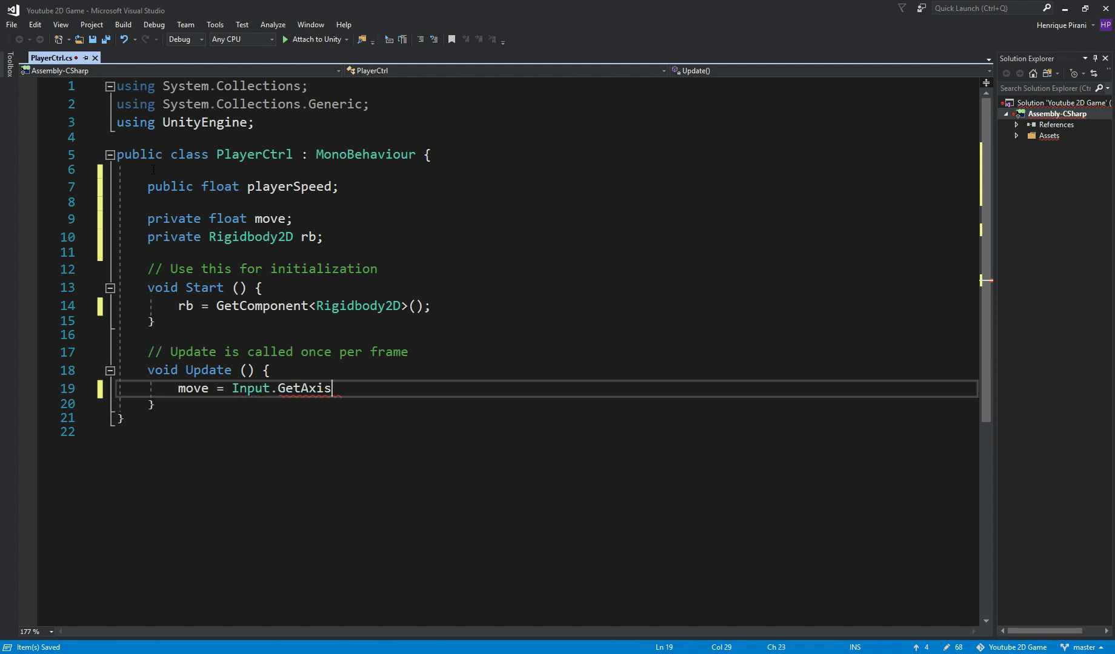
pyautogui.write('()')
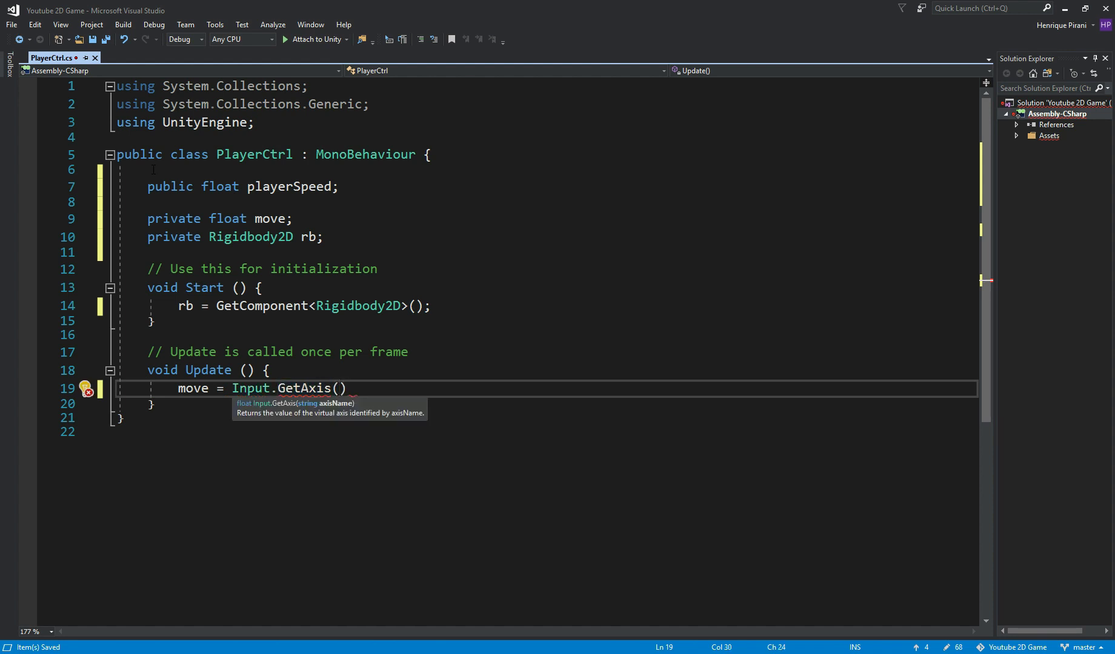
pyautogui.write('"Horizont"')
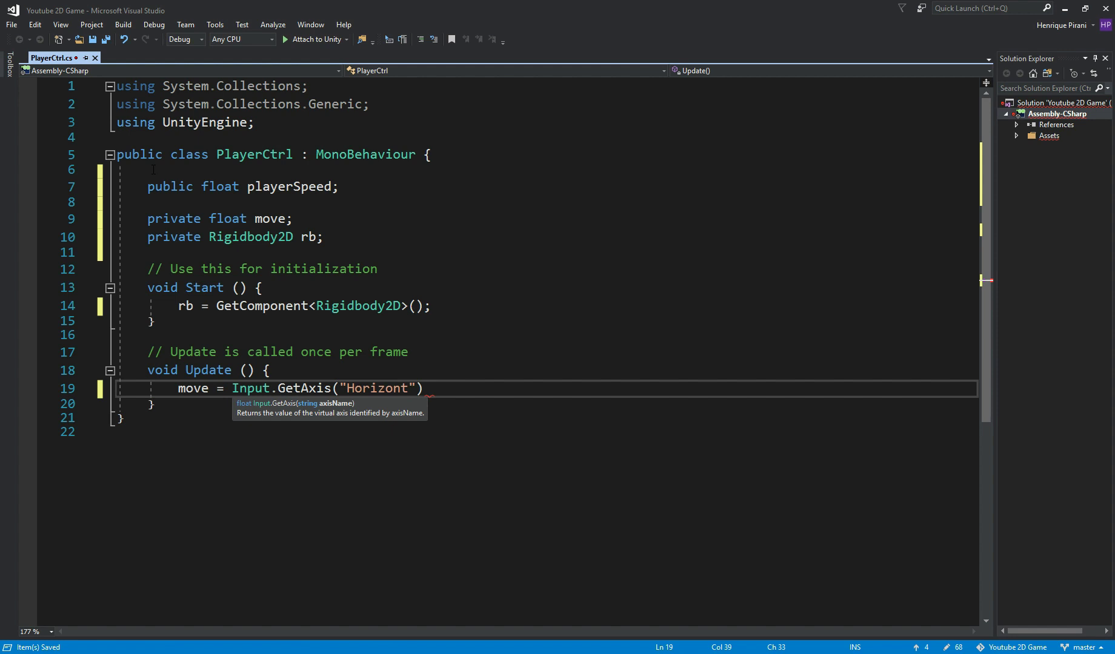
pyautogui.write('al')
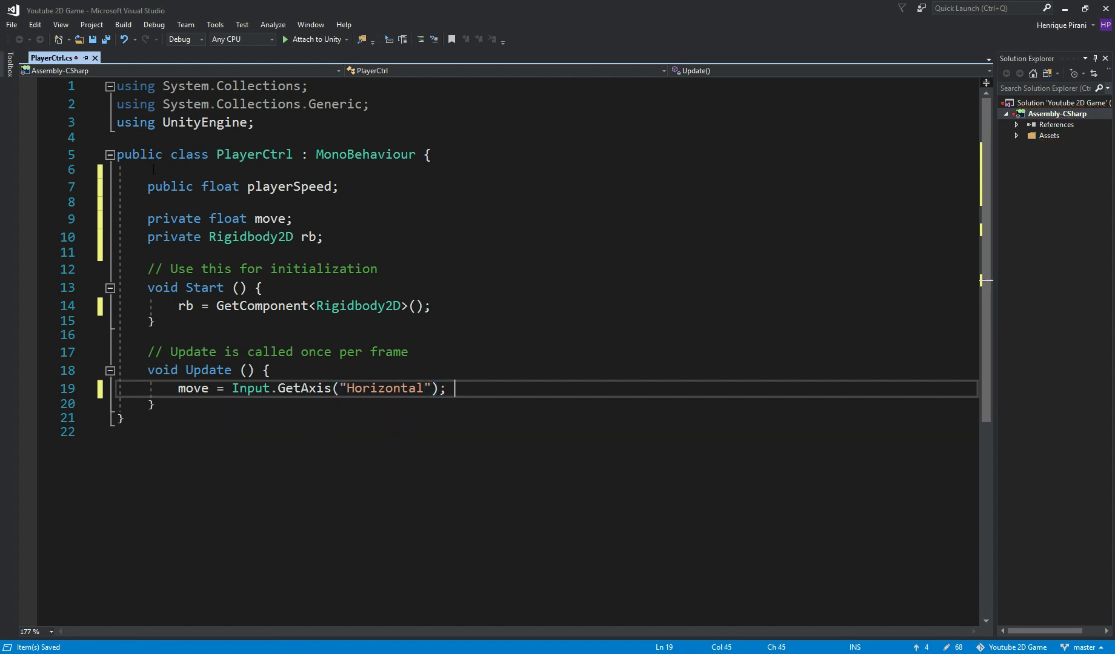
pyautogui.press('Enter')
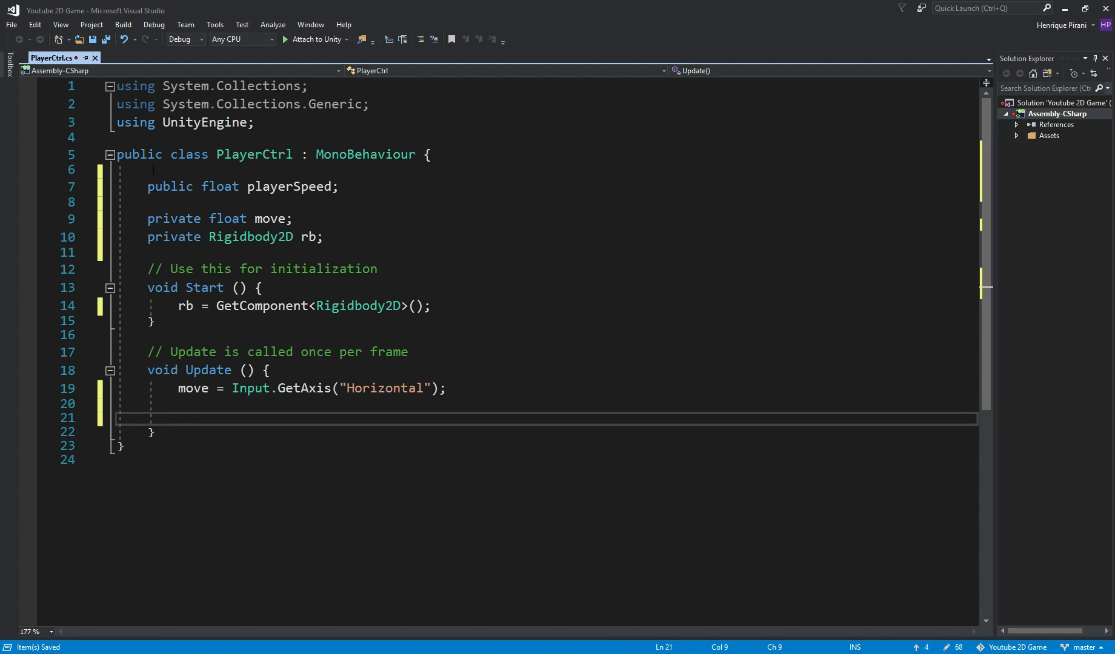
# Step: Set rb.velocity = new Vector2(move * playerSpeed, rb.velocity.y) and save the script
pyautogui.write('r')
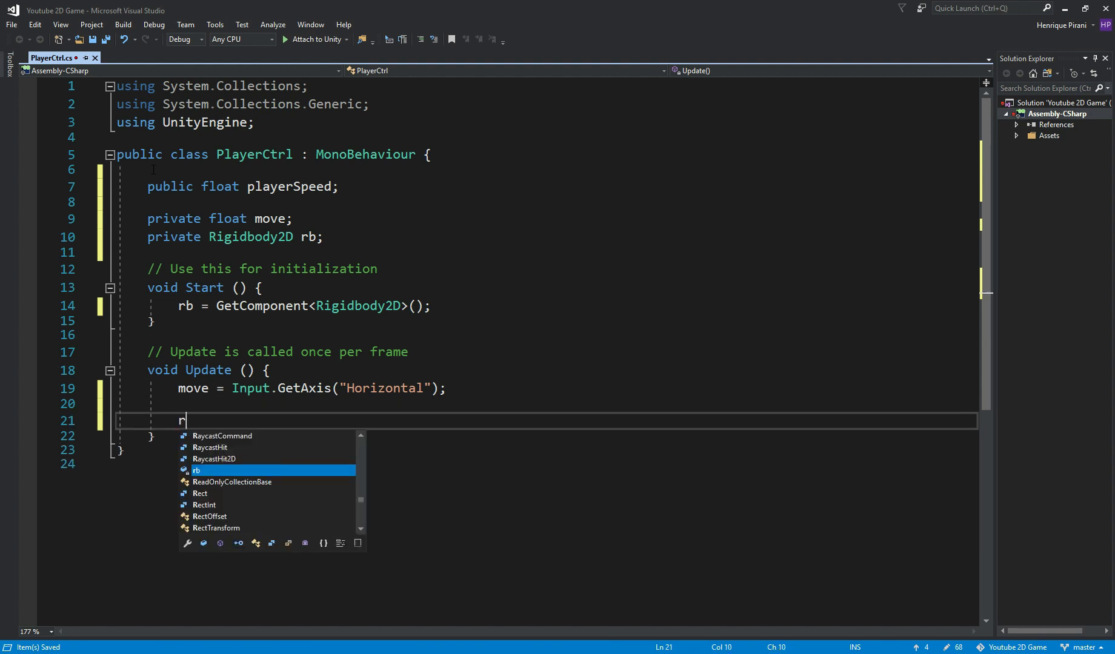
pyautogui.write('b')
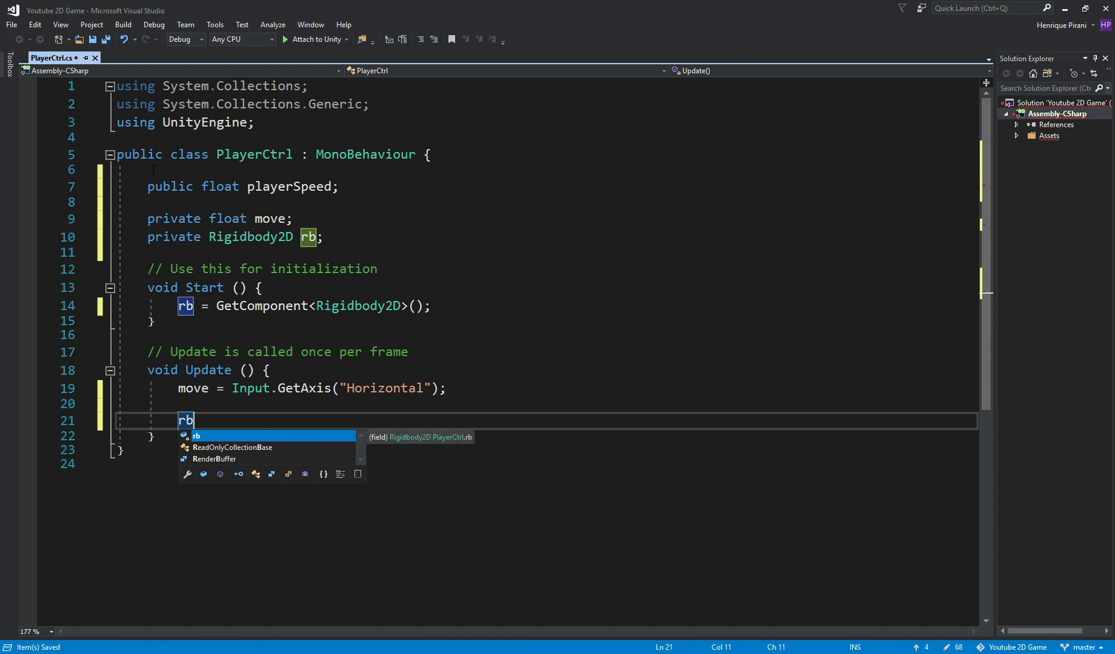
pyautogui.write('.velocity = n')
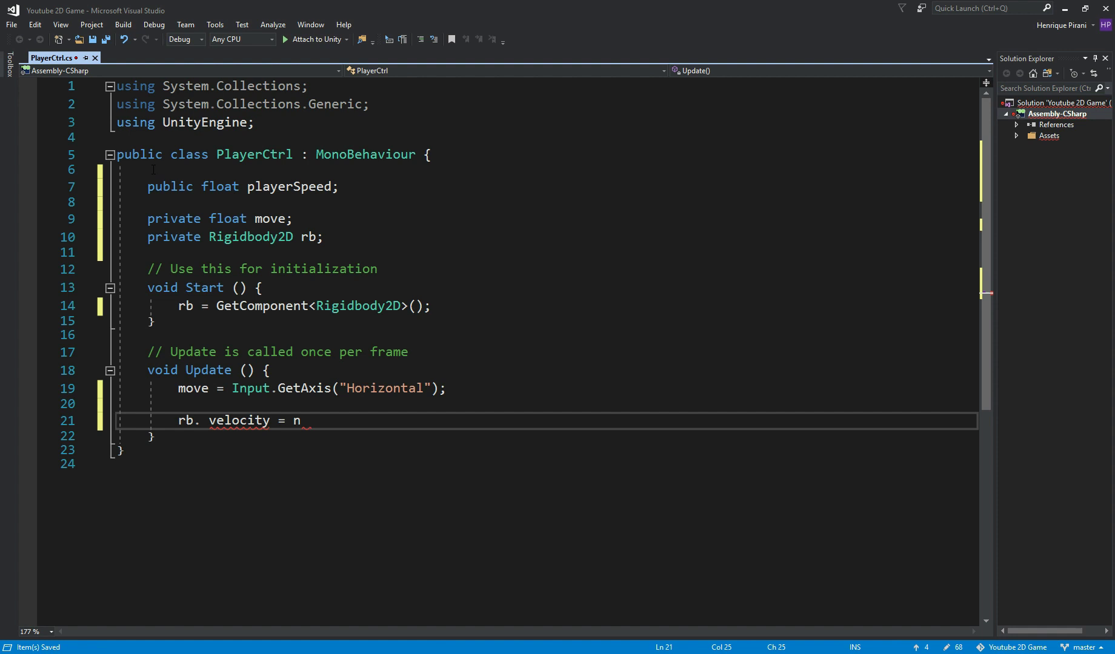
pyautogui.write('ew Vector2')
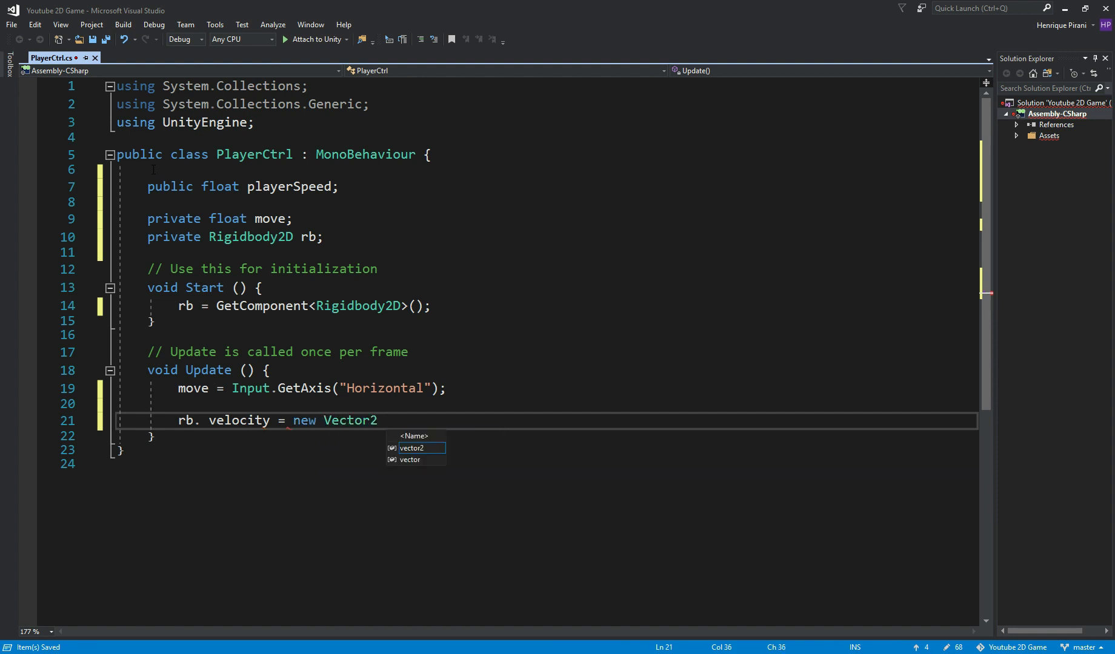
pyautogui.write('(move')
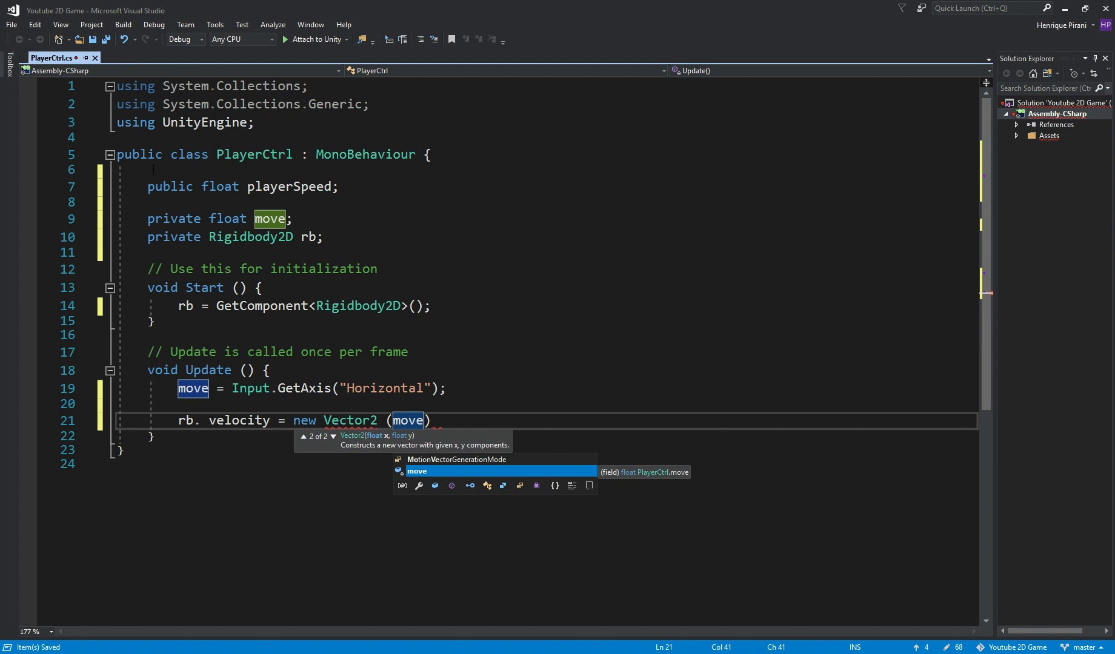
pyautogui.write('* player')
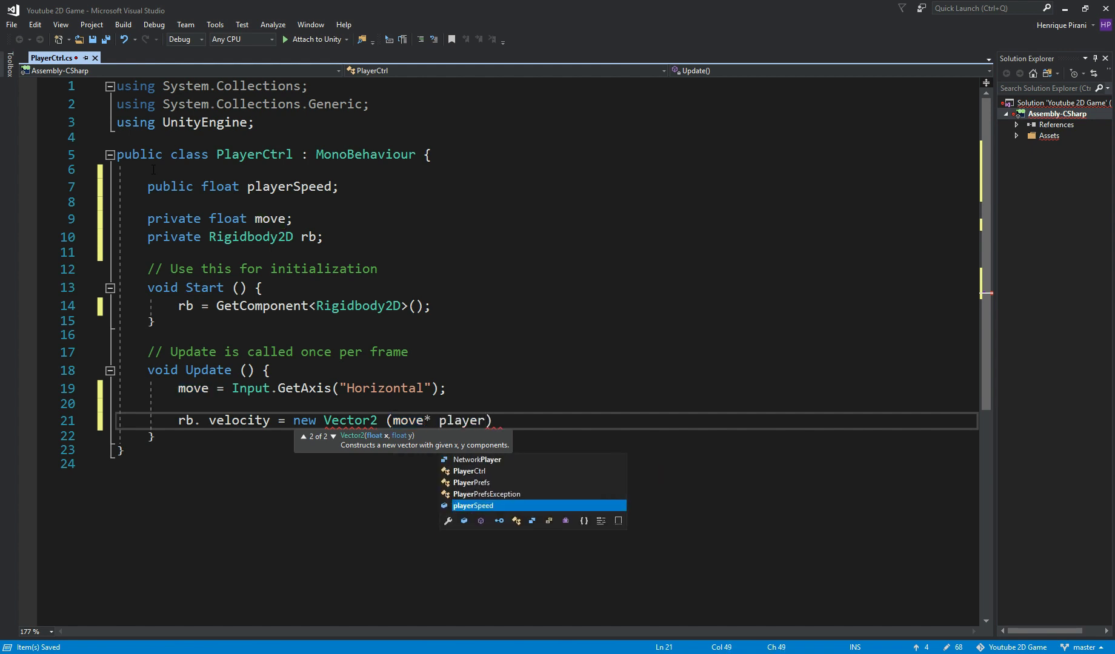
pyautogui.write('Speed,rb')
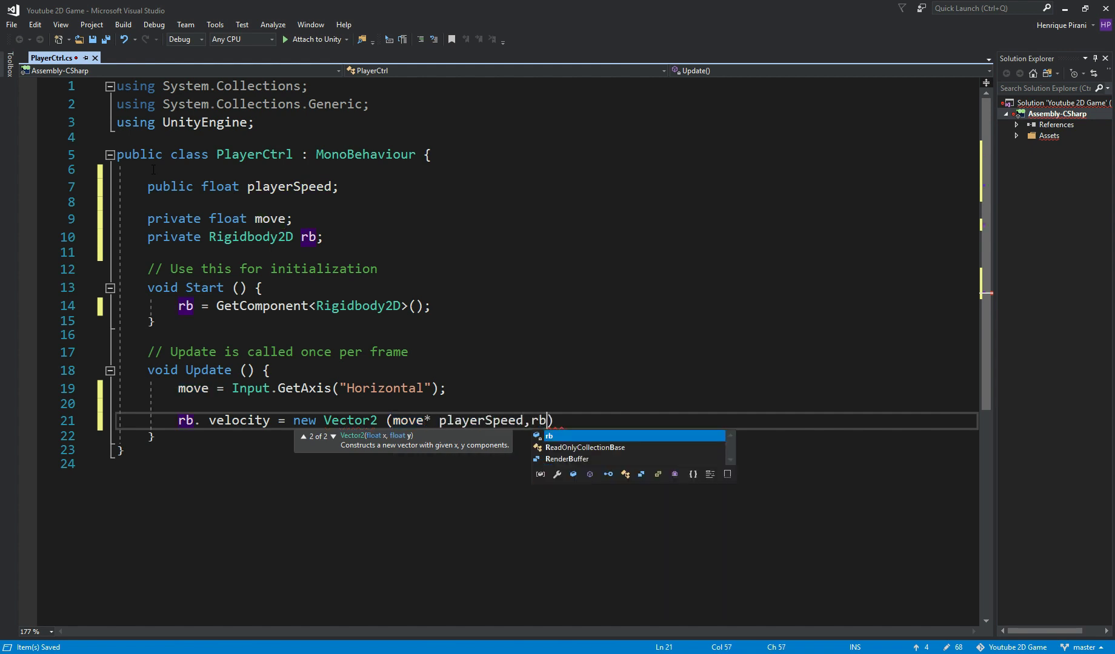
pyautogui.write('.velocity')
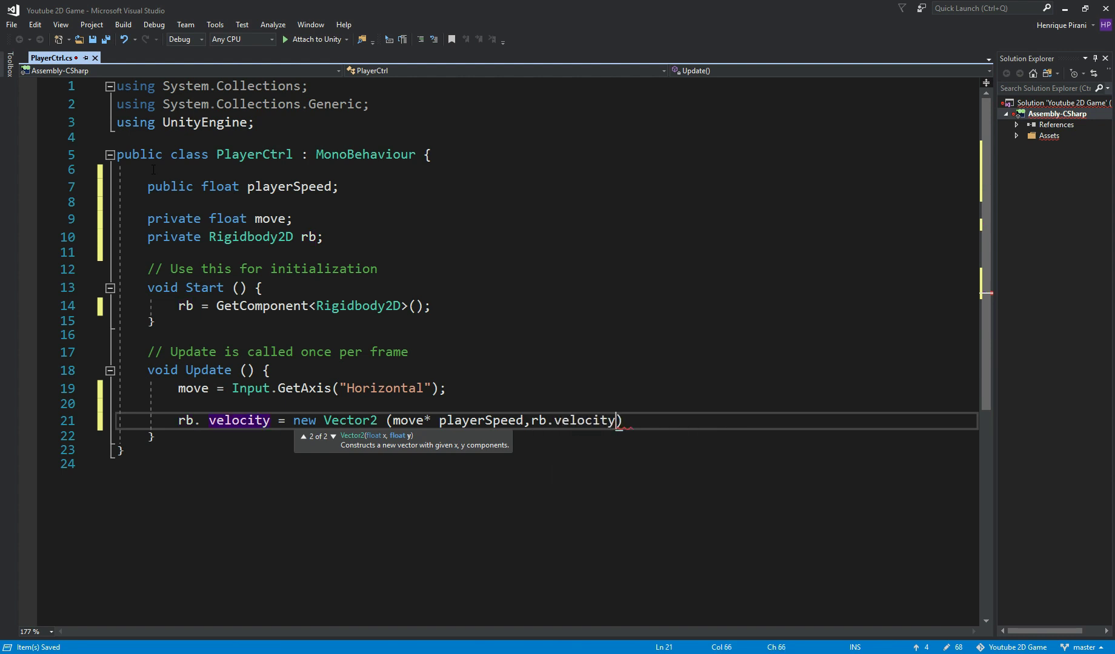
pyautogui.write('.y')
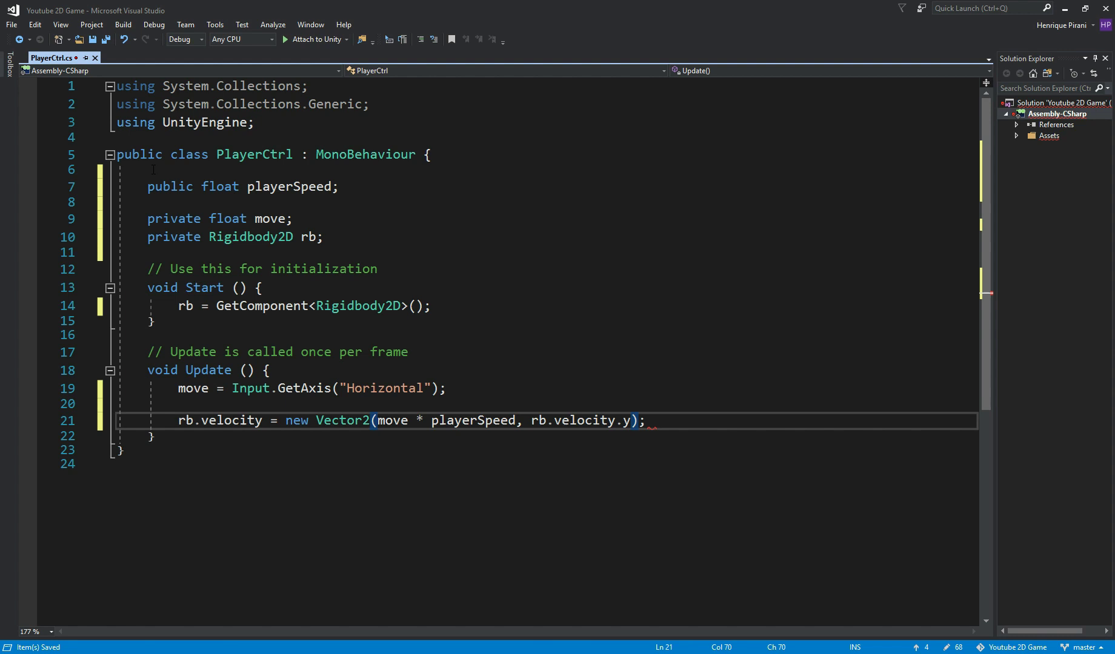
pyautogui.press('Enter')
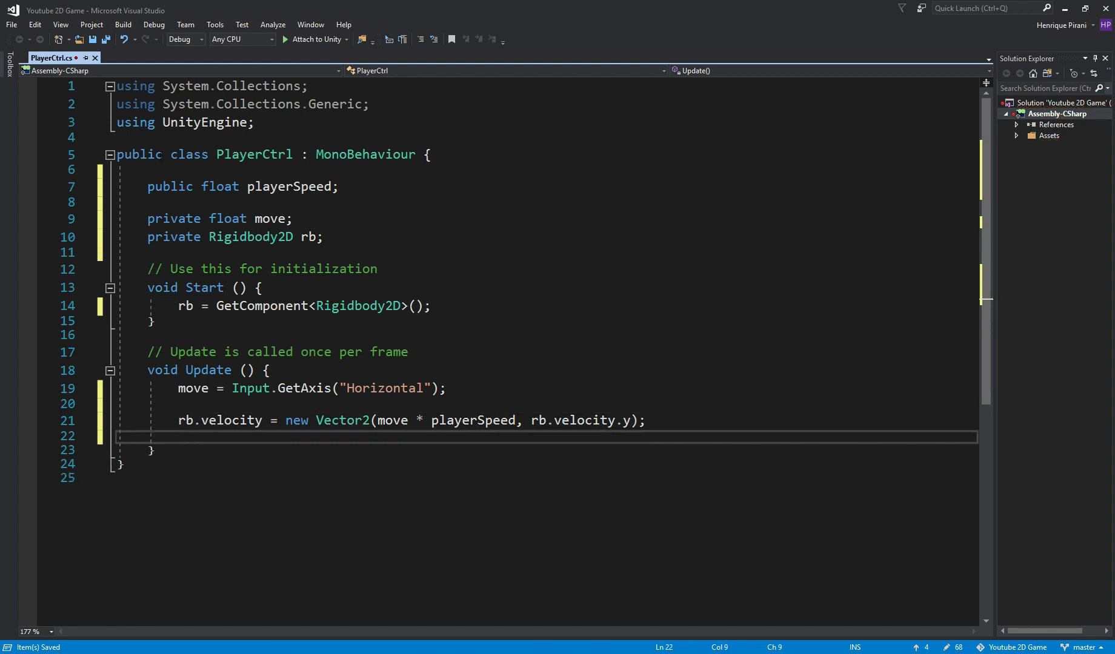
pyautogui.press('Enter')
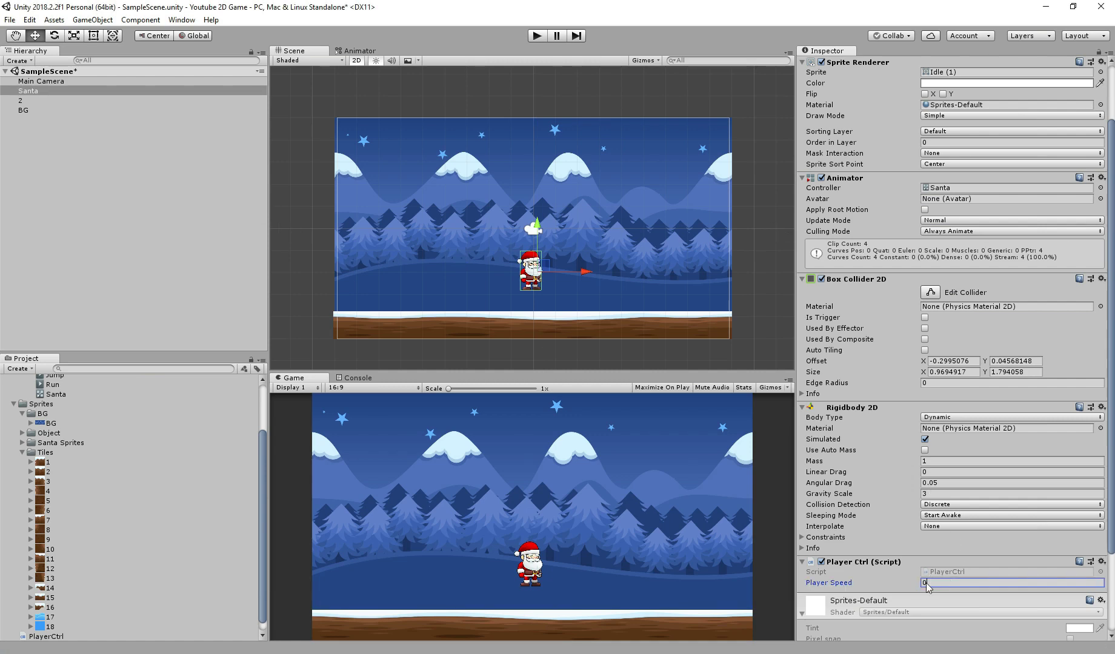
# Step: Set Santa's Player Speed to 10 and play-test the scene
pyautogui.write('10')
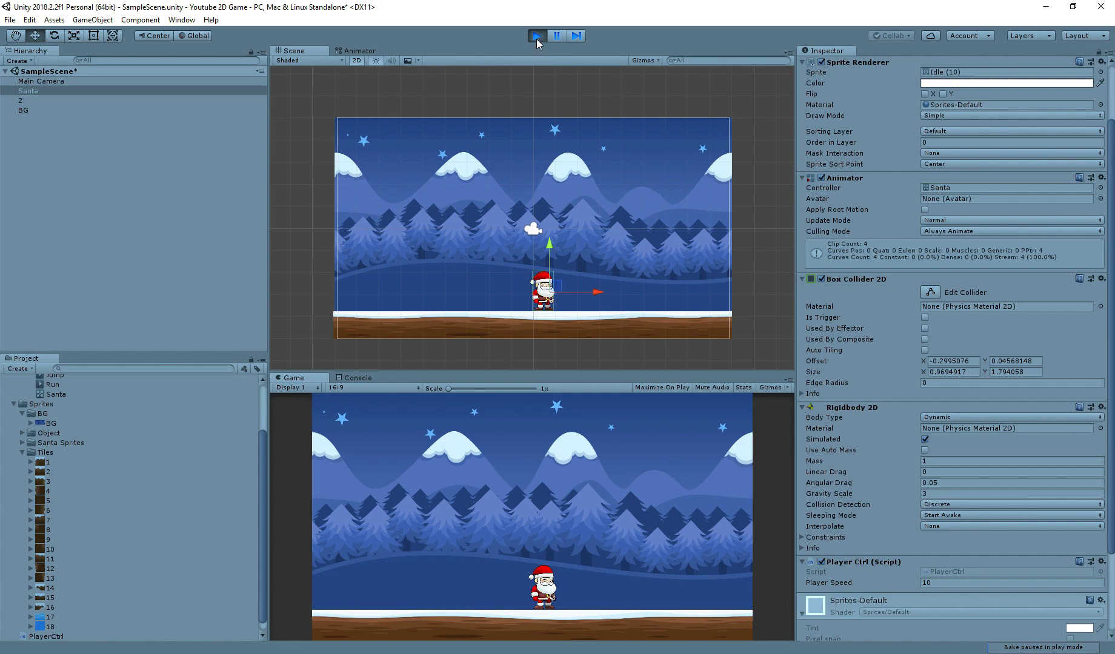
pyautogui.click(536, 35)
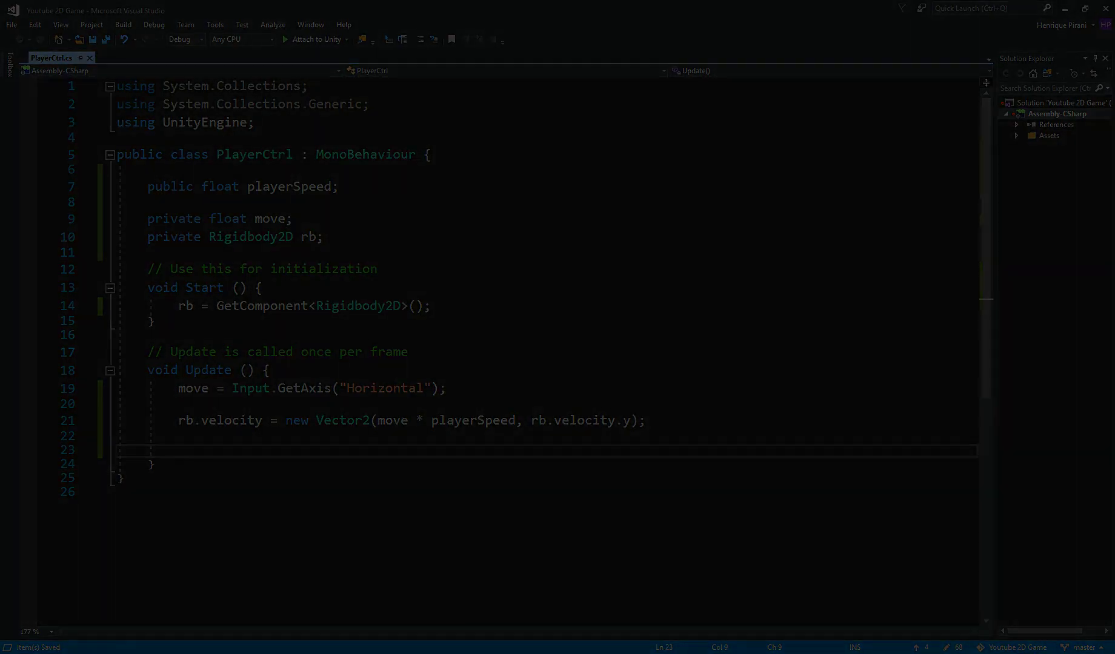
# Step: Add if (move < 0) setting transform.eulerAngles to new Vector3(0, 180, 0)
pyautogui.write('if')
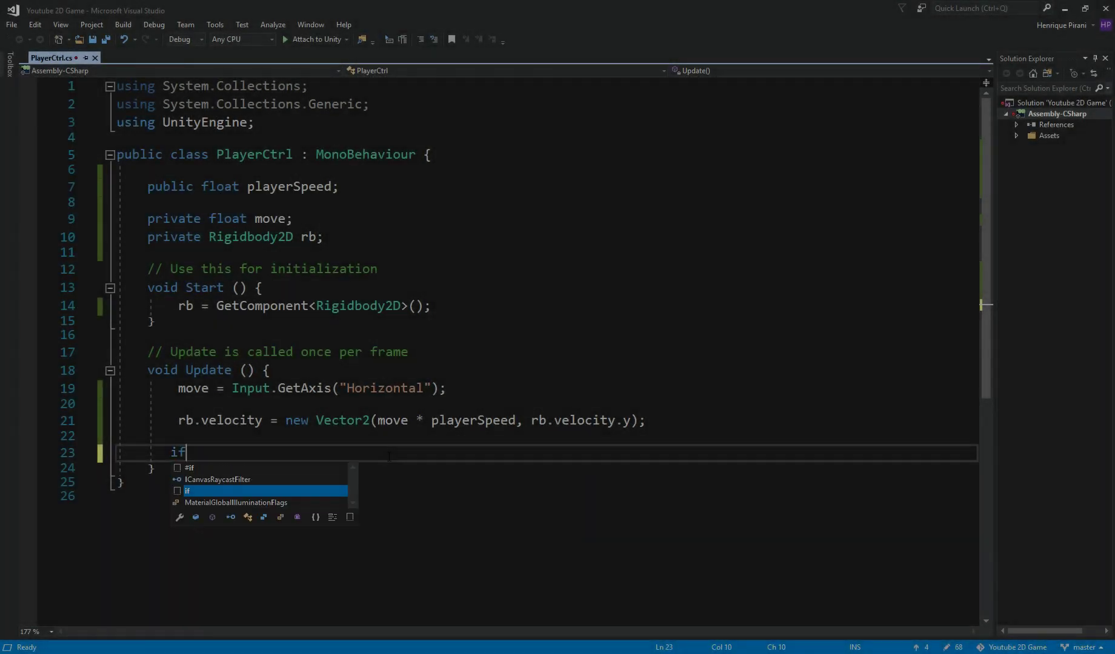
pyautogui.write('(move')
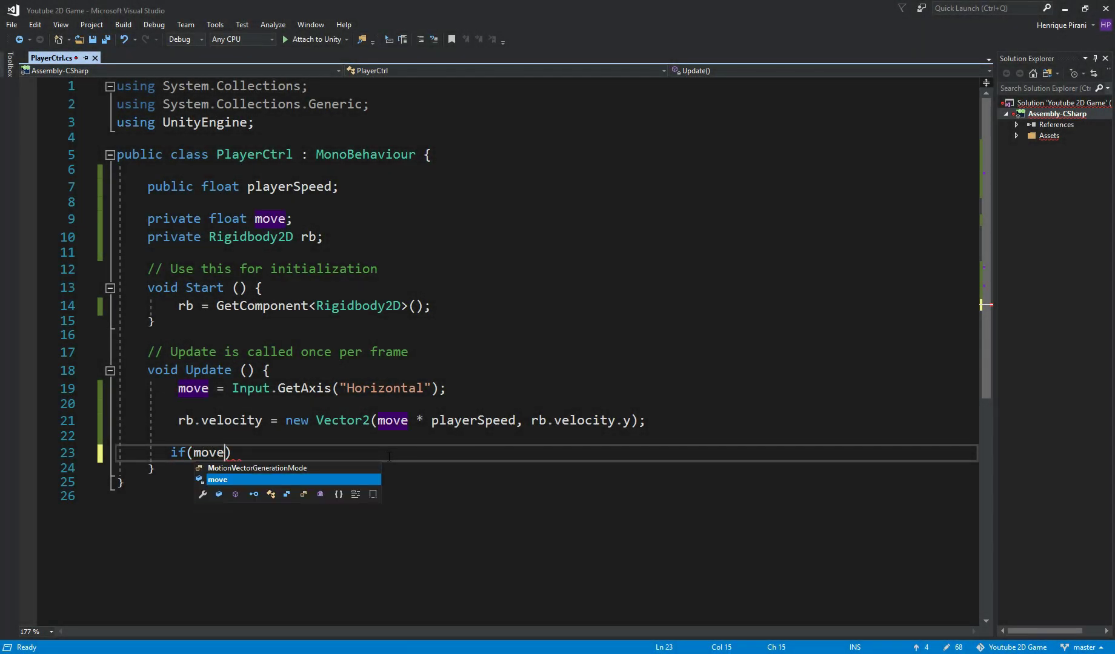
pyautogui.write('<0)')
pyautogui.write('tran')
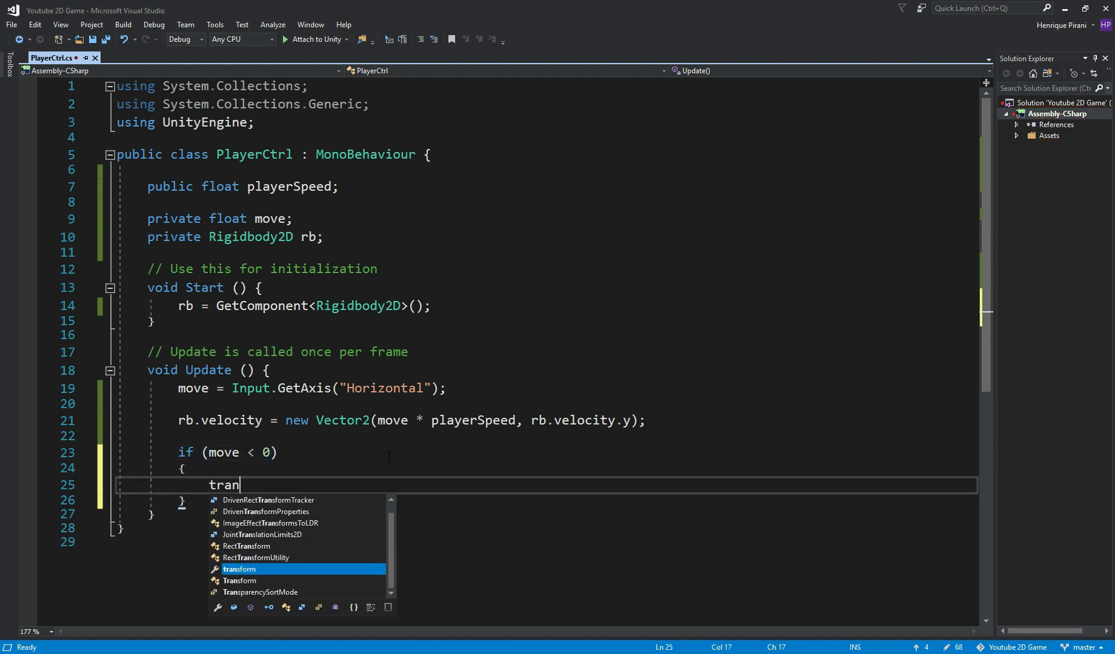
pyautogui.write('sform.eur')
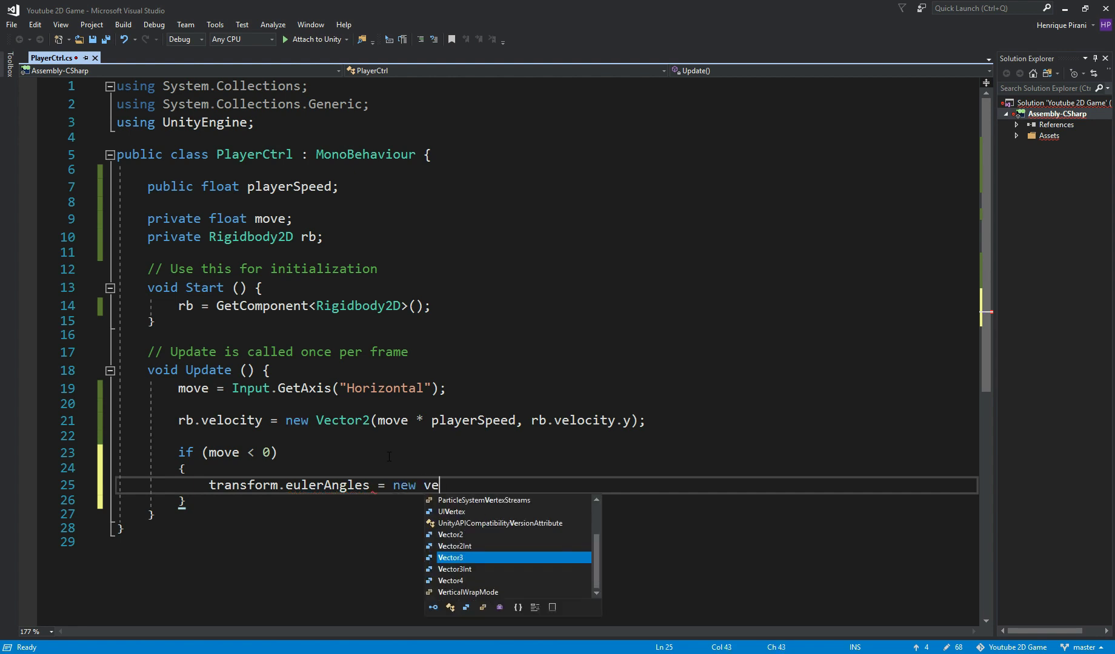
pyautogui.write('ctor3(0')
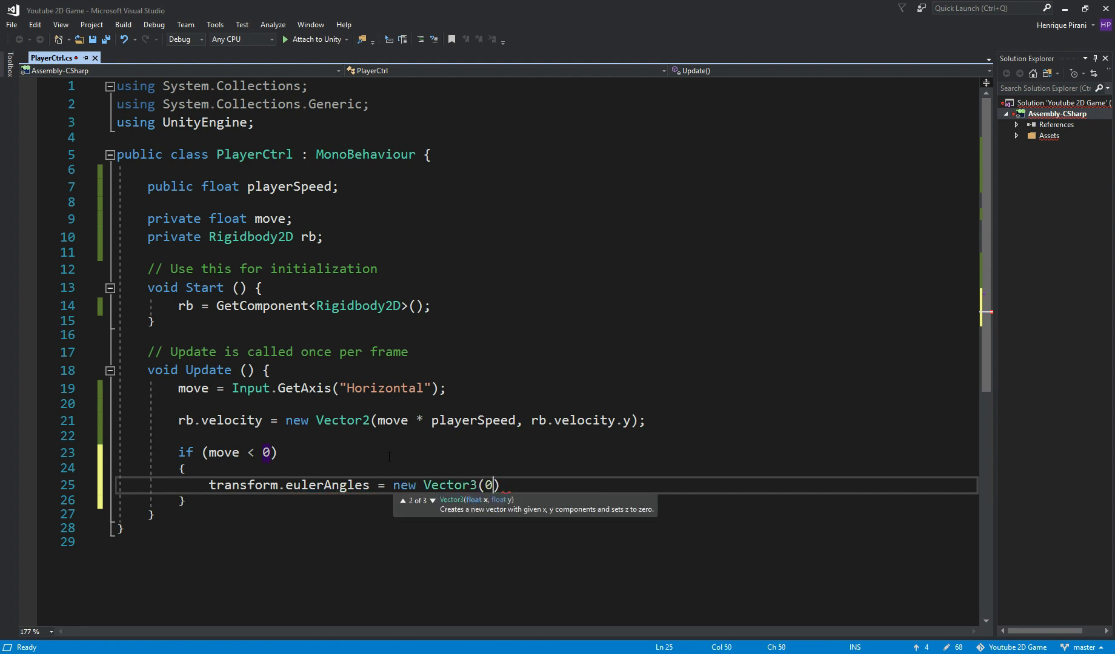
pyautogui.write(',180,')
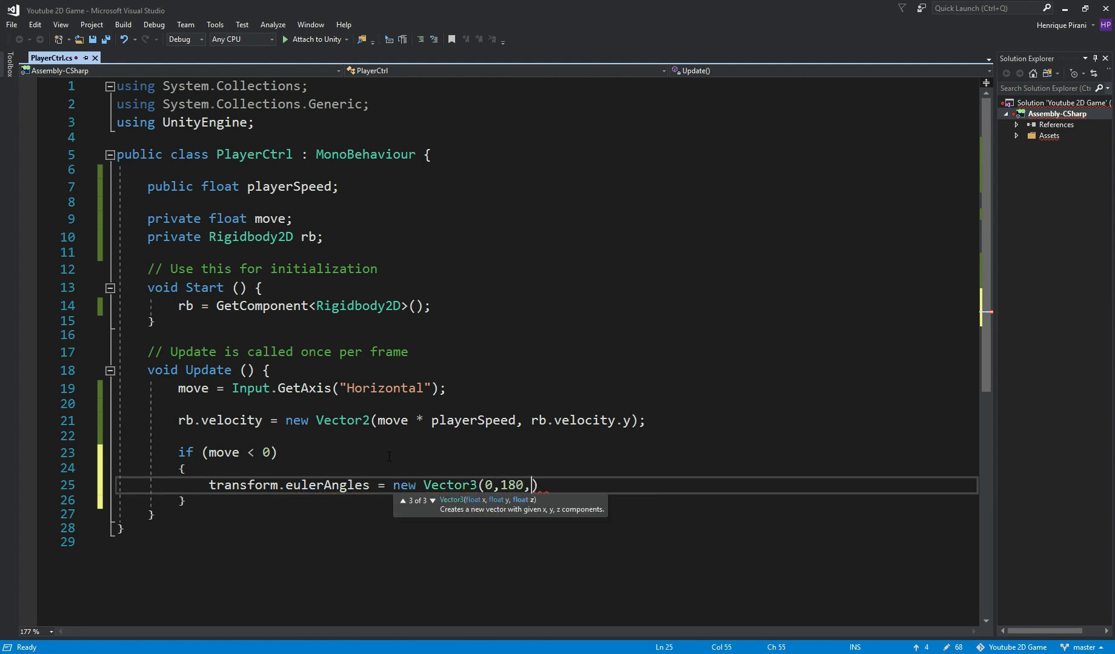
pyautogui.write('0);')
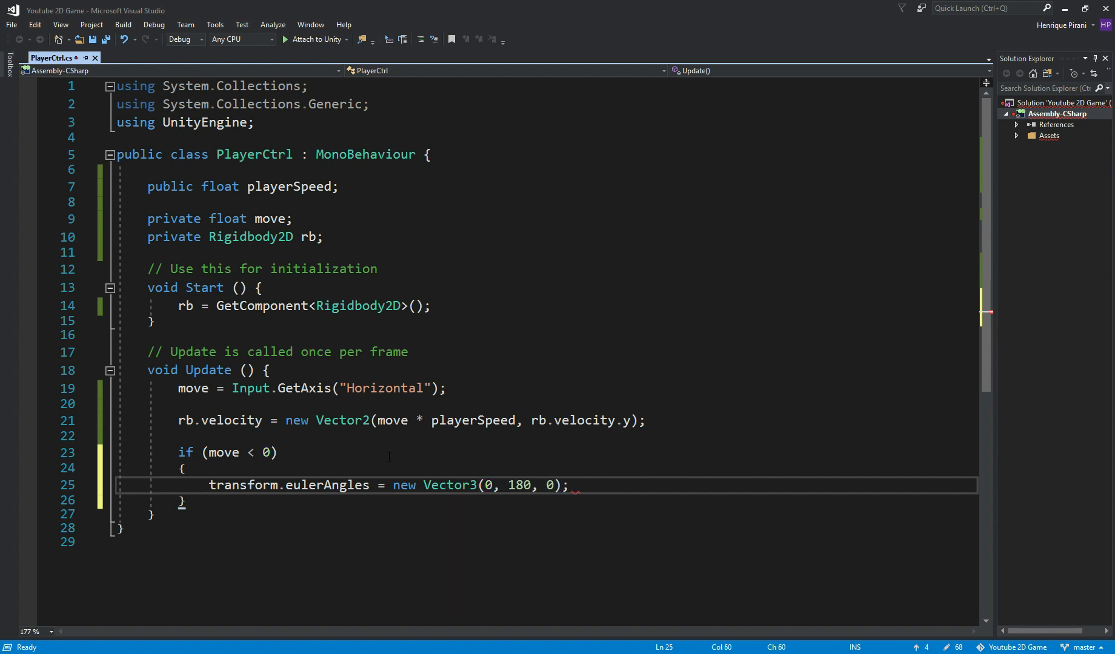
# Step: Add else if (move > 0) setting eulerAngles to (0, 0, 0) and save
pyautogui.write('else if')
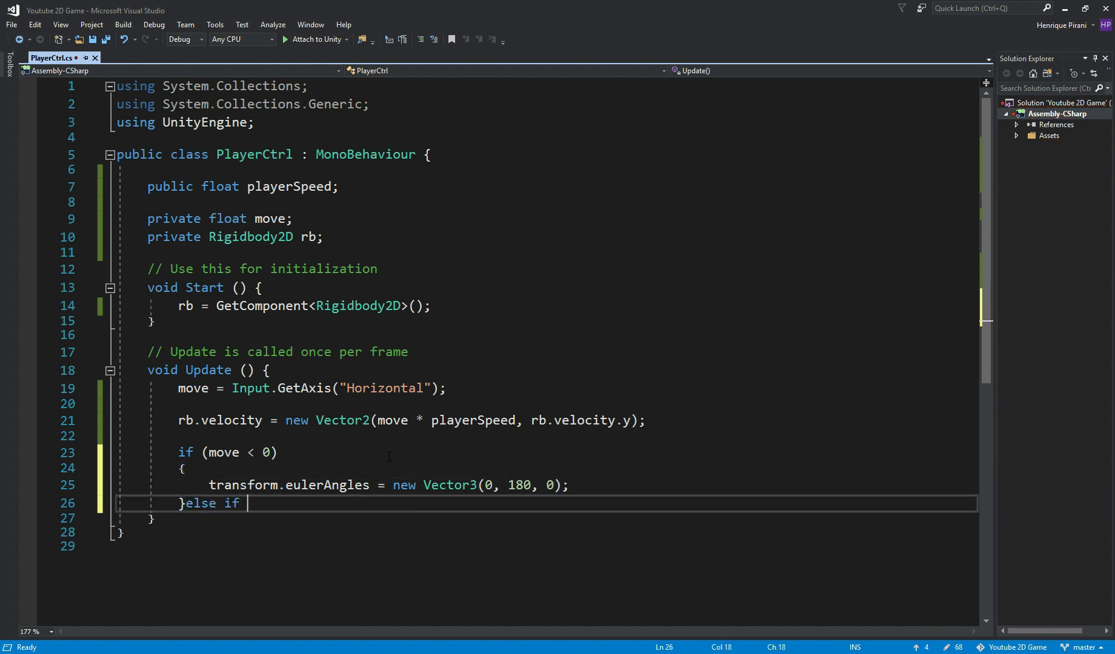
pyautogui.write('(move')
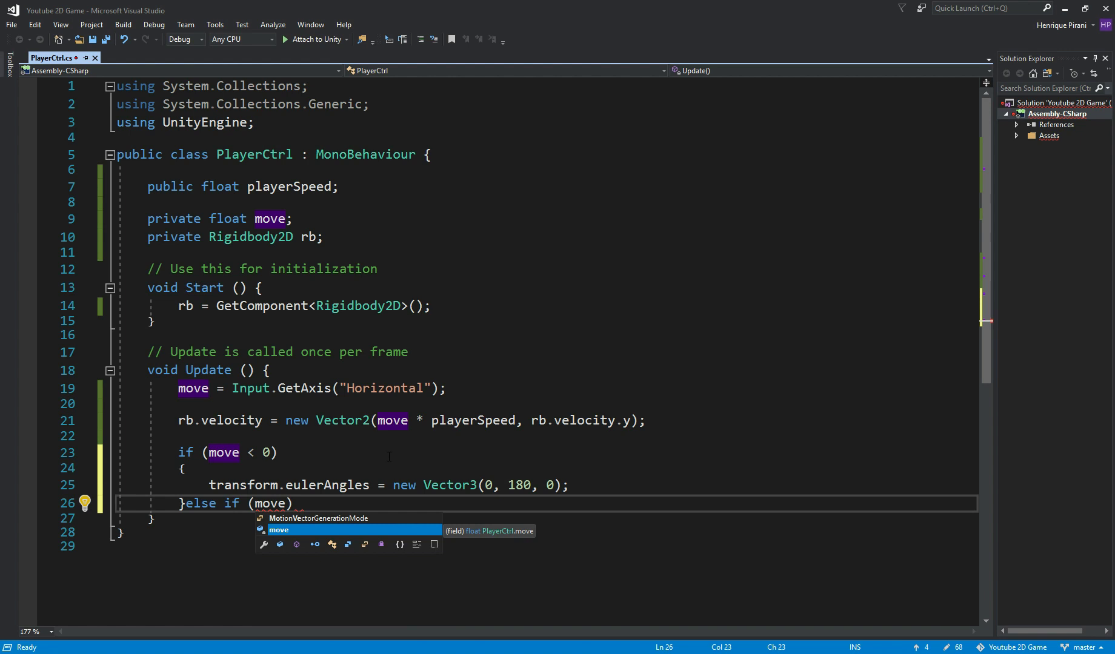
pyautogui.write('>0')
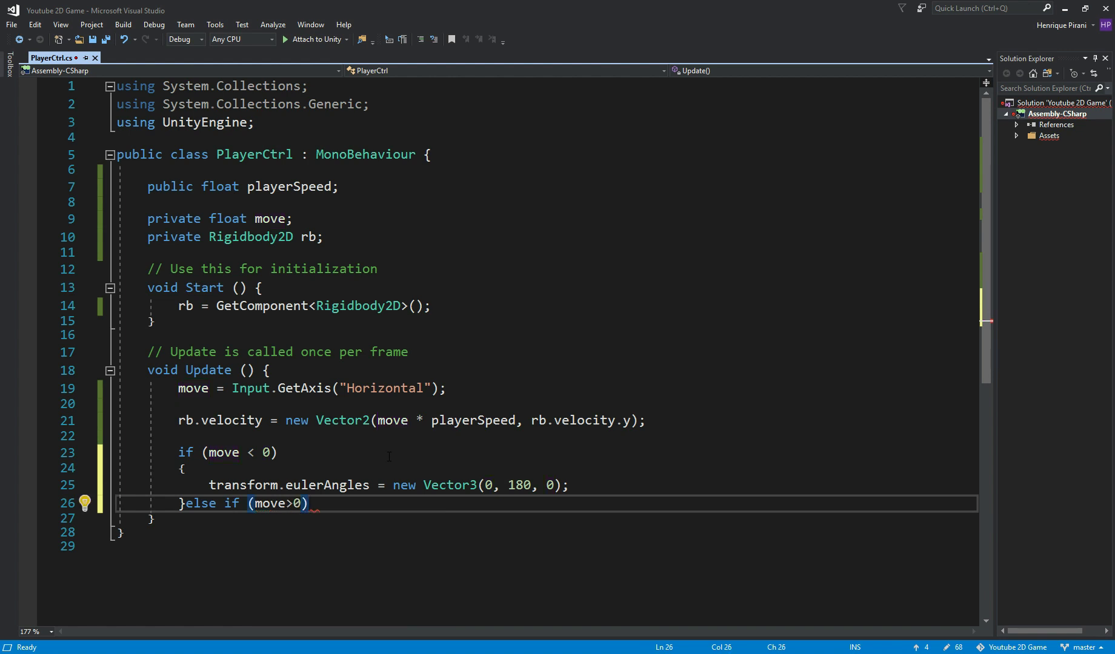
pyautogui.write('transform')
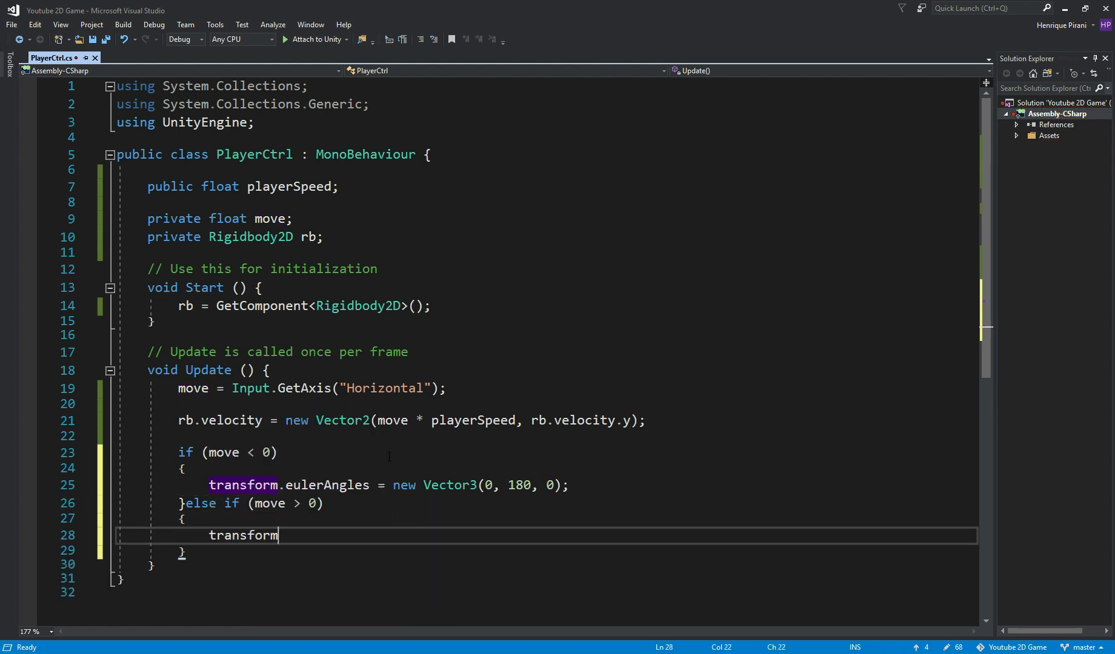
pyautogui.write('.eulerAngles')
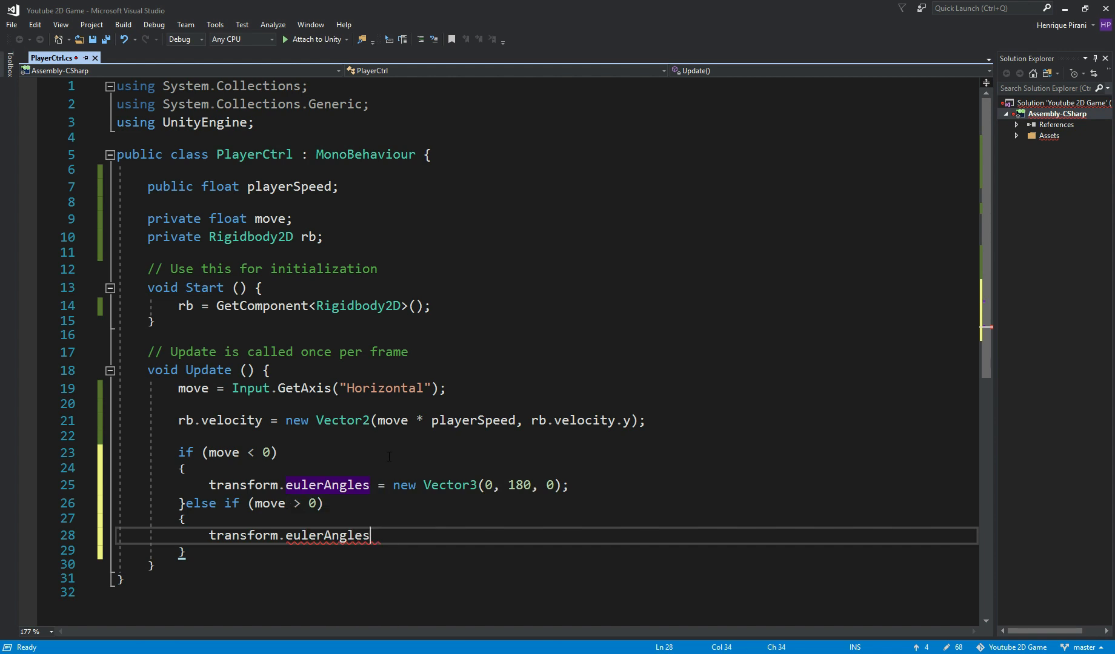
pyautogui.write('= new ve')
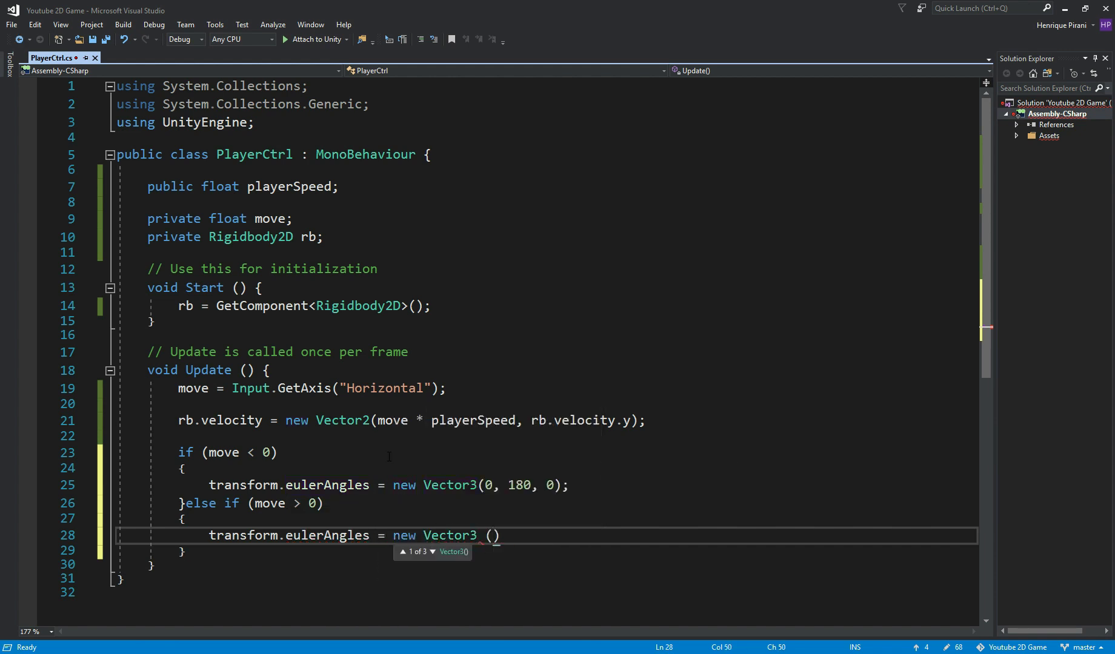
pyautogui.write('0,0,')
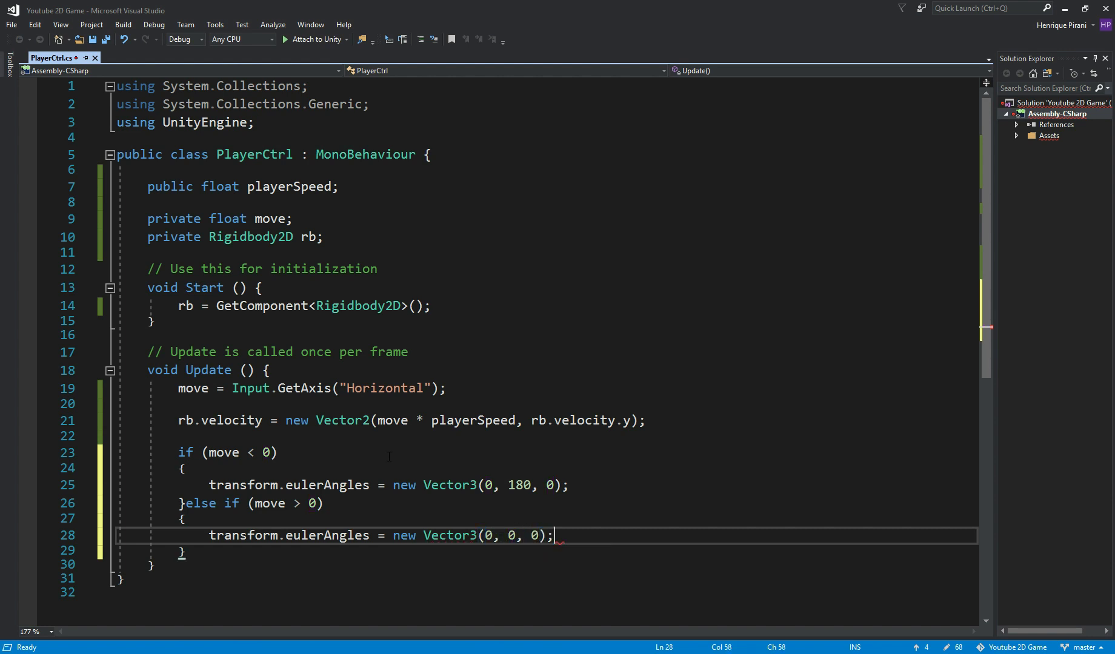
pyautogui.press('Ctrl+s')
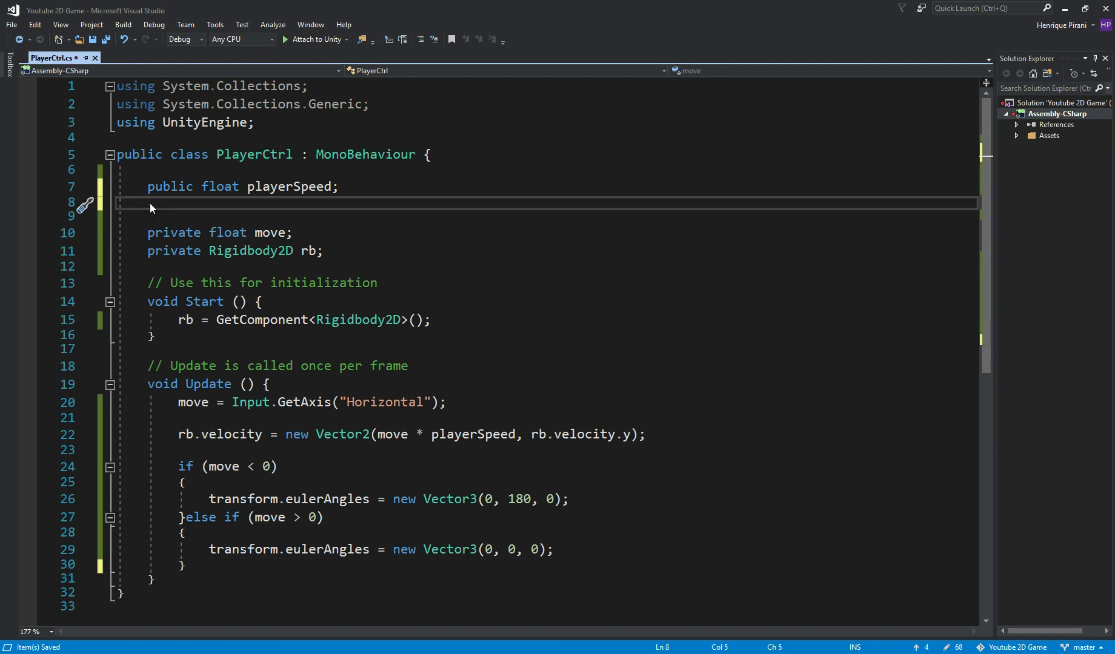
# Step: Declare public float jumpSpeed and private bool isJumping in the PlayerCtrl class
pyautogui.write('public float jumpSpeed;')
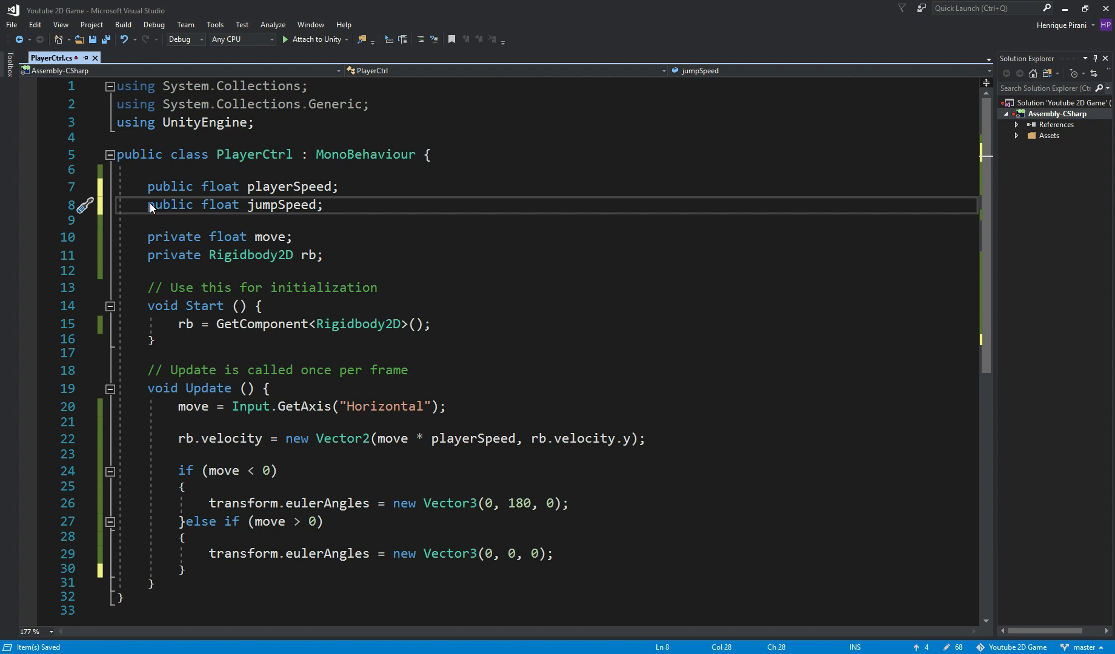
pyautogui.write('priv')
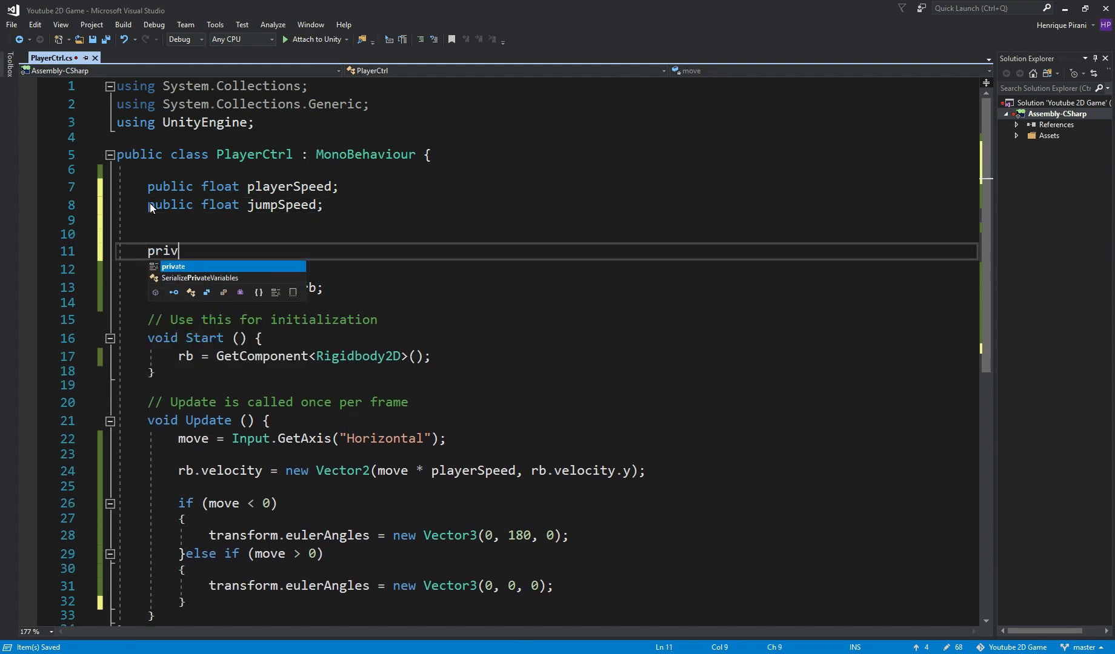
pyautogui.write('vate bool is')
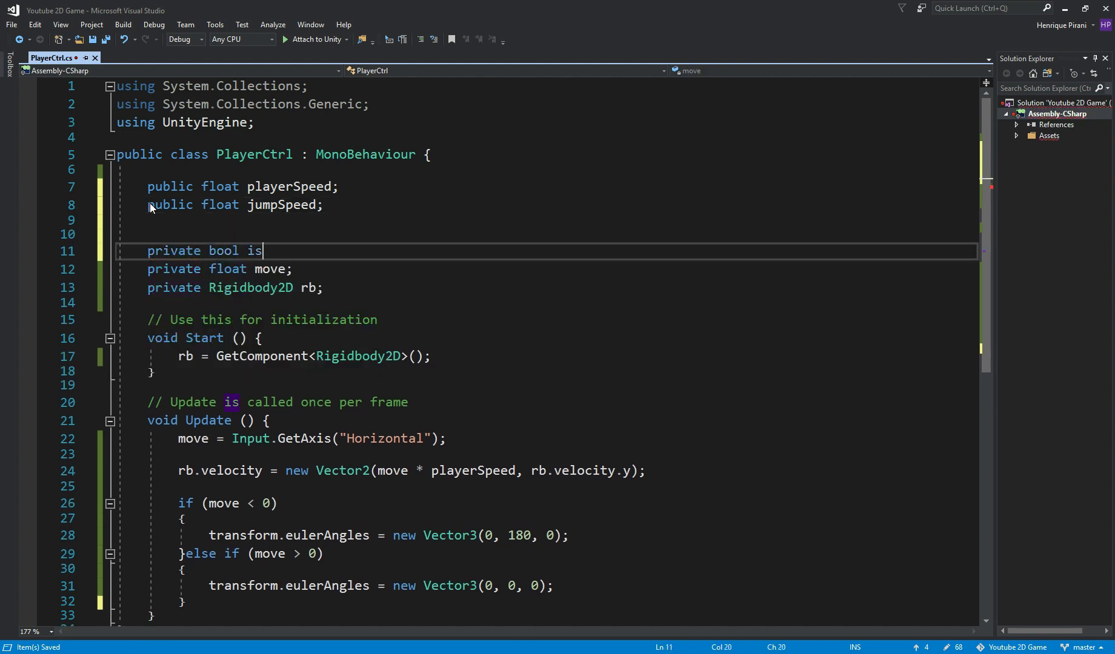
pyautogui.write('Jumping;')
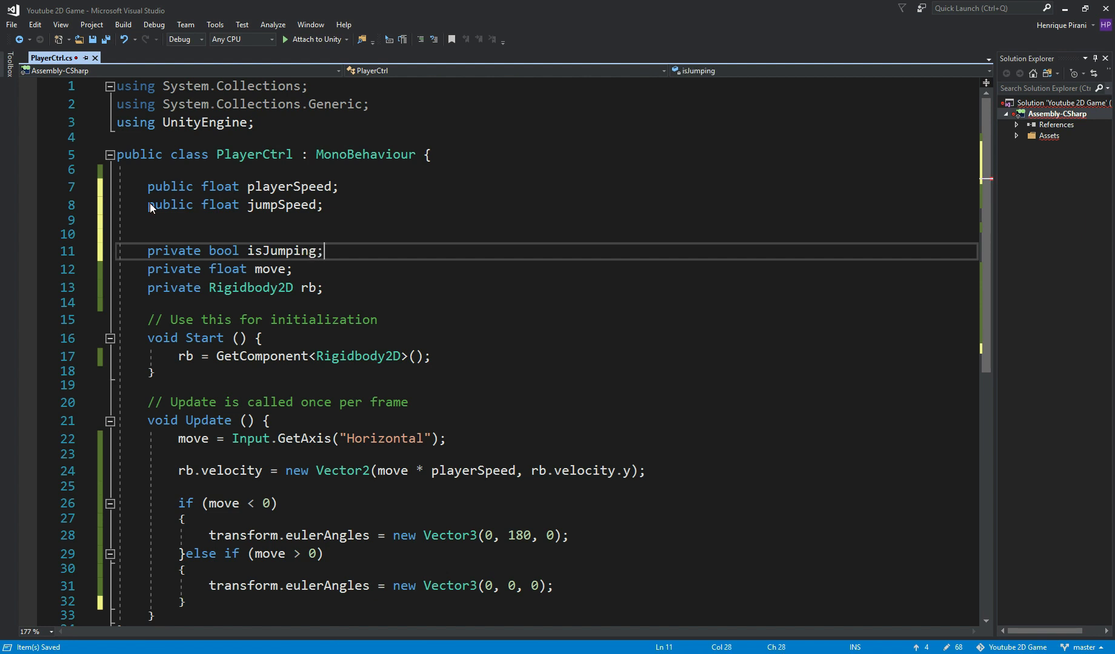
pyautogui.scroll(-3)
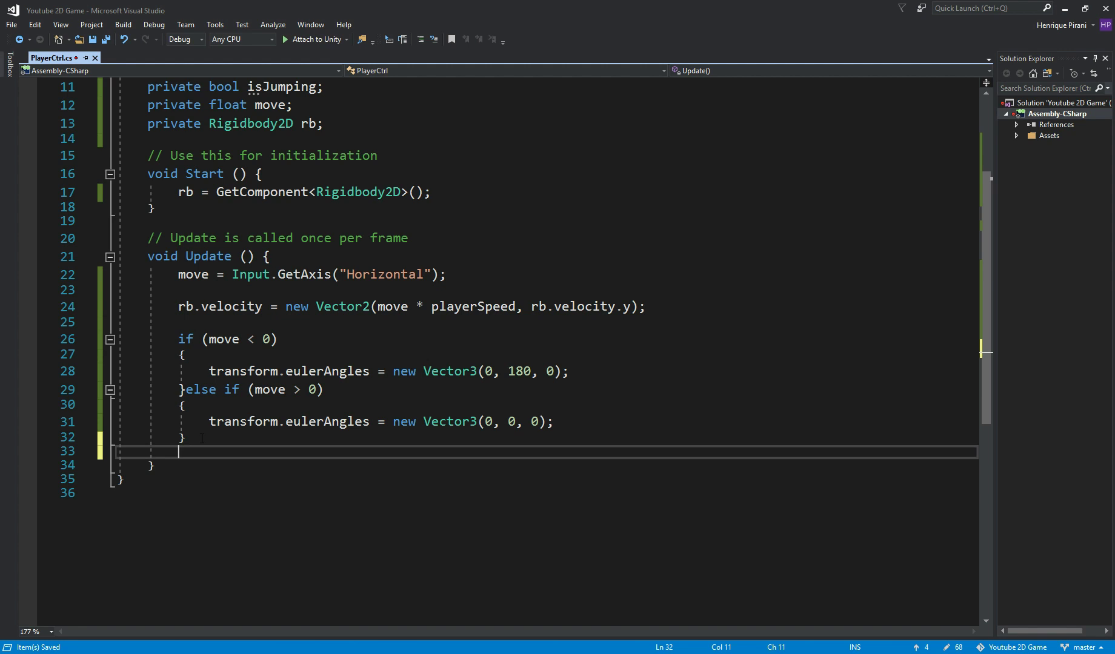
# Step: Write the jump condition: Input.GetButtonDown("Jump") && !isJumping
pyautogui.write('if')
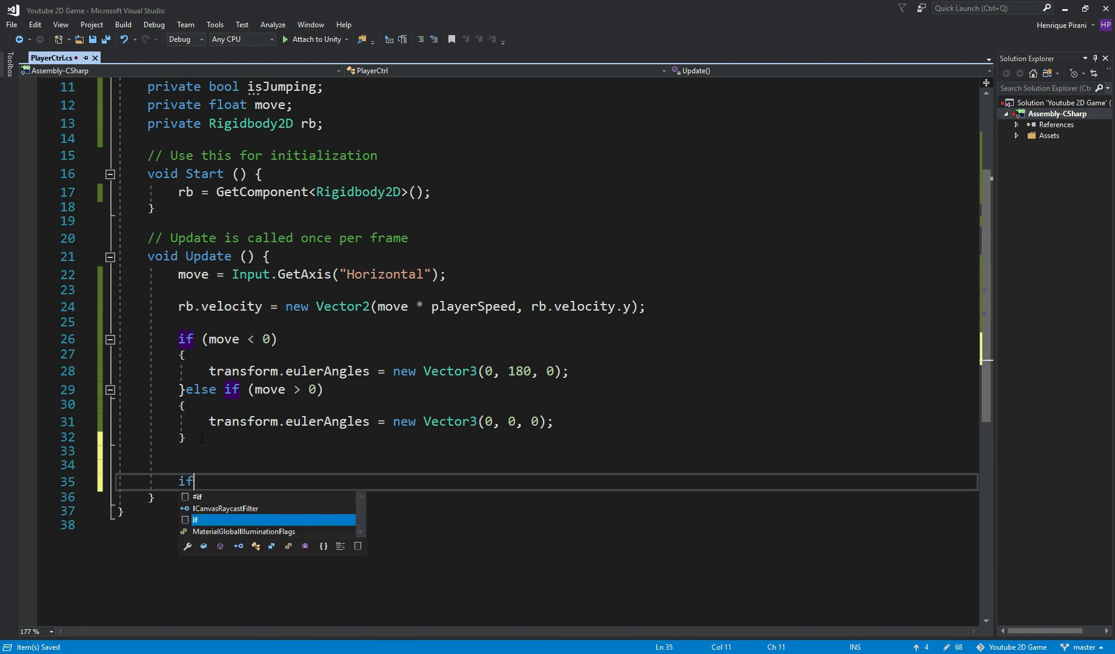
pyautogui.write('(inp')
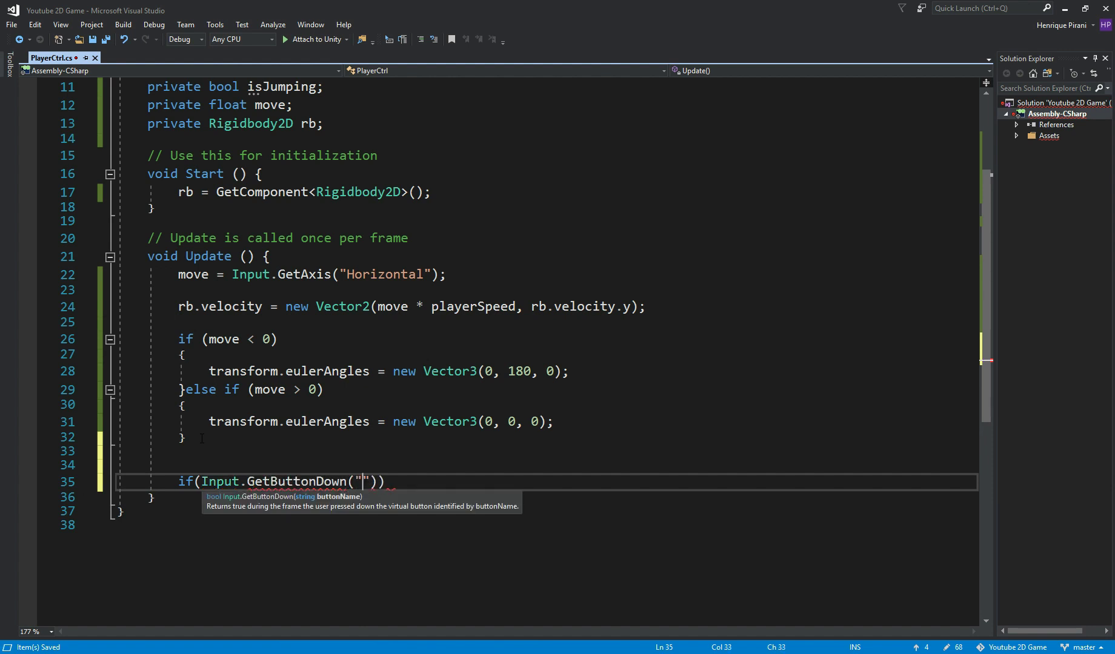
pyautogui.write('Jump')
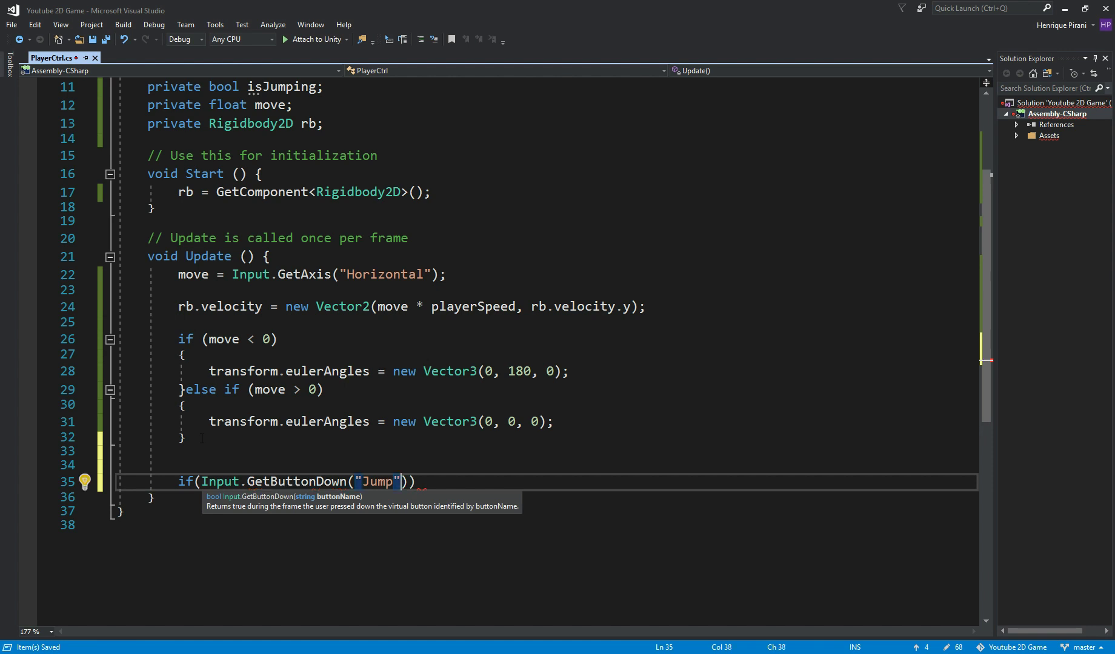
pyautogui.write('&&')
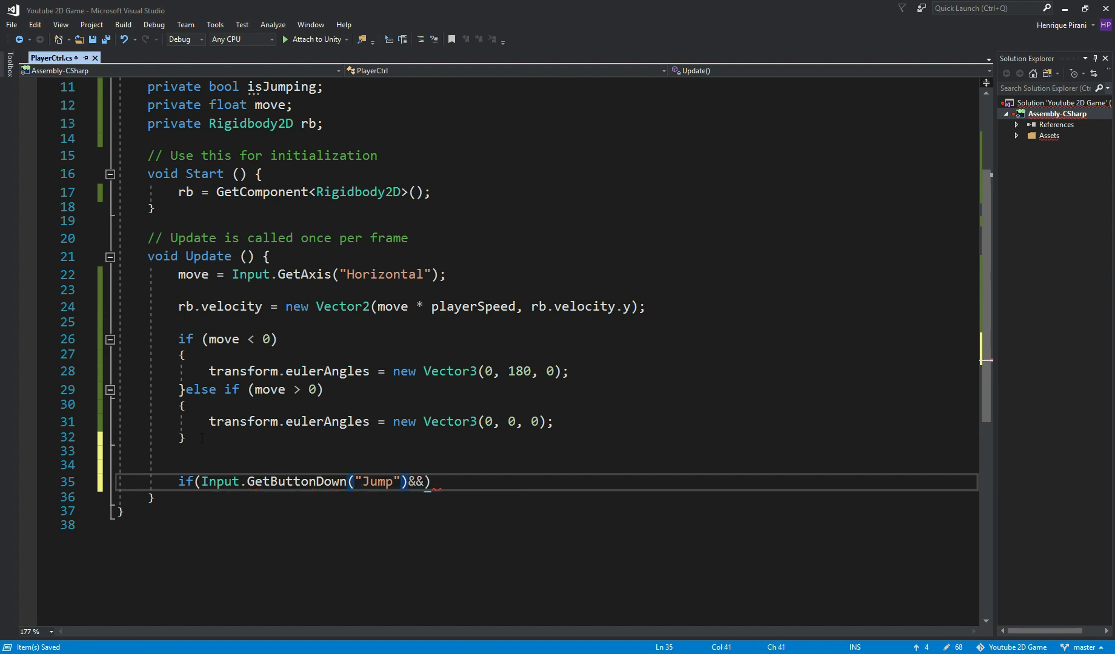
pyautogui.write('!isJumping')
pyautogui.write('rb.AddForce(')
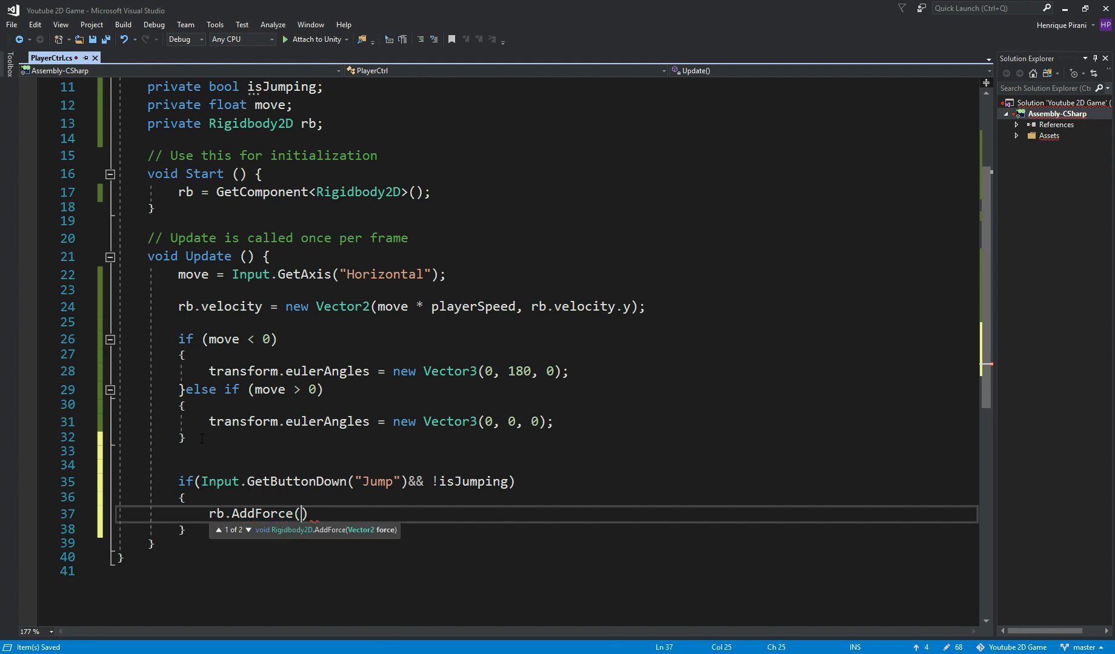
# Step: Inside it, AddForce a Vector2(rb.velocity.x, jumpSpeed) and set isJumping = true
pyautogui.write('new Vector2')
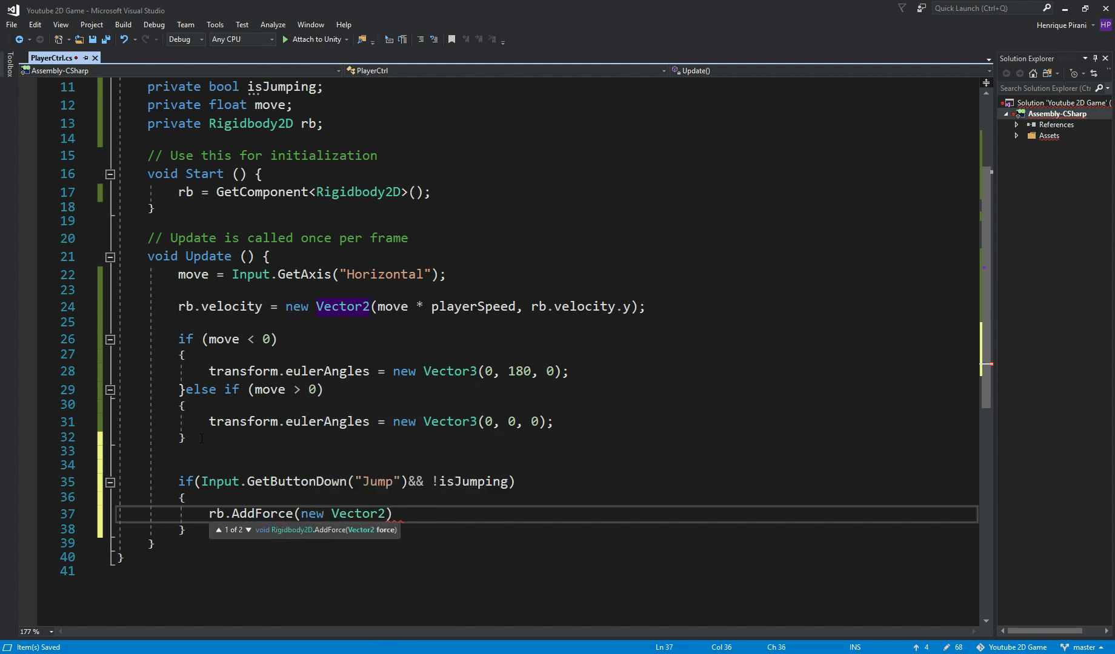
pyautogui.write('rb.velocity.x,jumpSpeed')
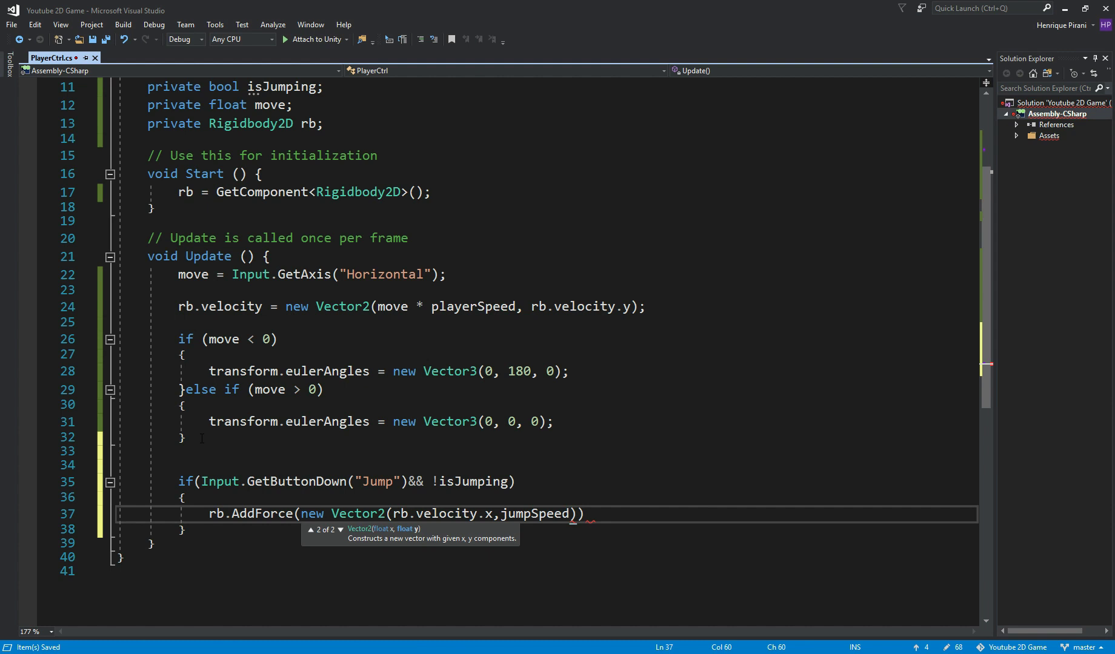
pyautogui.press('Enter')
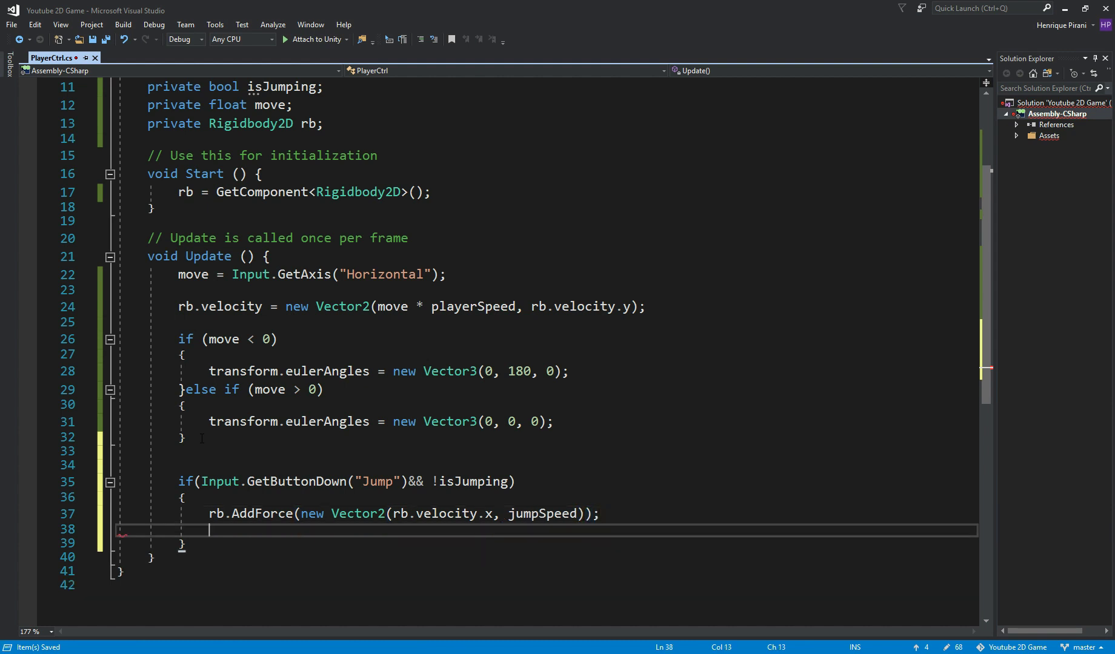
pyautogui.write('isJumping = true;')
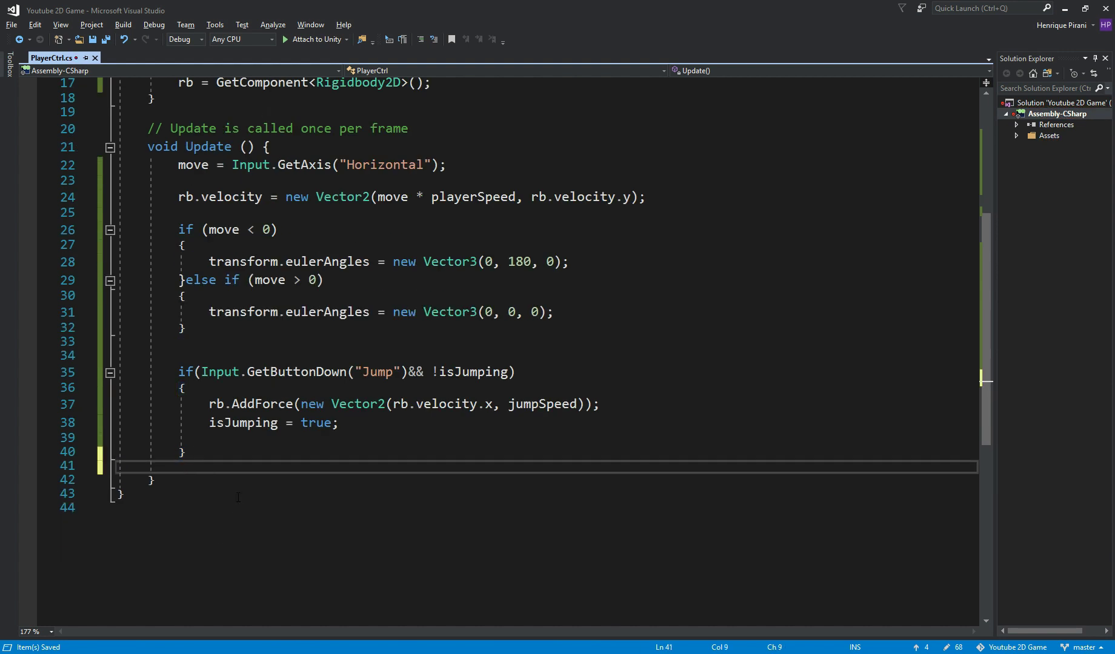
pyautogui.press('Enter')
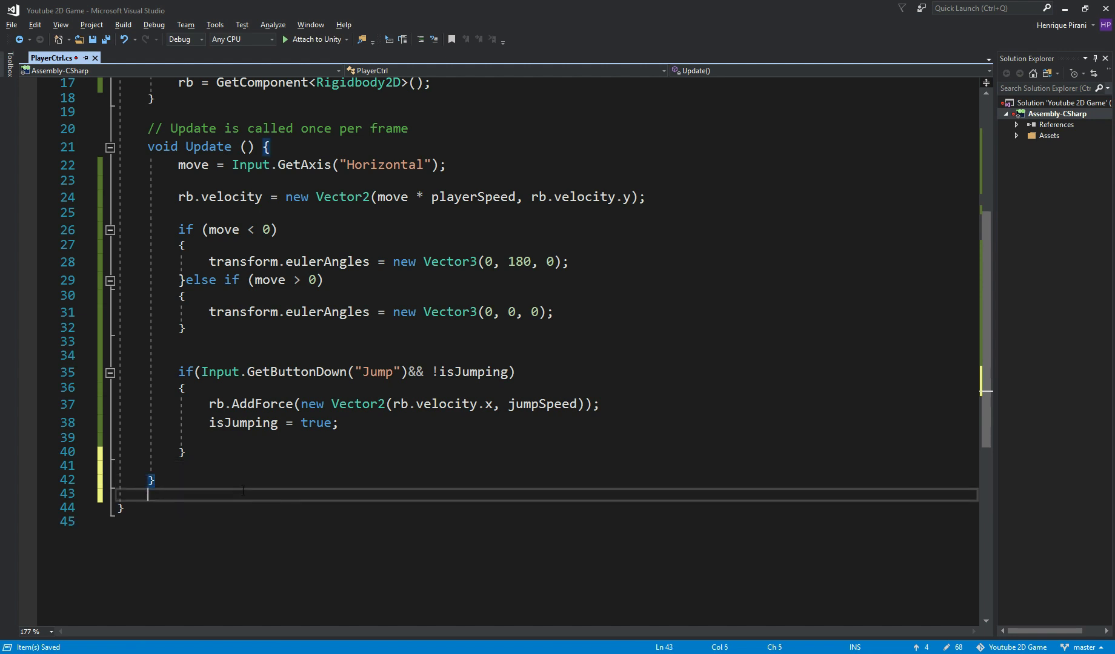
# Step: Add OnCollisionEnter2D(Collision2D other) checking other.gameObject.CompareTag("Ground")
pyautogui.write('on')
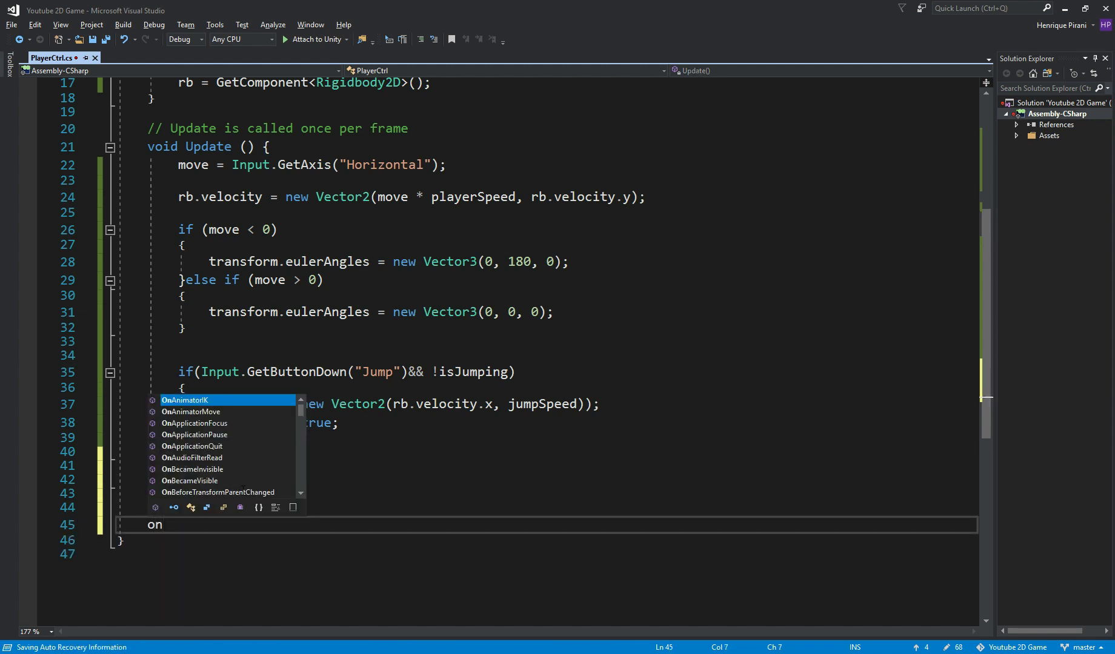
pyautogui.write('collision)')
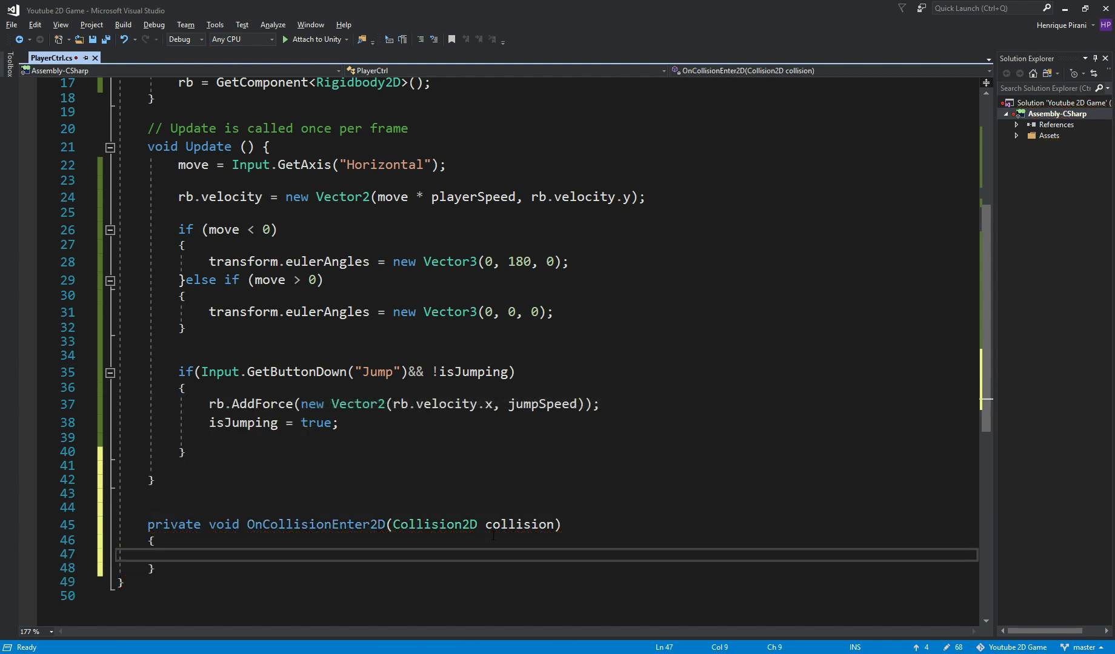
pyautogui.write('other')
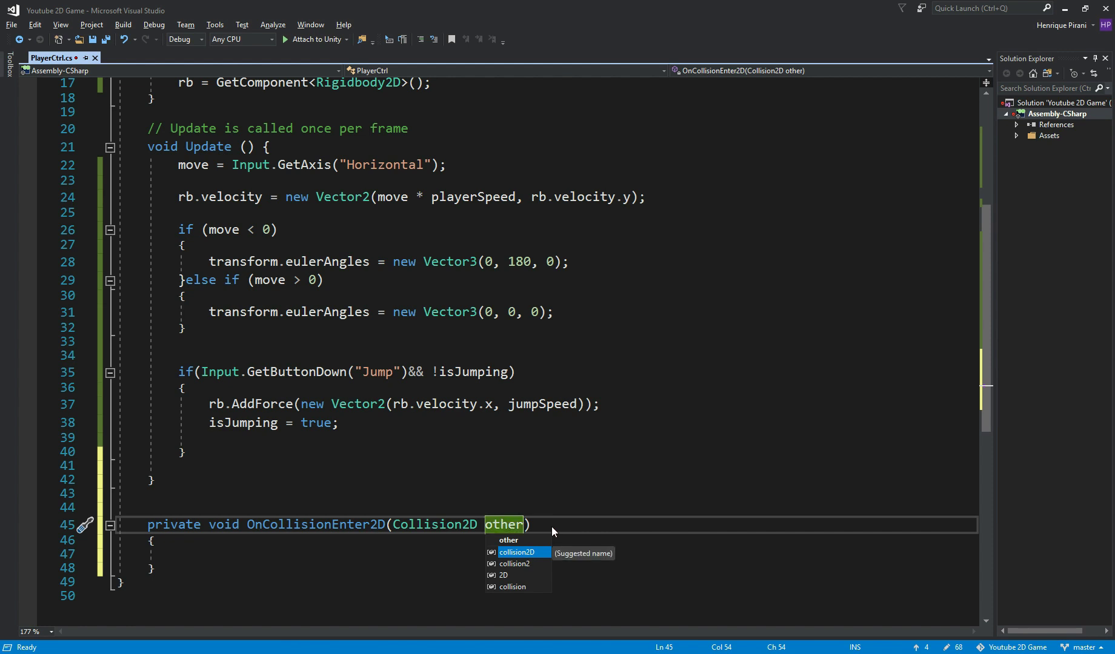
pyautogui.write('if')
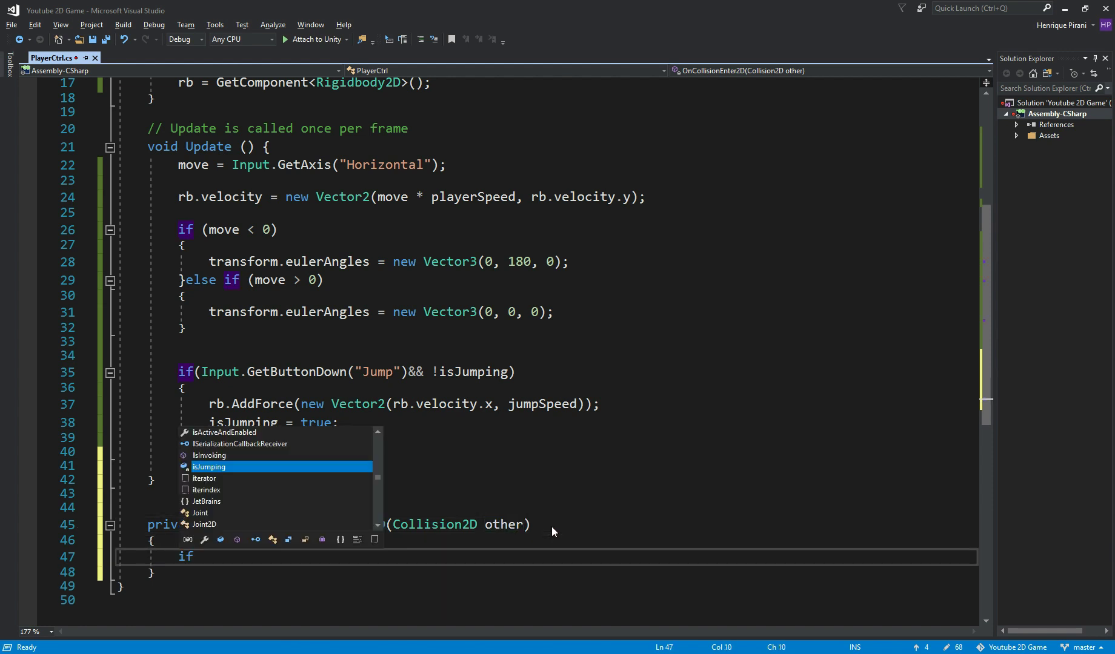
pyautogui.write('(other.gam')
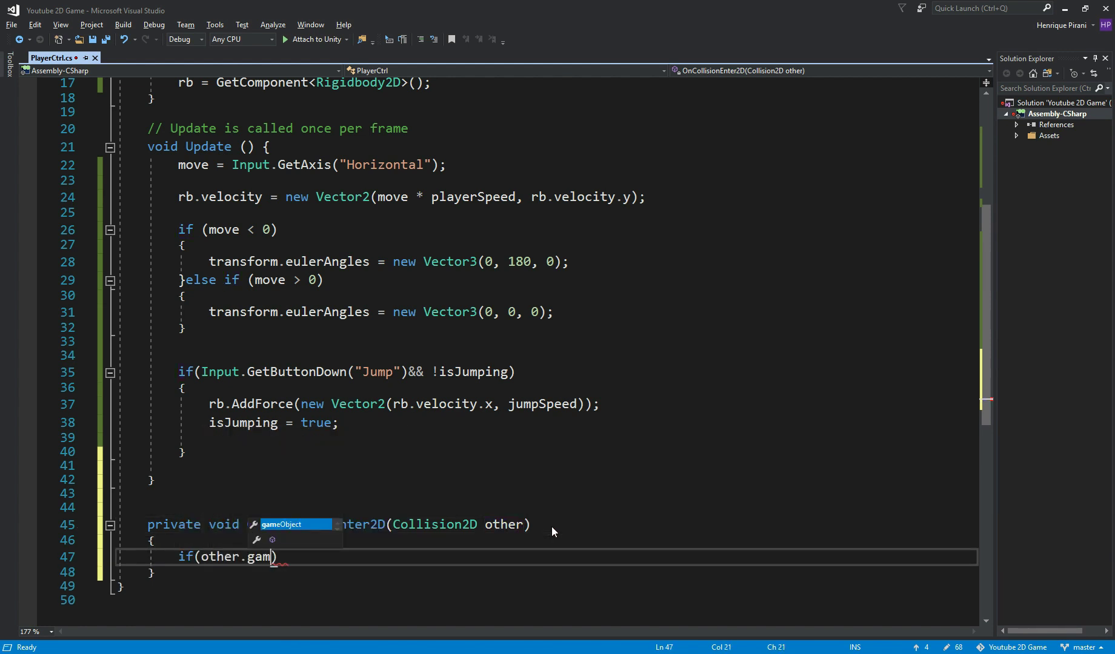
pyautogui.write('eObject.com')
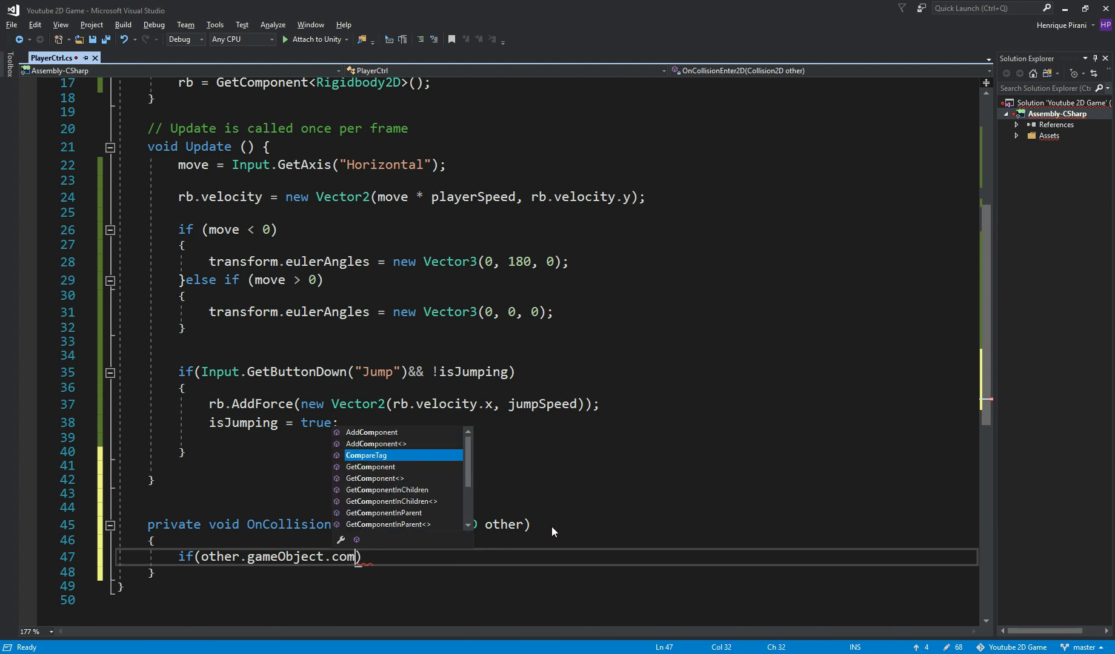
pyautogui.write('CompareTag("Gr"')
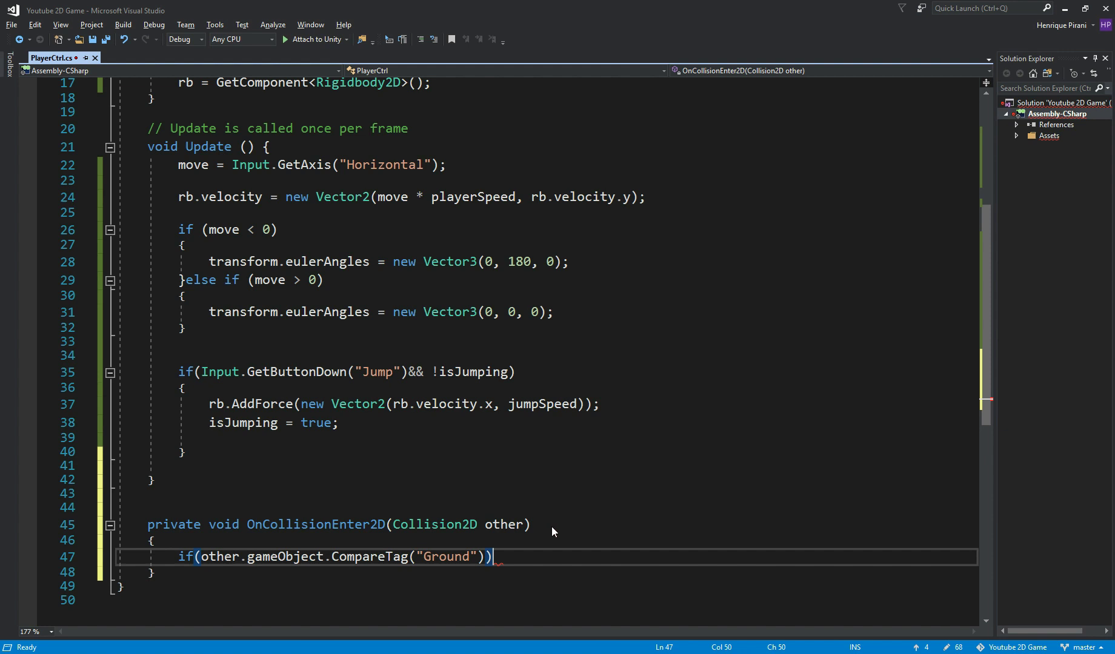
# Step: Reset isJumping = false on ground contact and return to the Unity editor
pyautogui.write('isju')
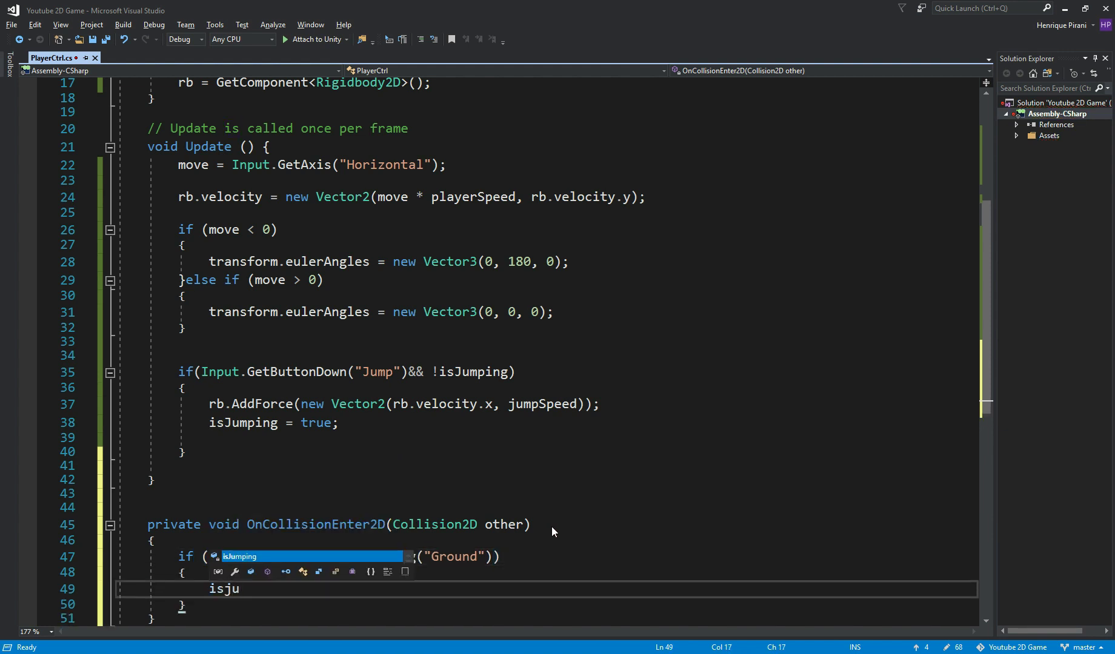
pyautogui.write('isJumping = false')
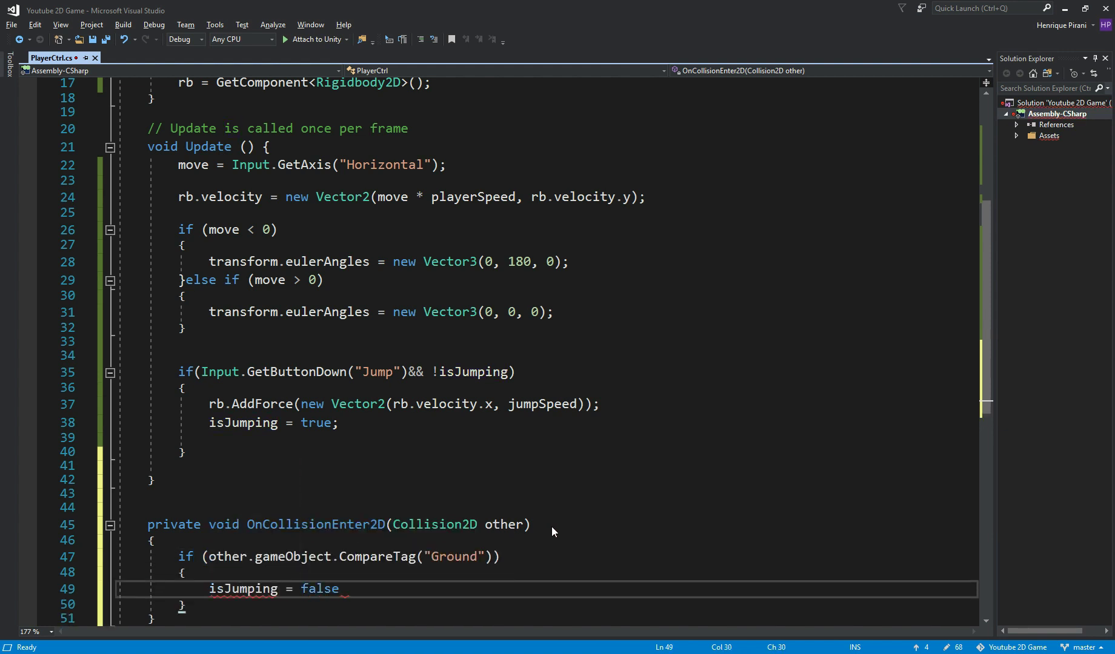
pyautogui.write(';')
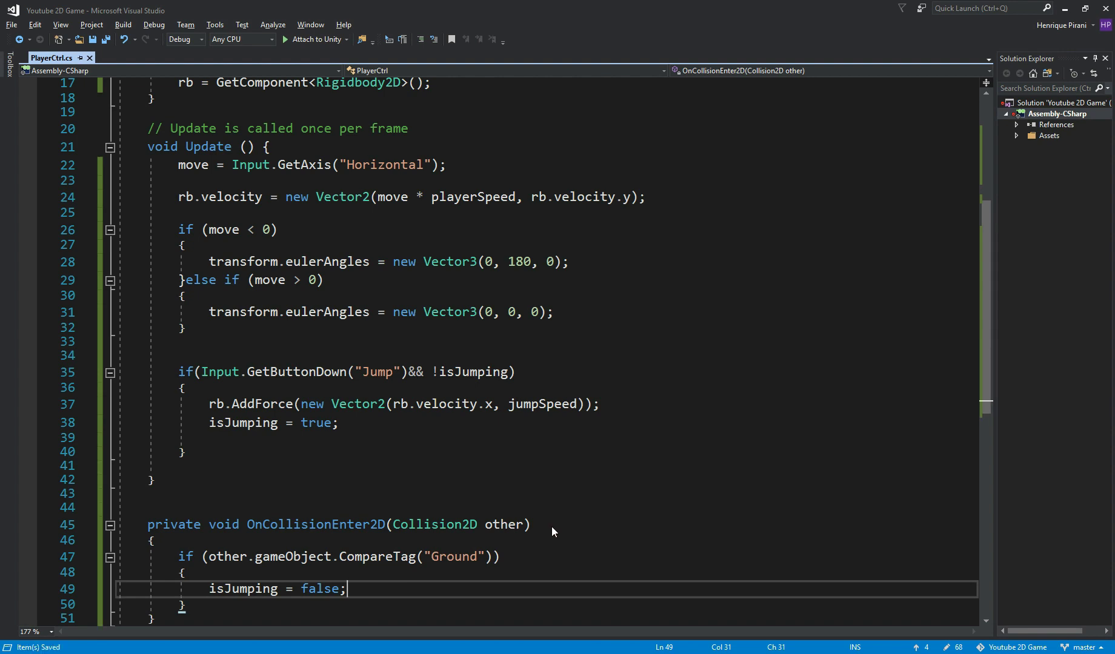
pyautogui.scroll(-3)
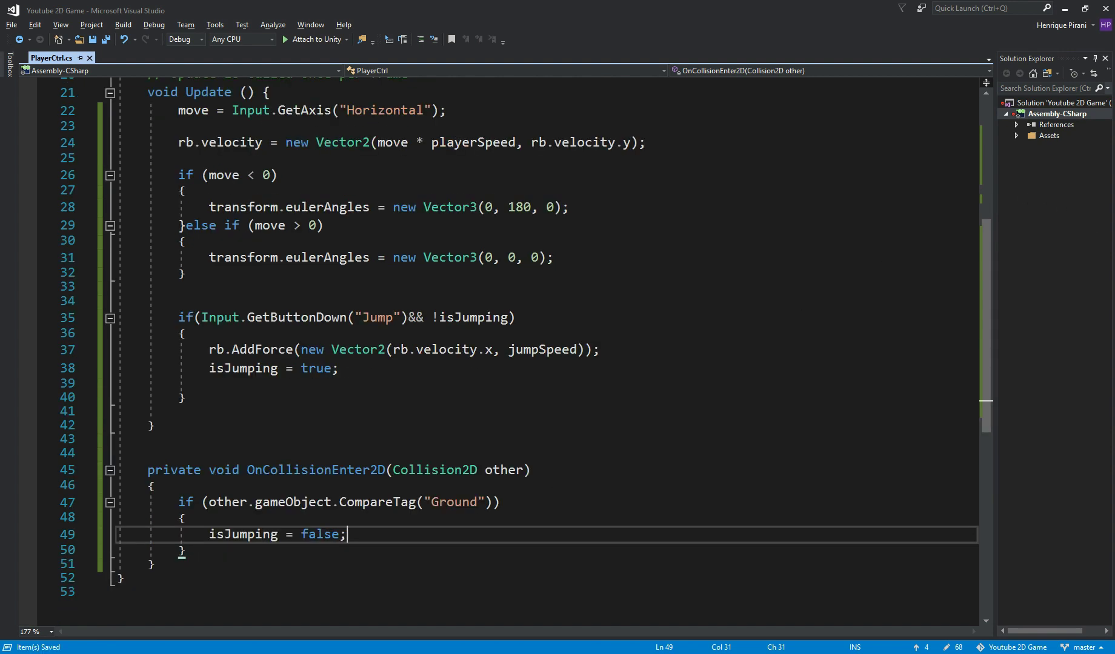
pyautogui.press('alt+tab')
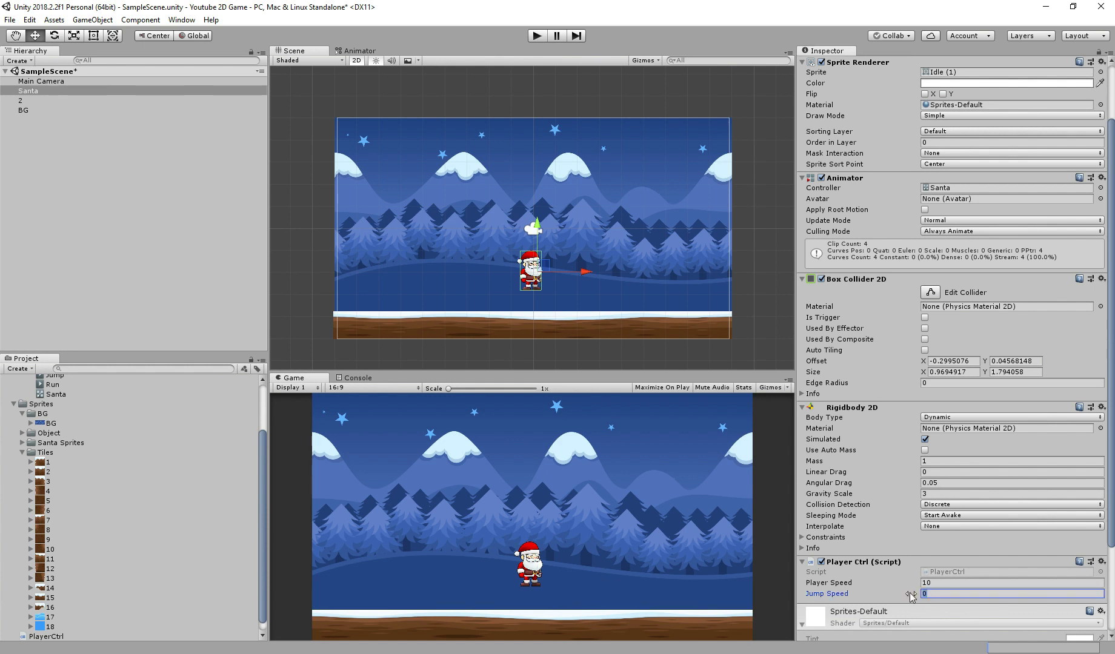
# Step: Enter 60 as Jump Speed on Santa's Player Ctrl component
pyautogui.write('60')
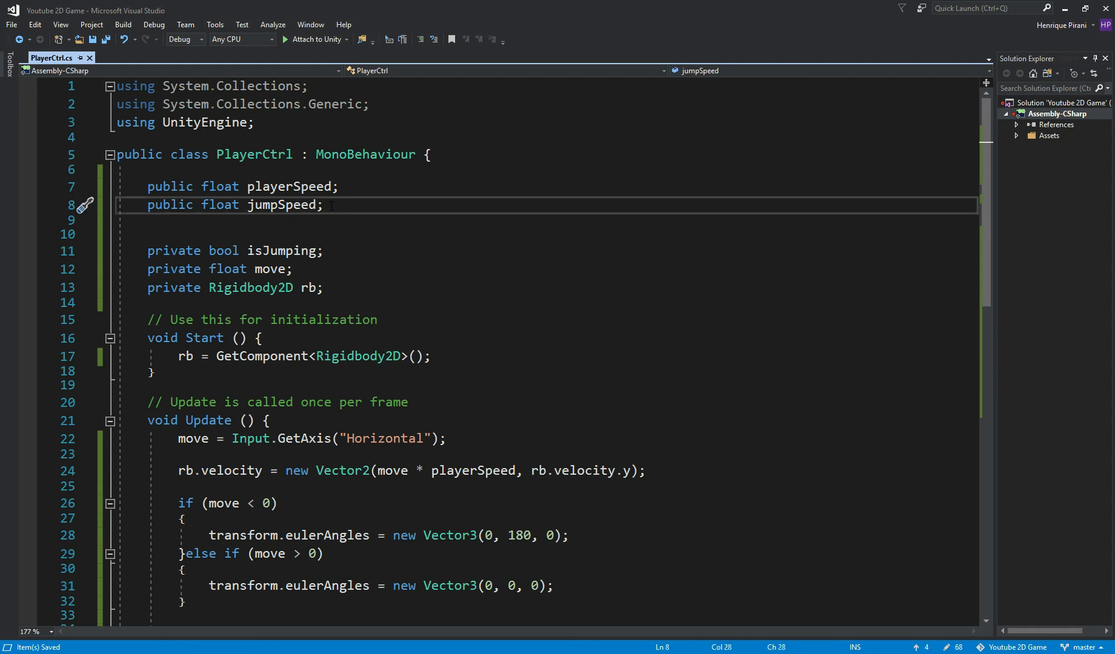
# Step: Declare private Animator anim and assign anim = GetComponent<Animator>() in Start
pyautogui.click(323, 289)
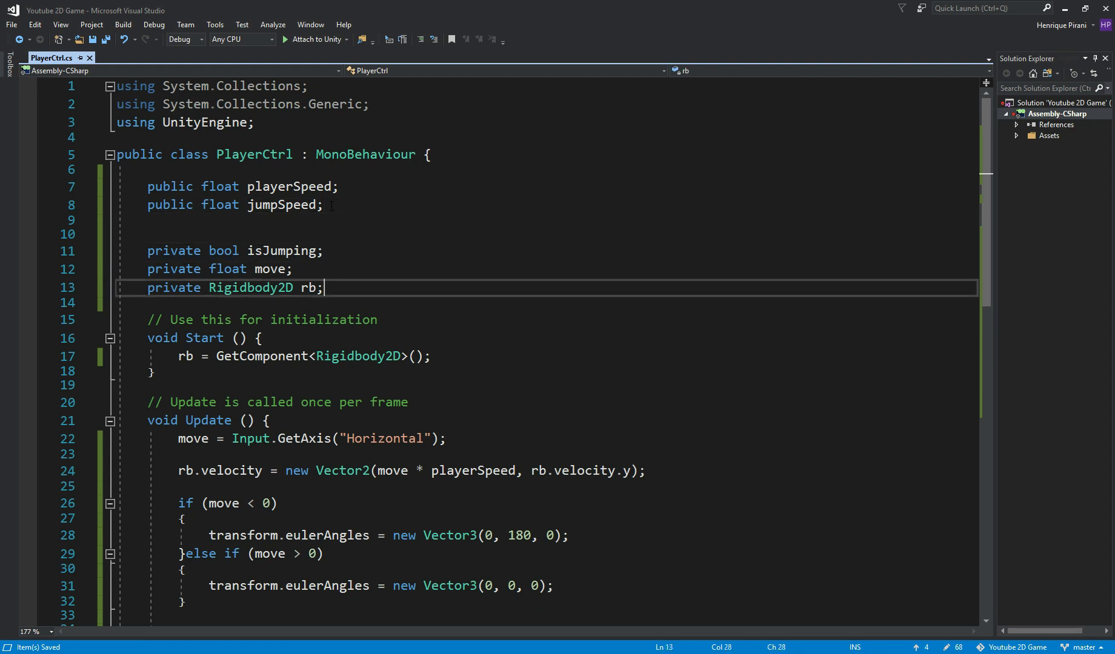
pyautogui.write('private')
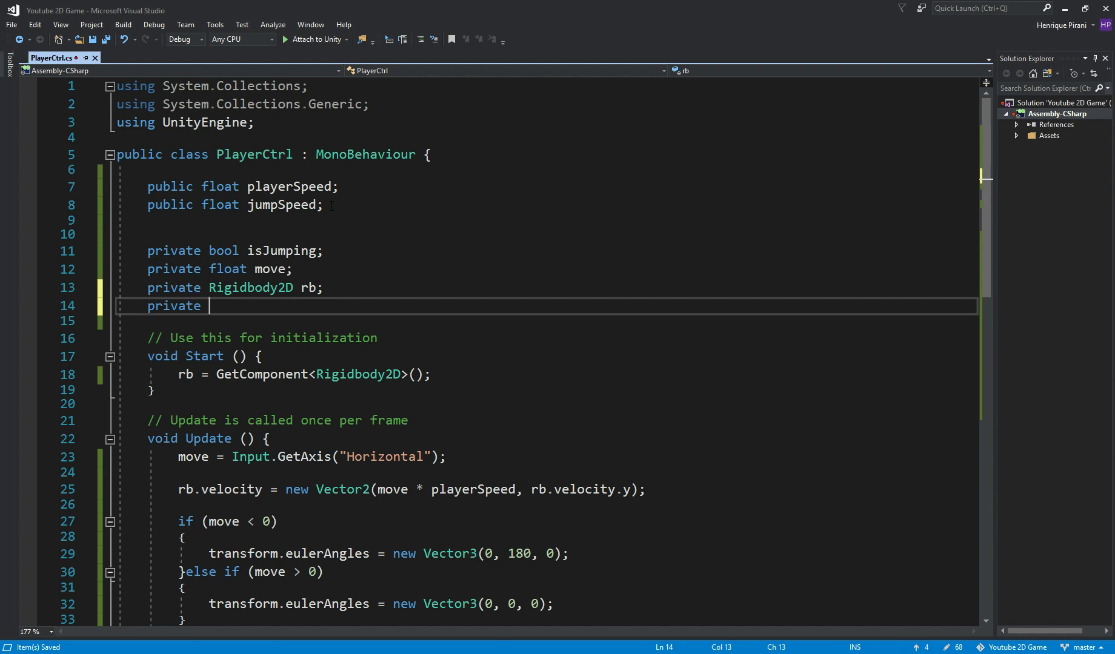
pyautogui.write('Animator')
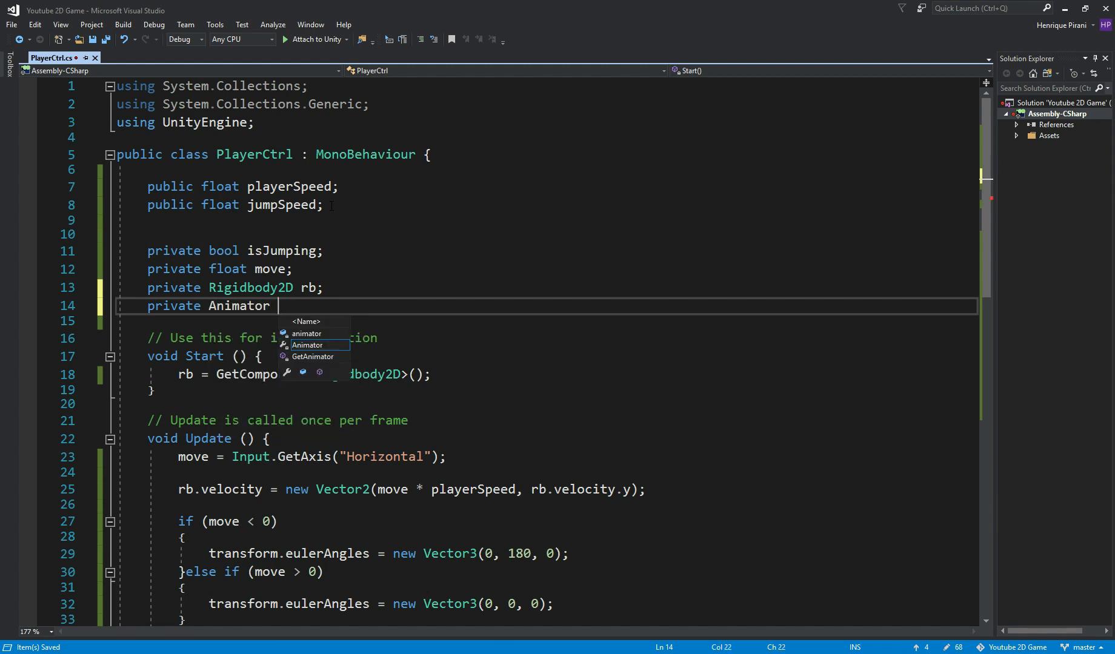
pyautogui.write('anim;')
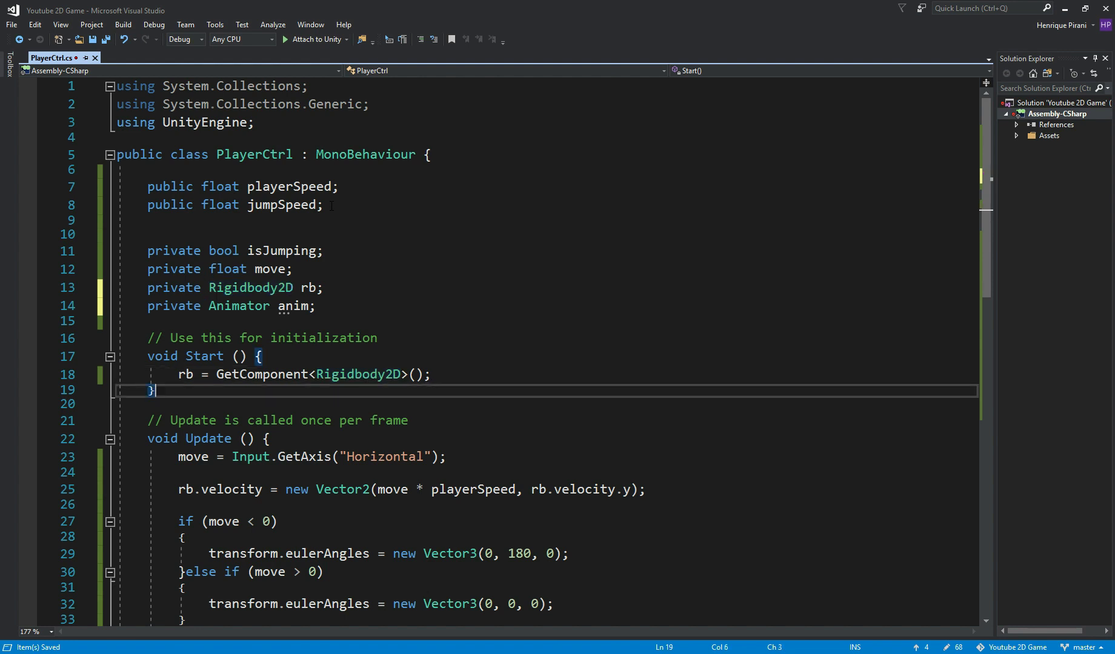
pyautogui.press('Enter')
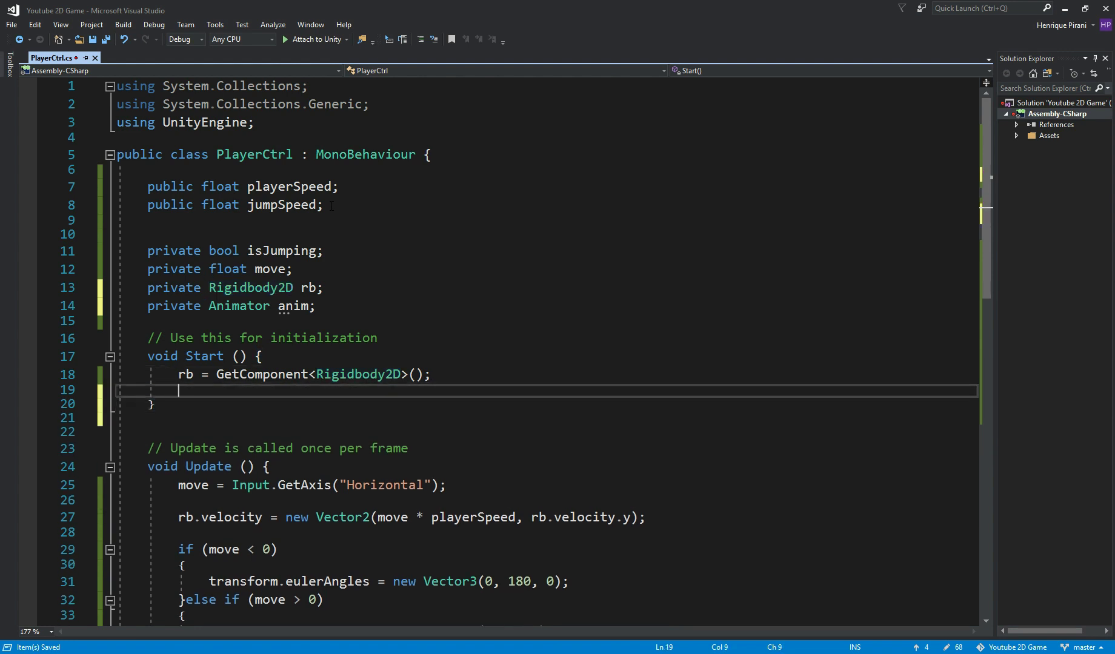
pyautogui.write('anim = getcom')
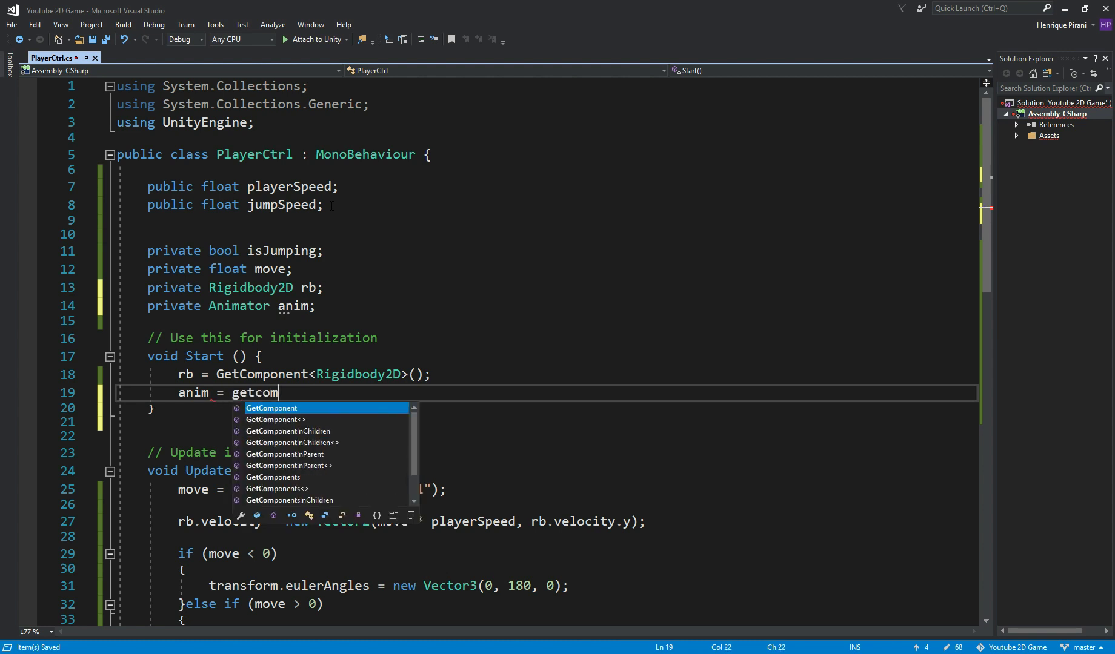
pyautogui.write('ponent<animator')
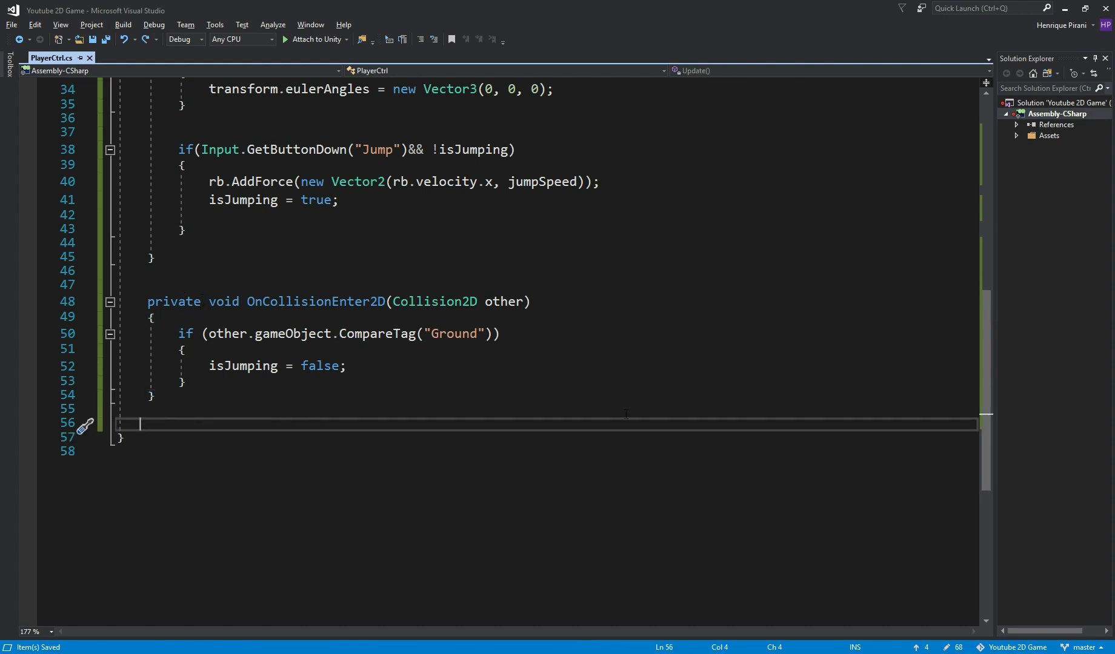
# Step: Create void RunAnimations() with anim.SetFloat("Movement", Mathf.Abs(move))
pyautogui.write('void')
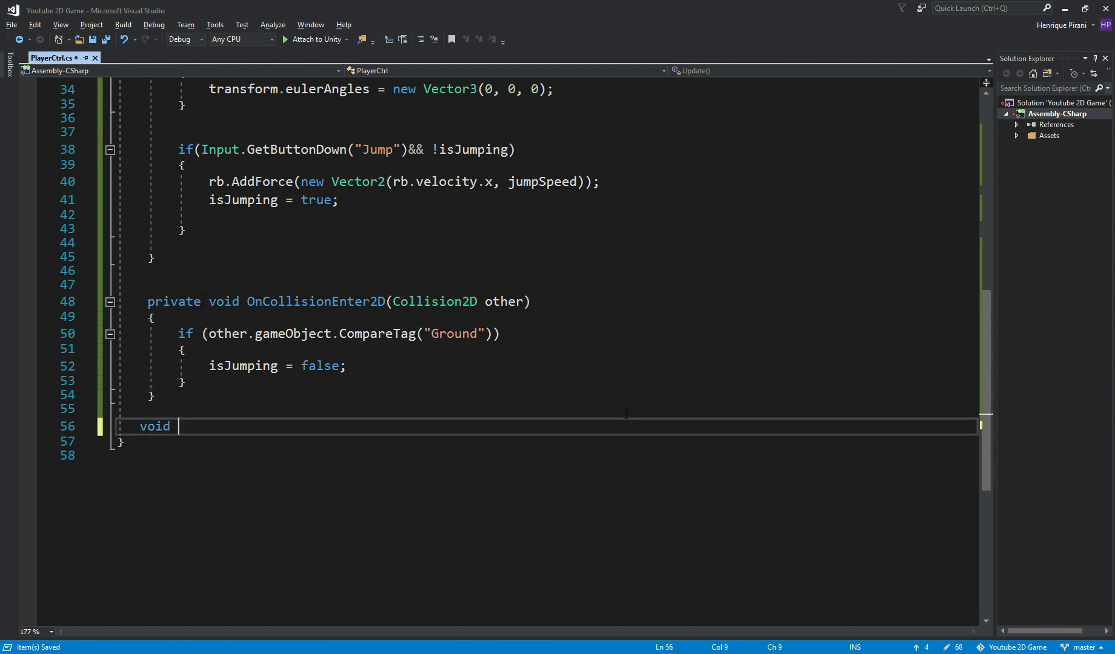
pyautogui.write('RunAnimation')
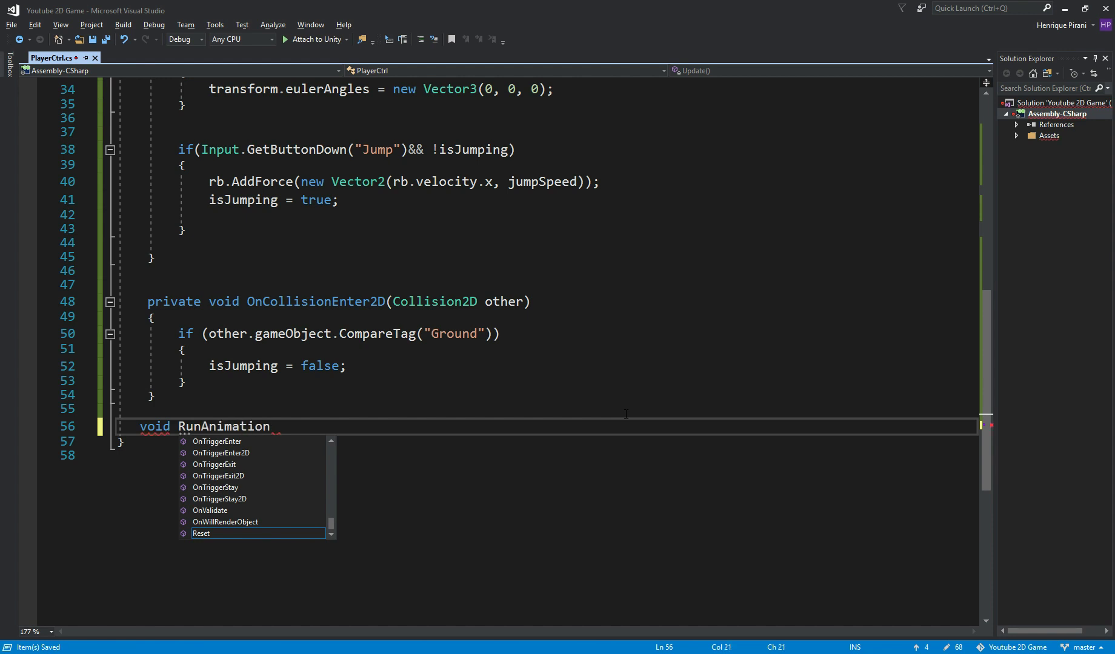
pyautogui.write('s()')
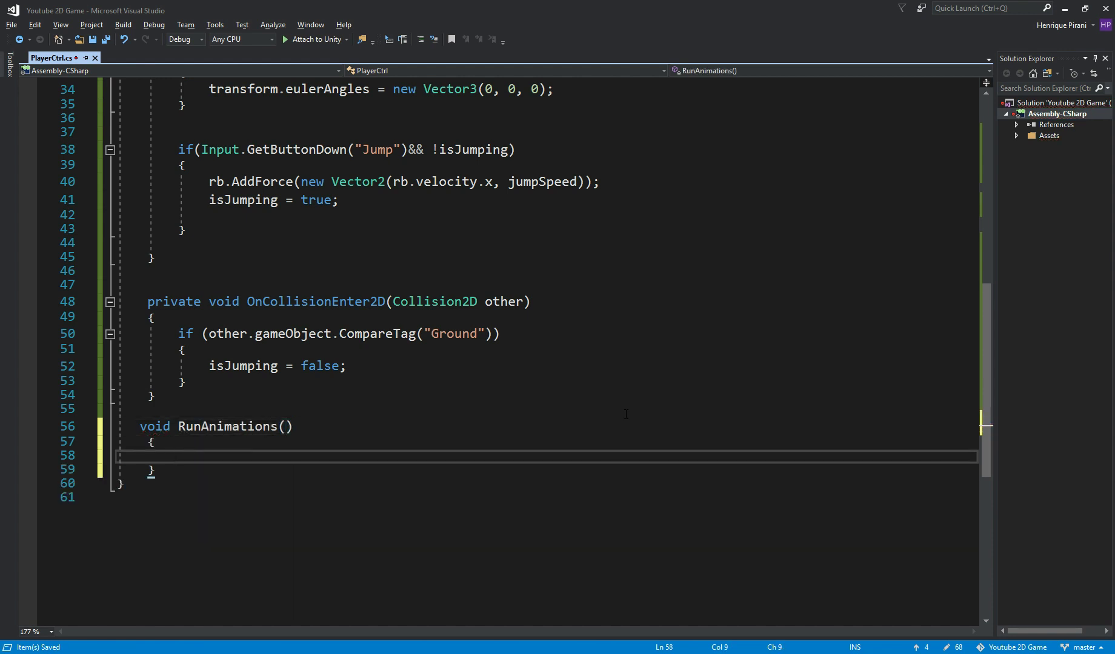
pyautogui.write('anim.setfloat("')
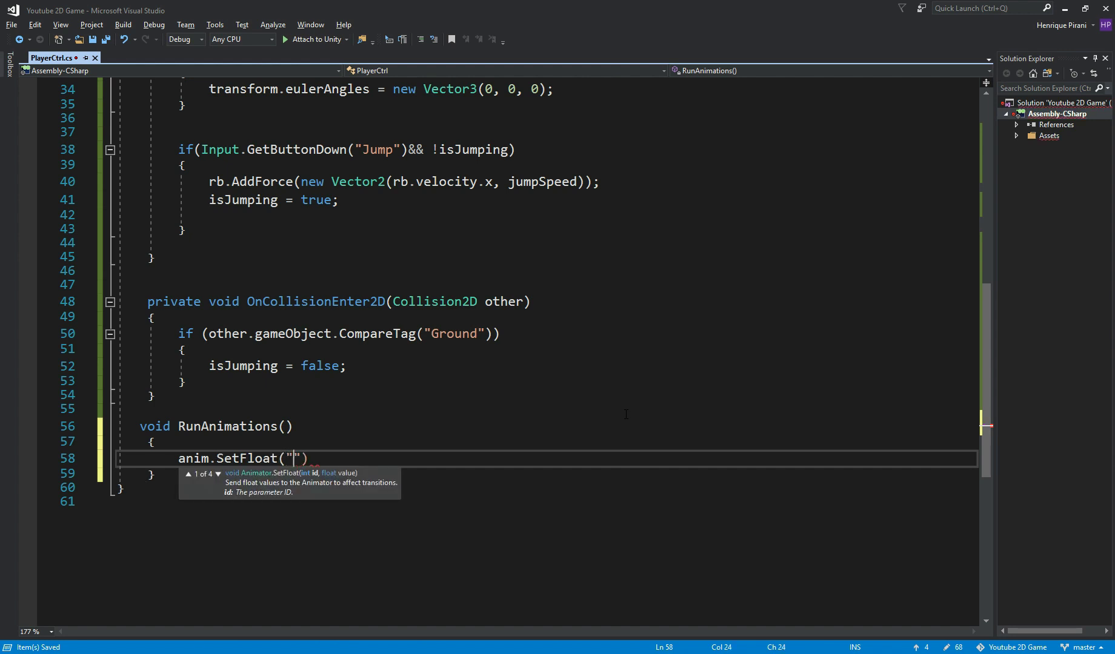
pyautogui.write('Movement')
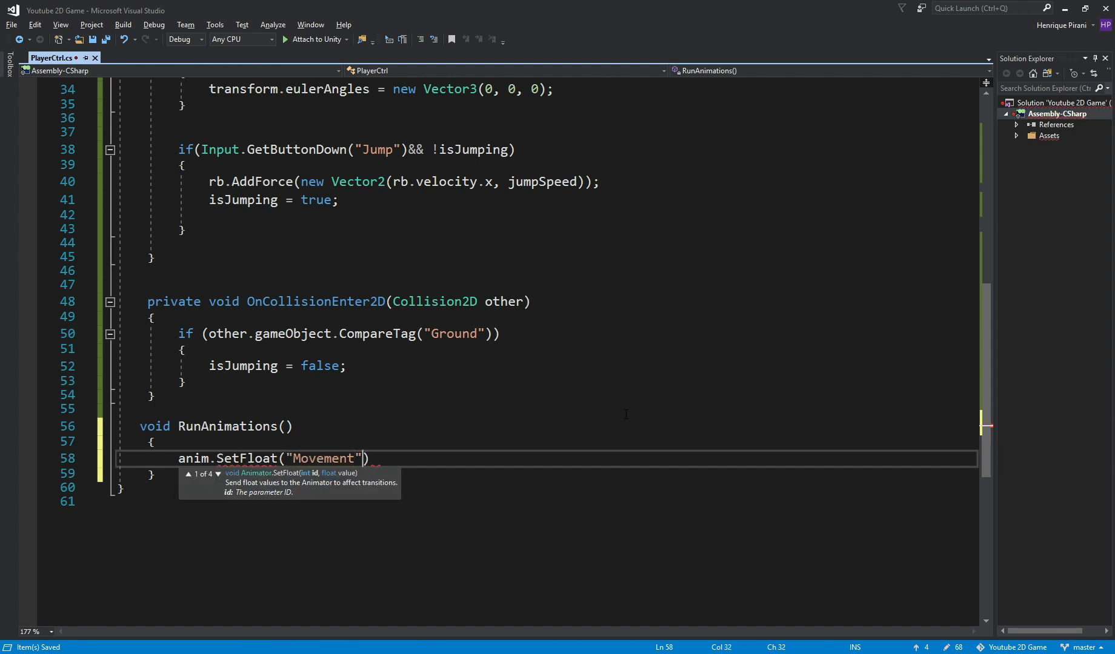
pyautogui.write(', math')
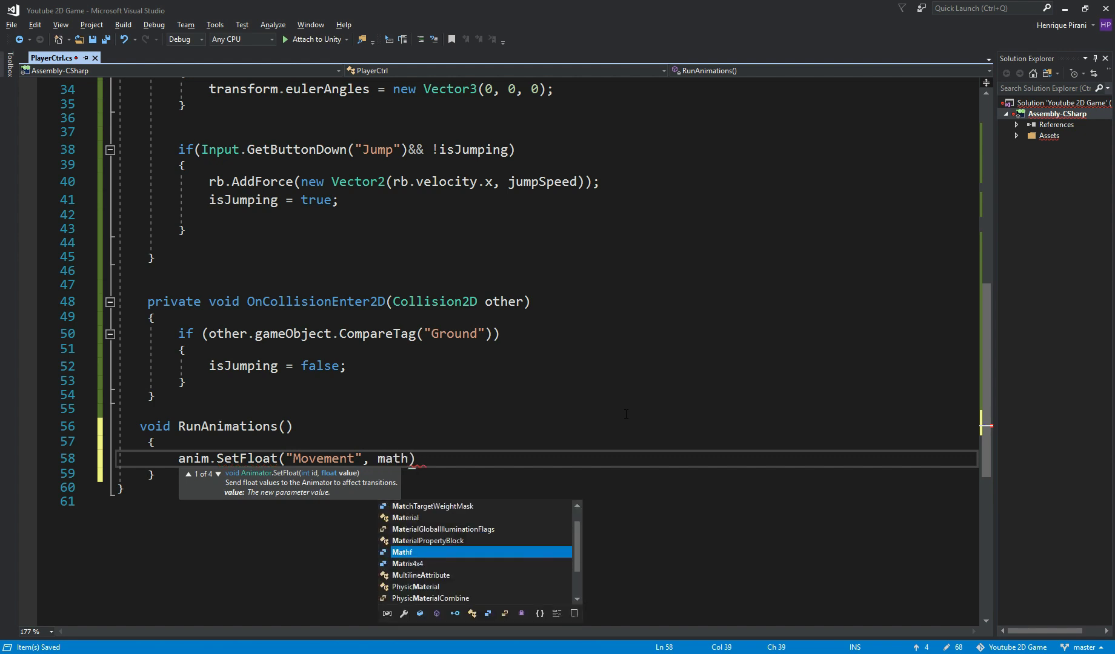
pyautogui.write('hf.ab')
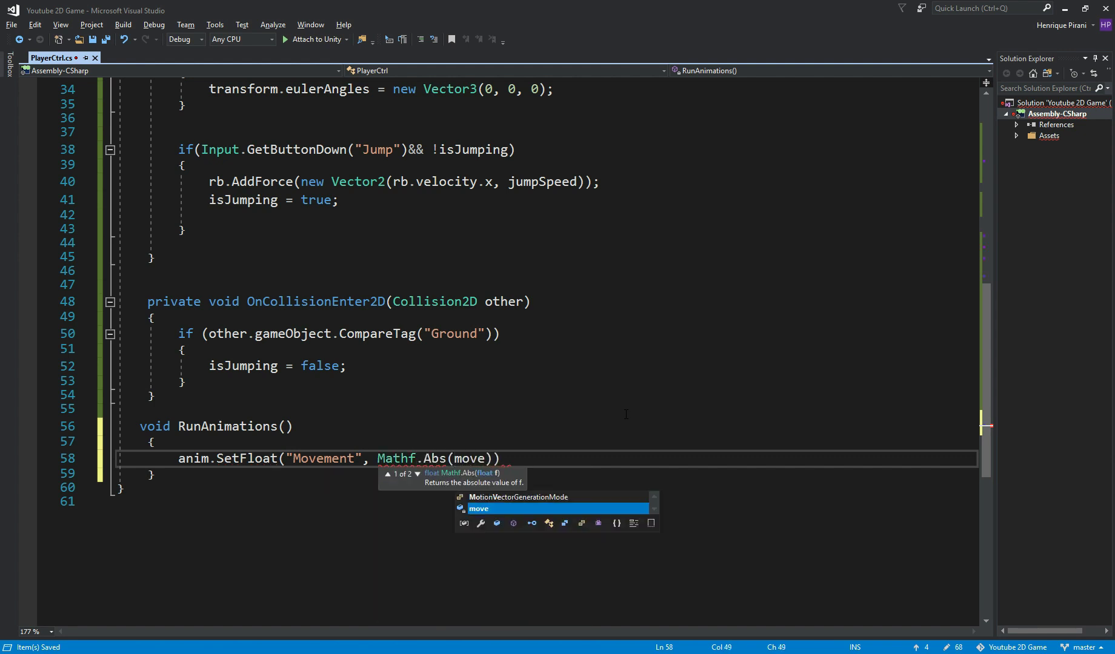
pyautogui.write(';')
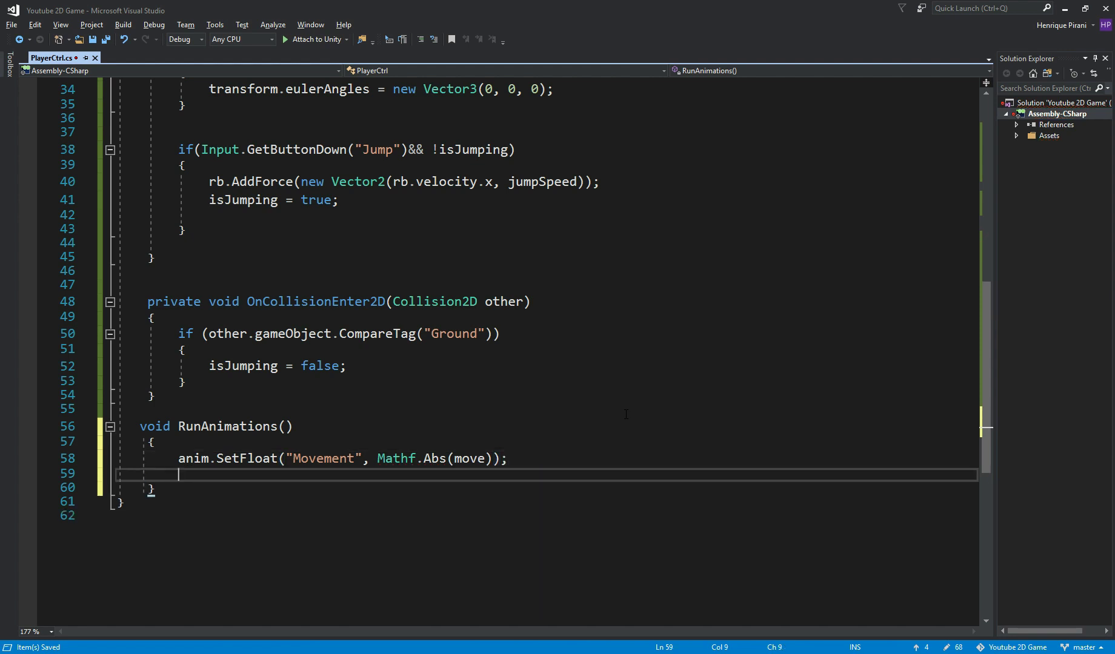
# Step: Add anim.SetBool("isJumping", isJumping) to RunAnimations
pyautogui.write('ani')
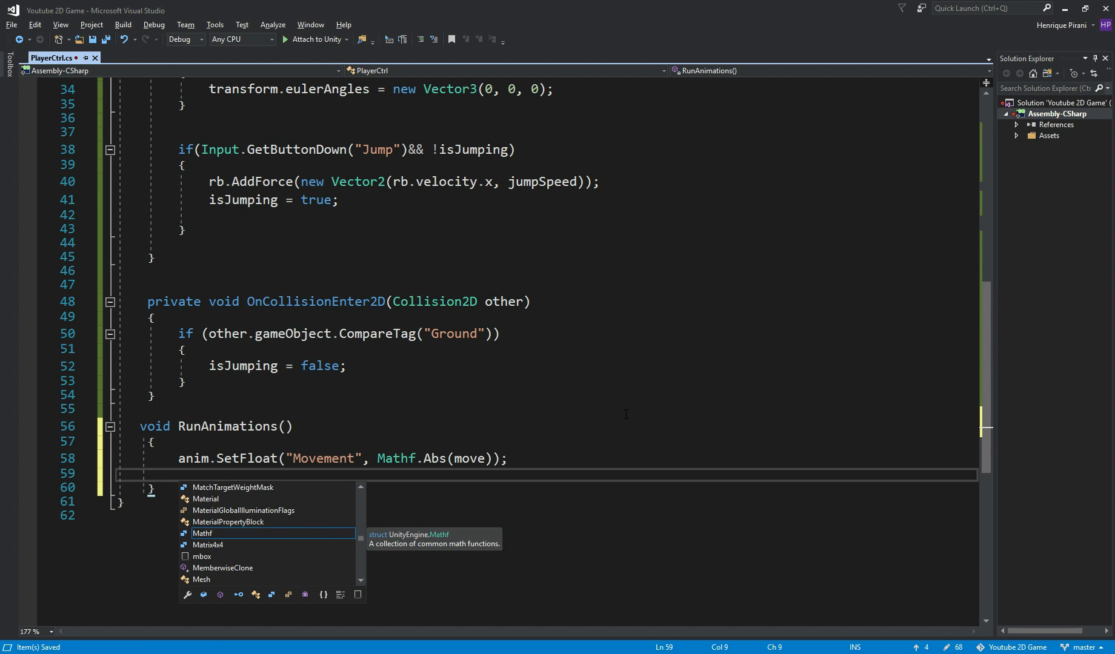
pyautogui.write('an')
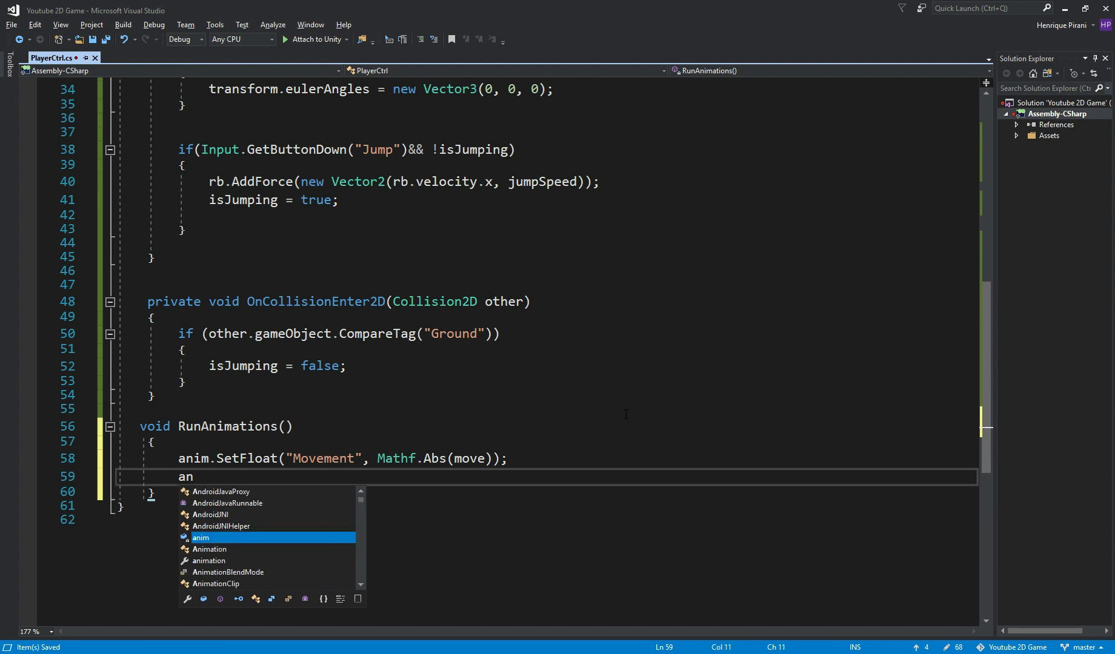
pyautogui.write('im.setb')
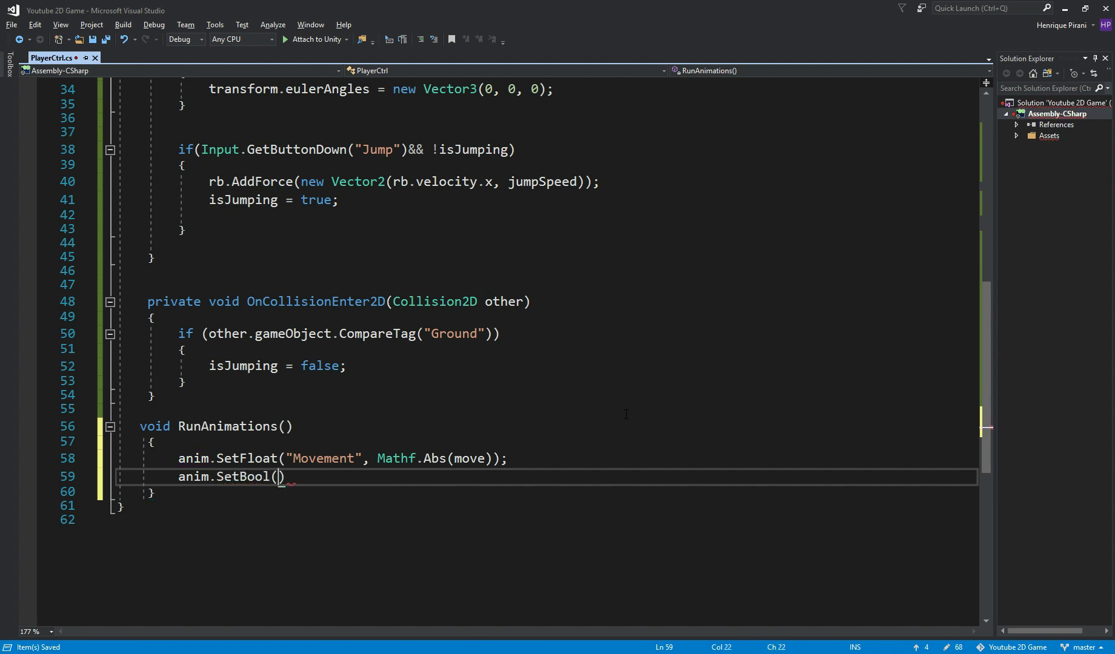
pyautogui.write('"is')
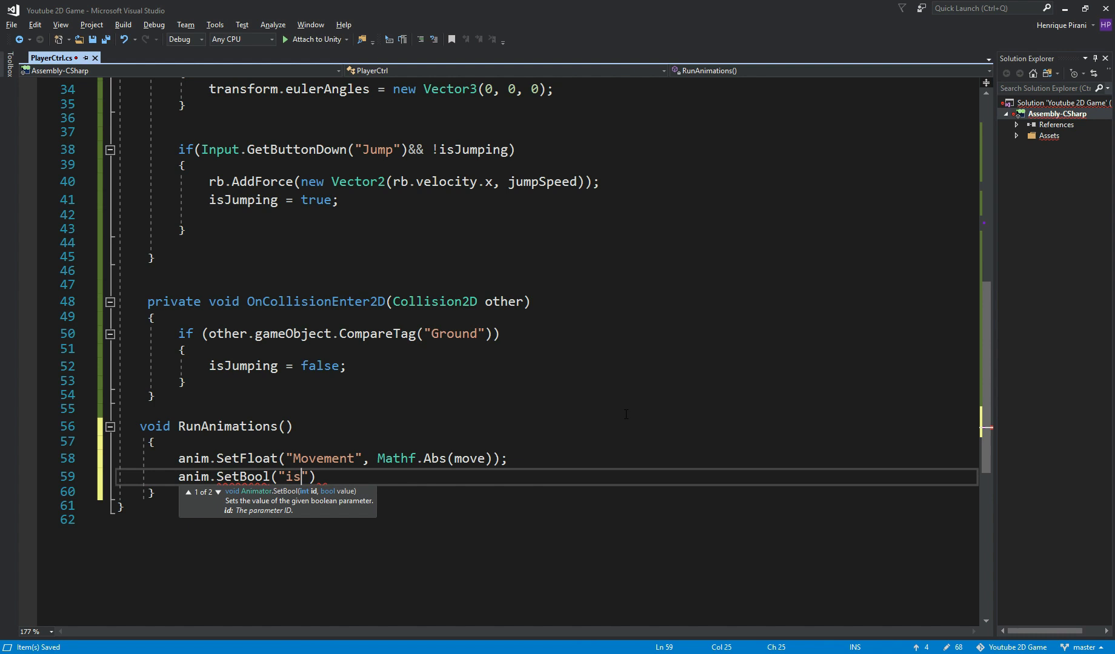
pyautogui.write('Jumping')
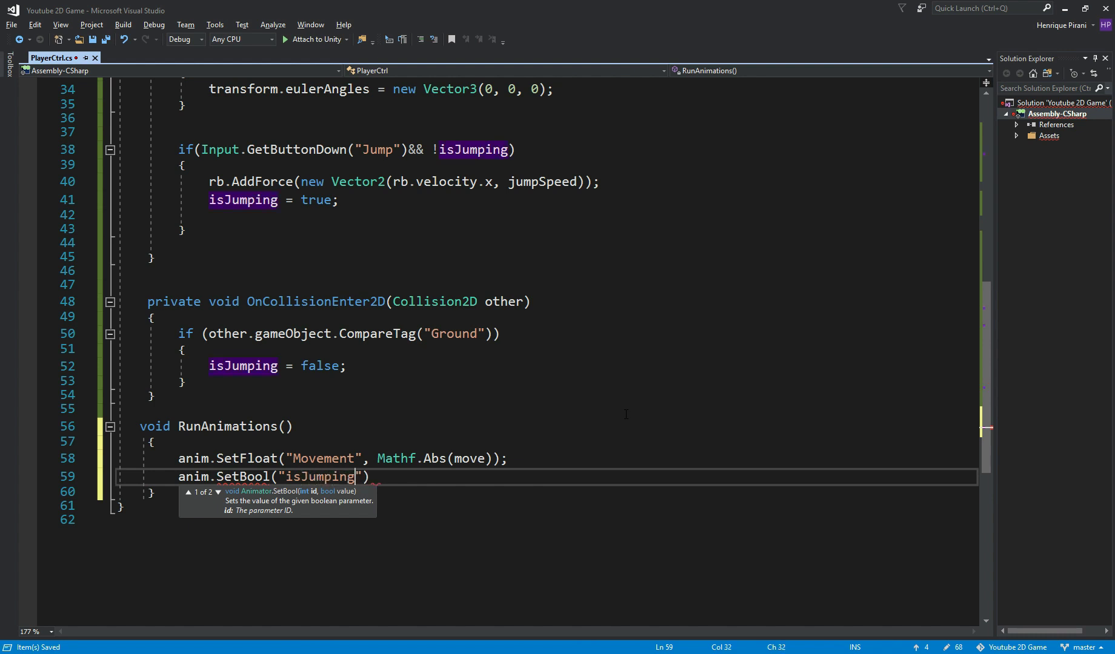
pyautogui.write(',is')
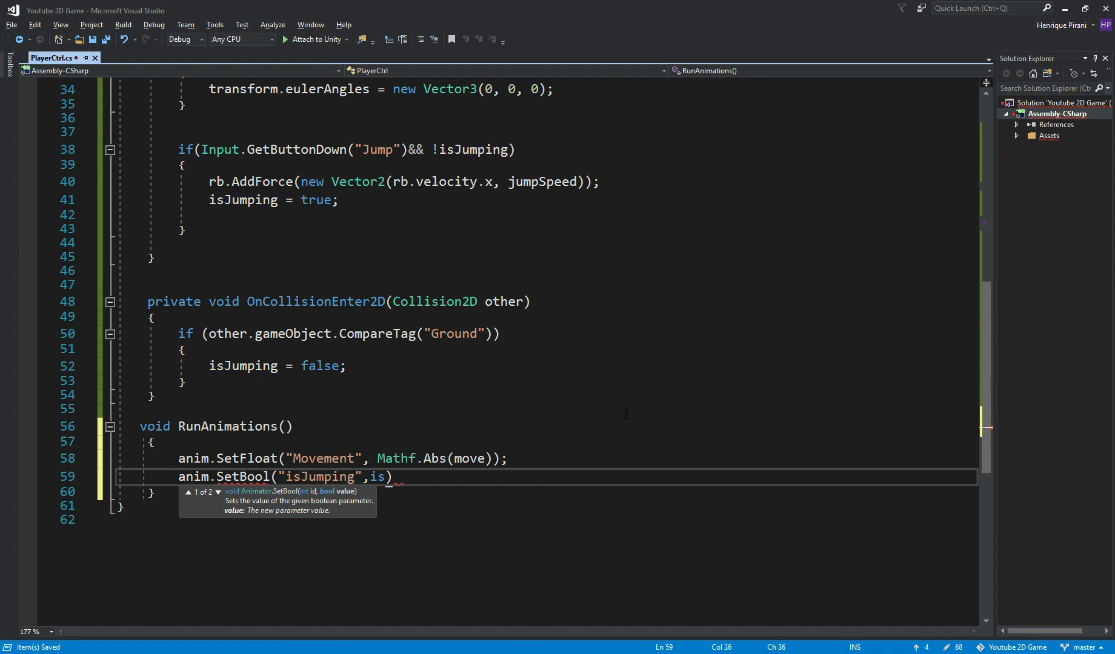
pyautogui.write('Jumping')
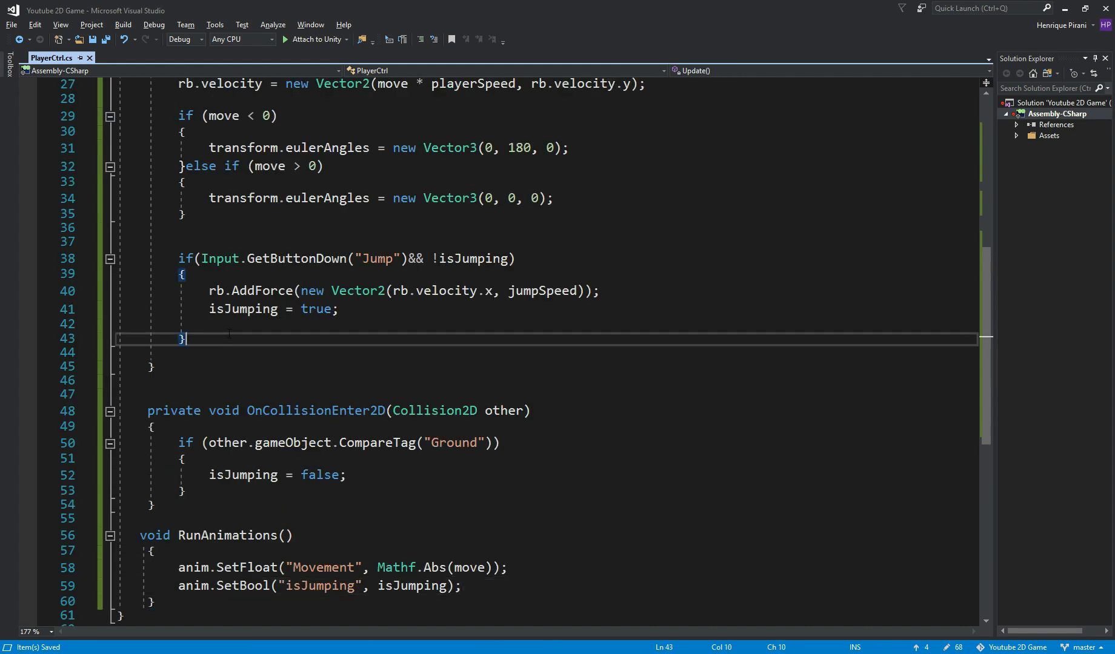
# Step: Call RunAnimations() in Update after the jump check
pyautogui.write('Run')
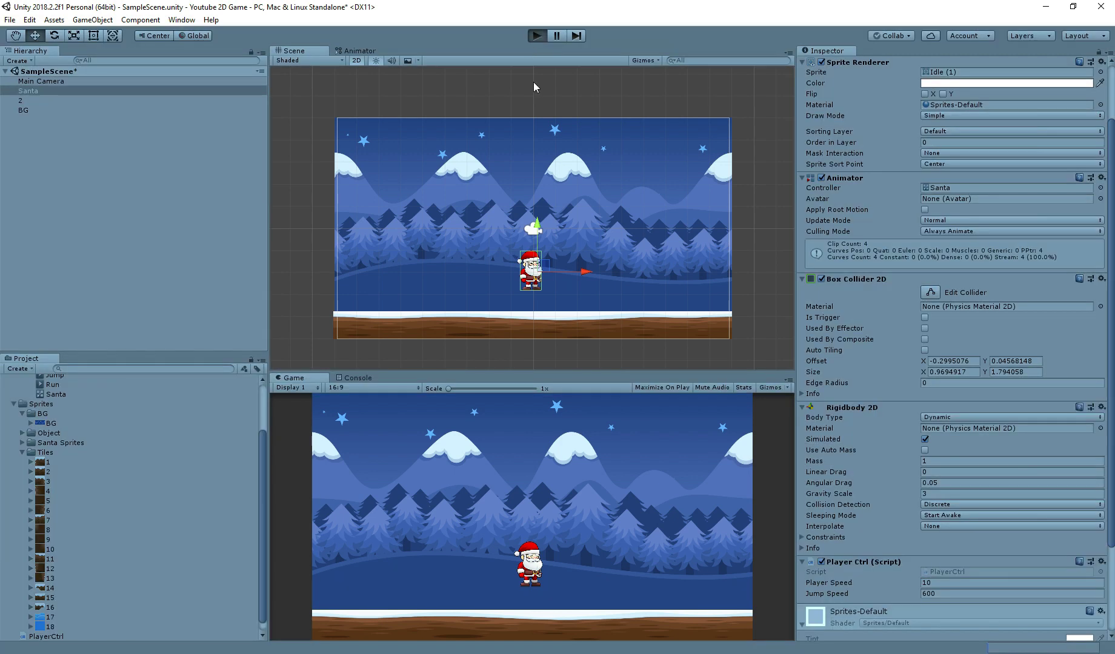
pyautogui.moveTo(601, 533)
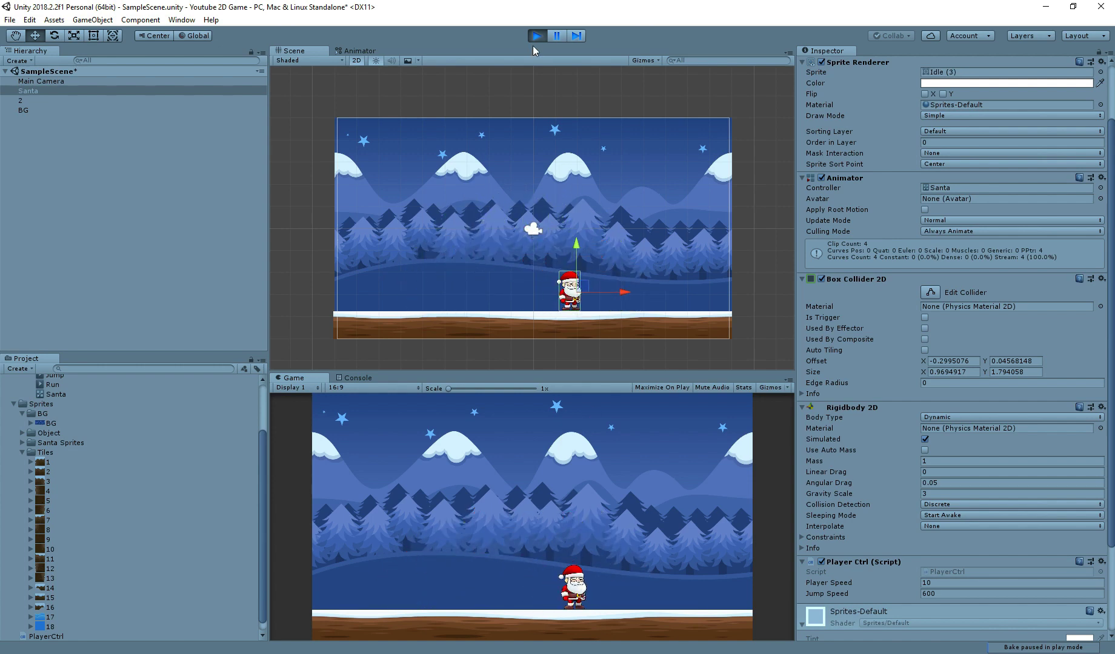
# Step: Stop the game test run in Unity
pyautogui.click(357, 51)
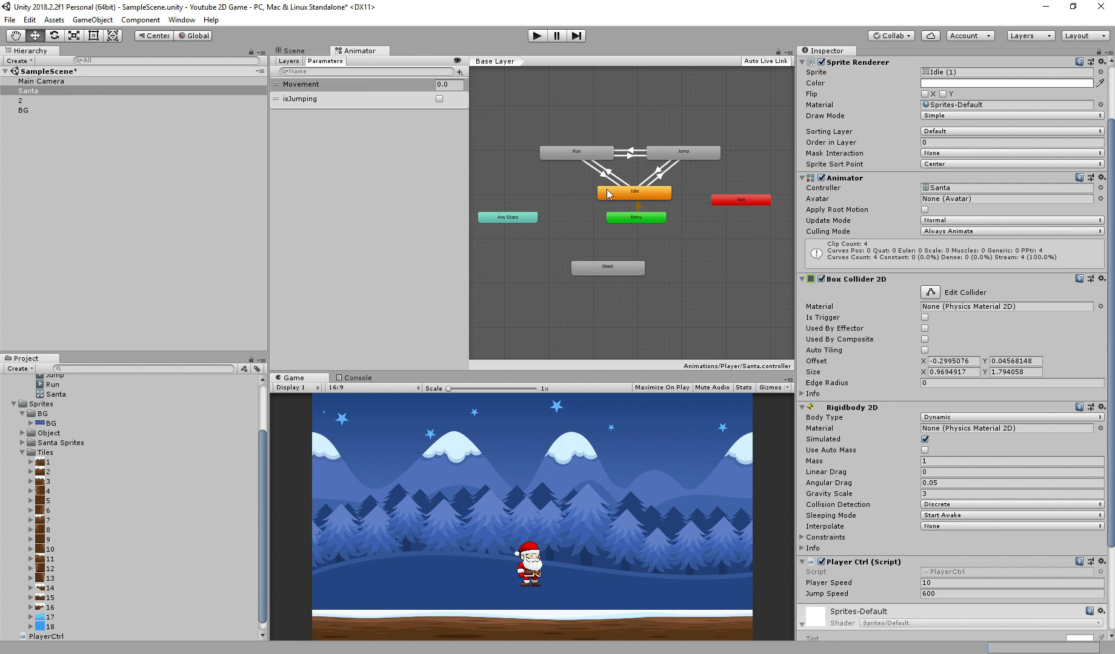
# Step: Give the Idle→Run, Run→Idle and Idle→Jump transitions a Transition Duration of 0
pyautogui.click(598, 175)
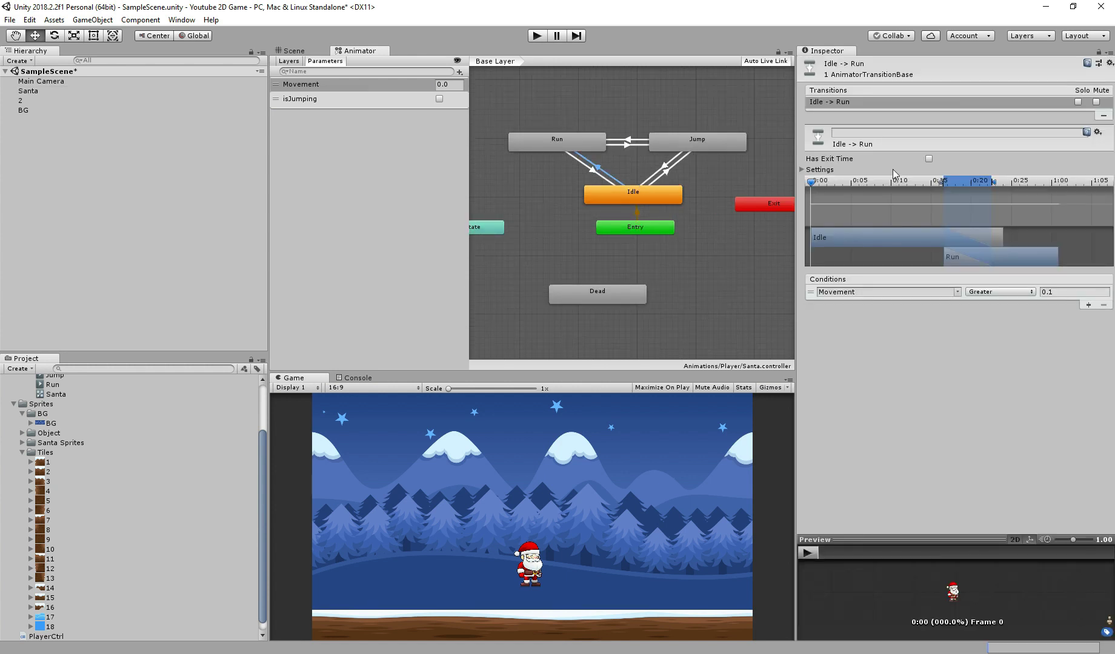
pyautogui.click(804, 170)
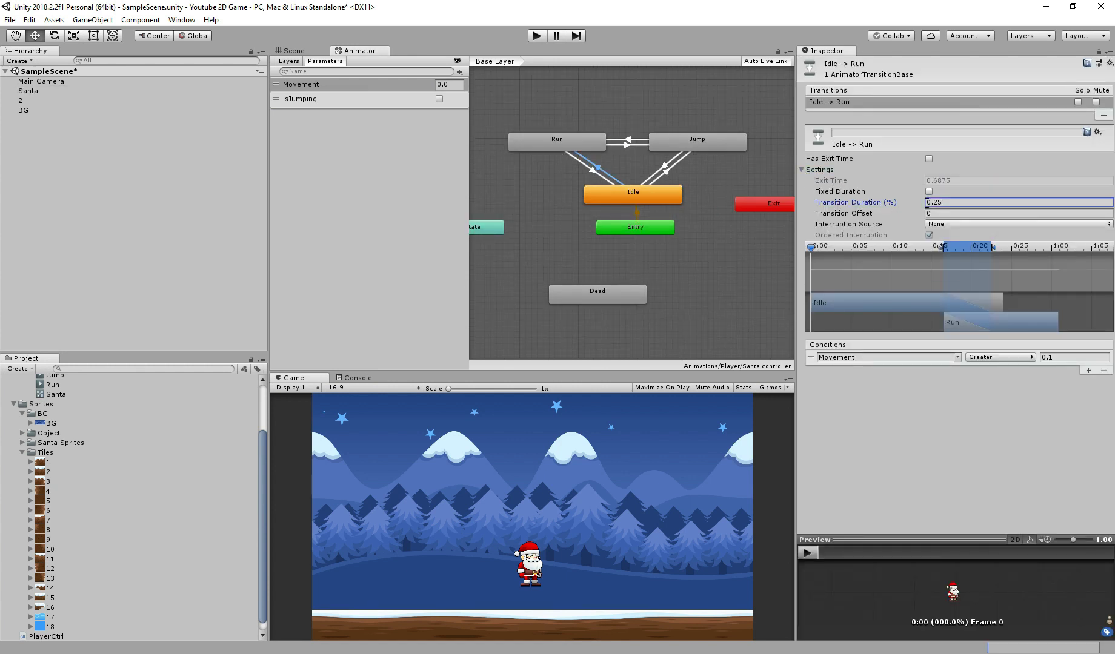
pyautogui.write('0')
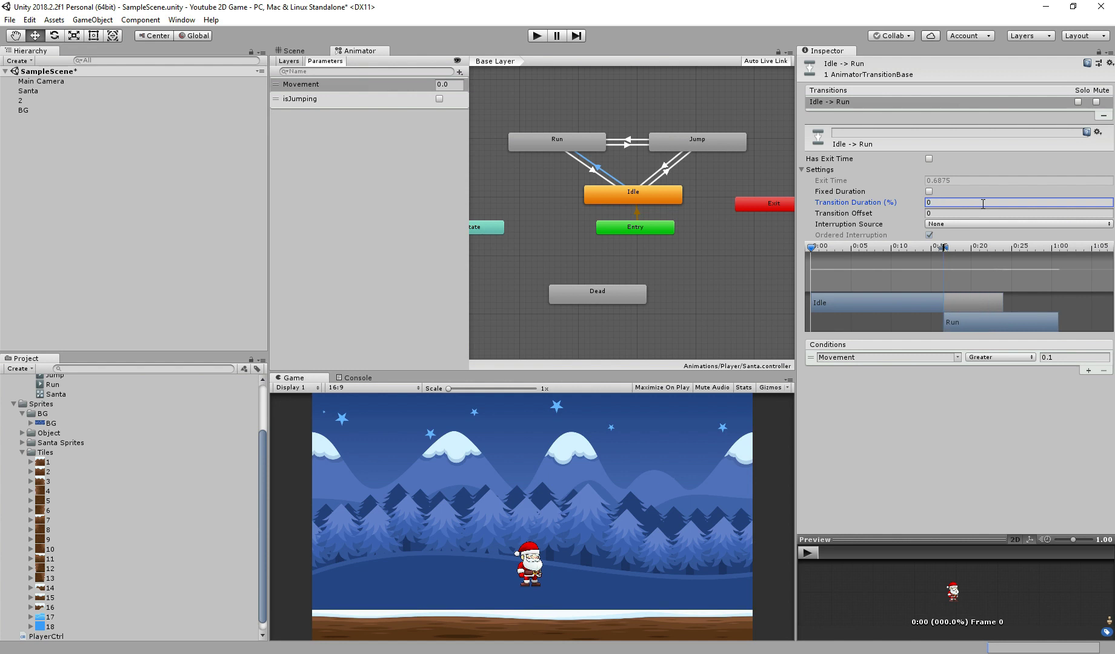
pyautogui.click(587, 171)
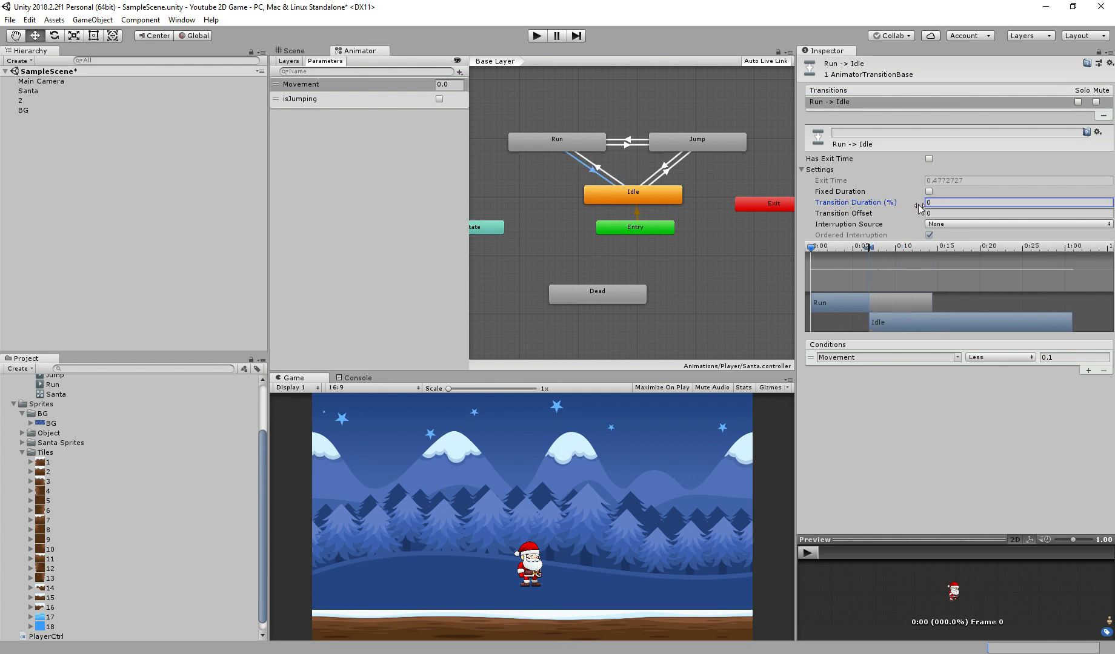
pyautogui.click(667, 167)
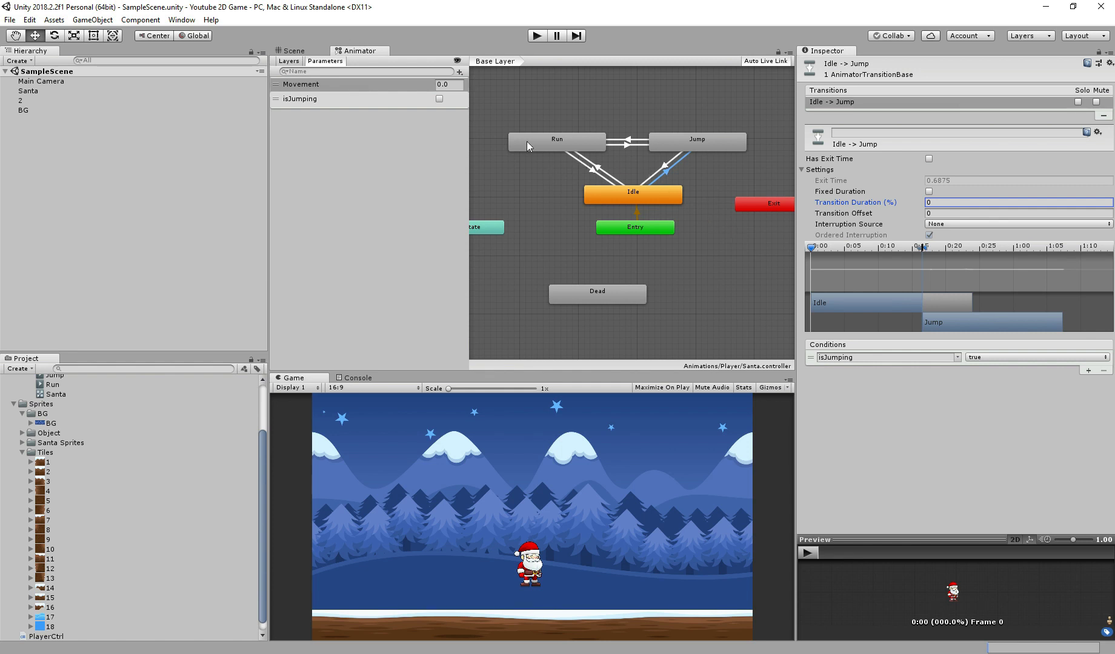
pyautogui.click(697, 141)
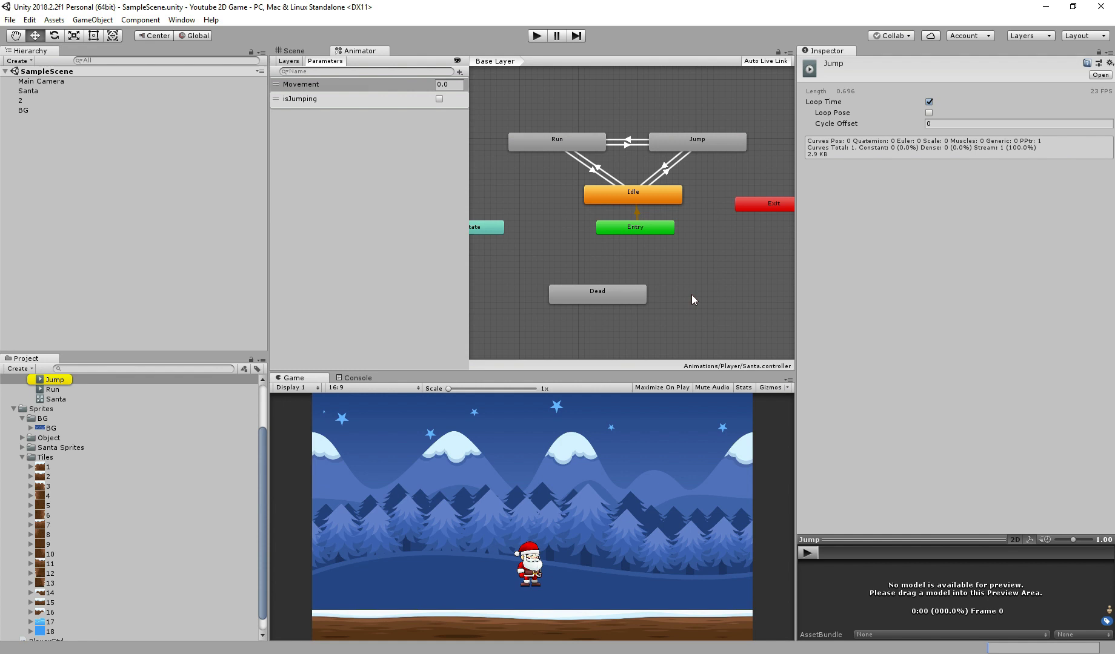
# Step: Turn off Loop Time on the Jump clip and return to the Scene view
pyautogui.click(929, 102)
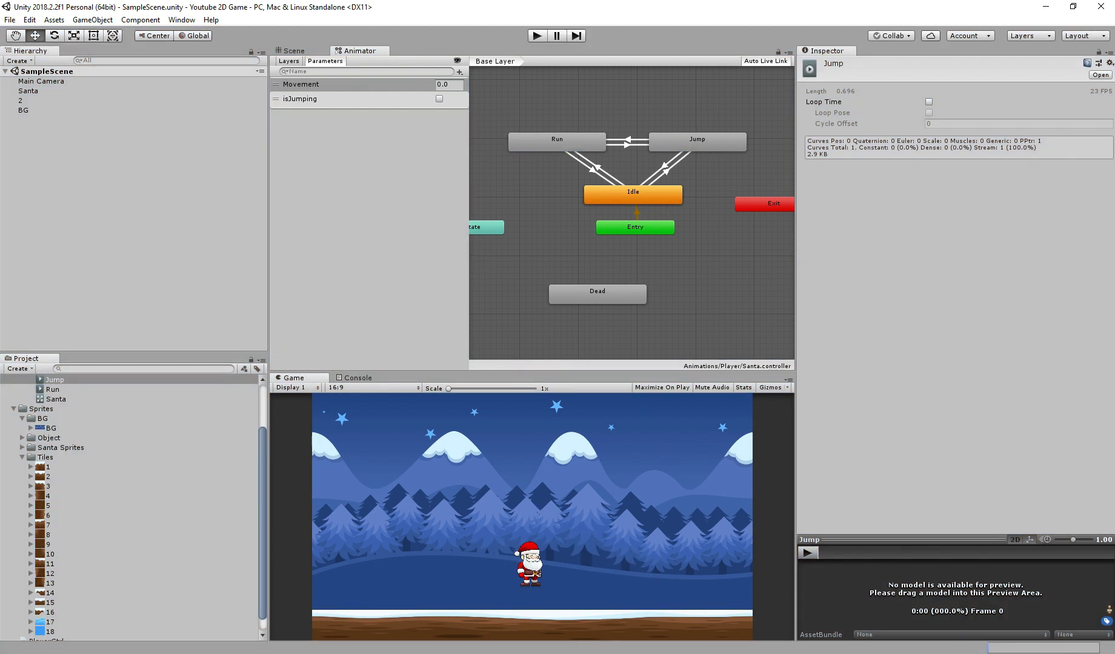
pyautogui.click(292, 51)
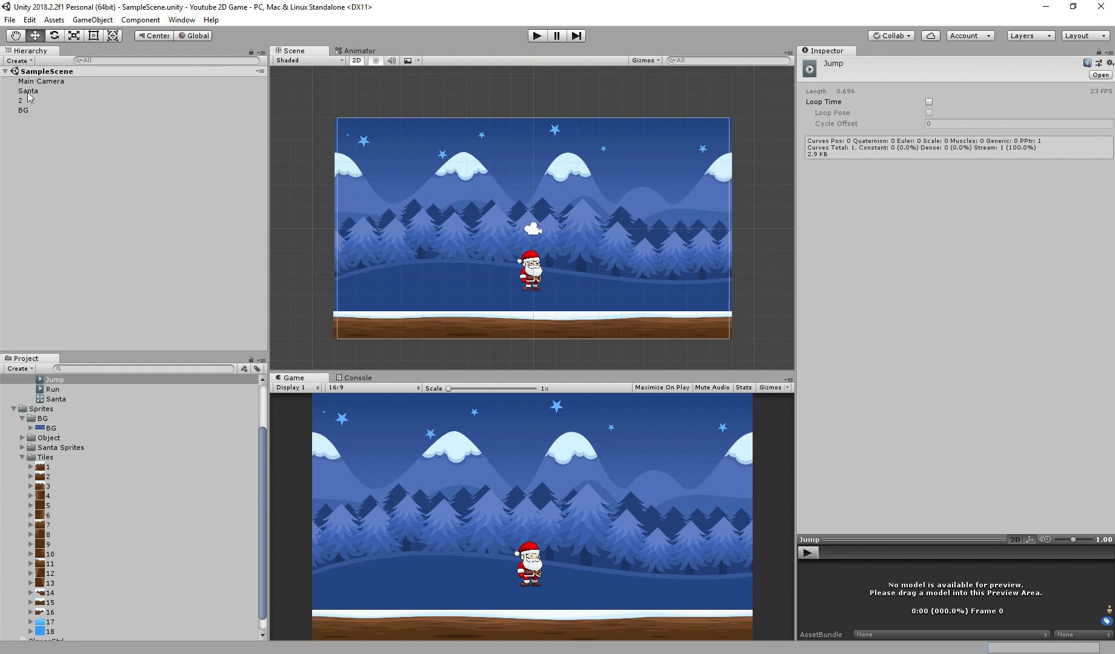
# Step: Preview Santa's flip with Rotation Y 180, then restore it to 0 facing right
pyautogui.click(29, 91)
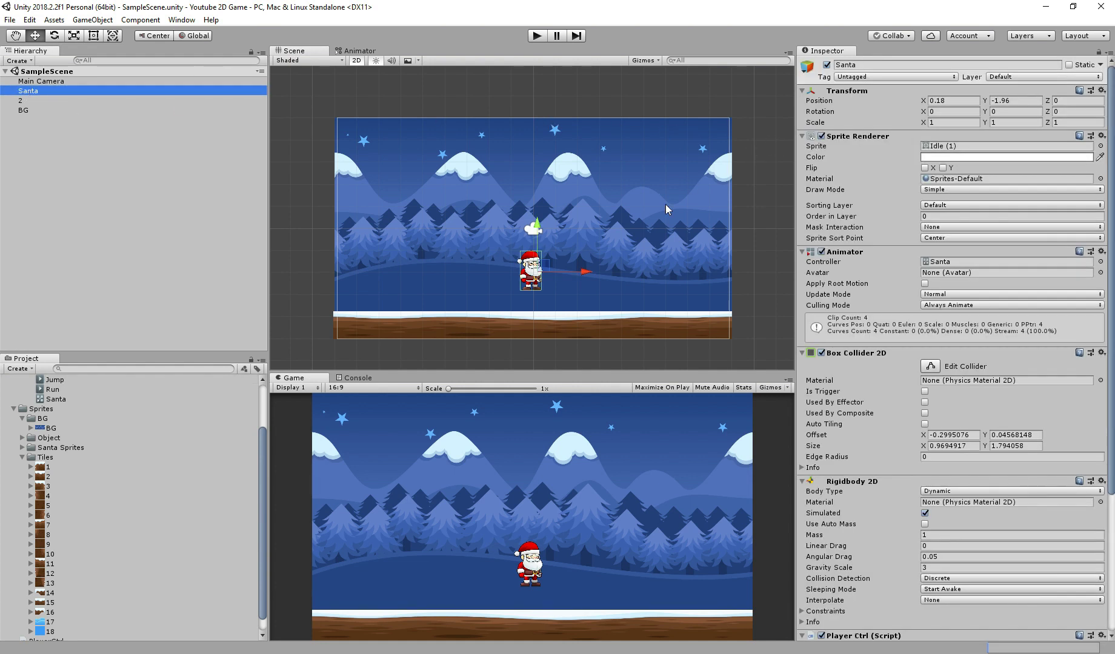
pyautogui.moveTo(991, 112)
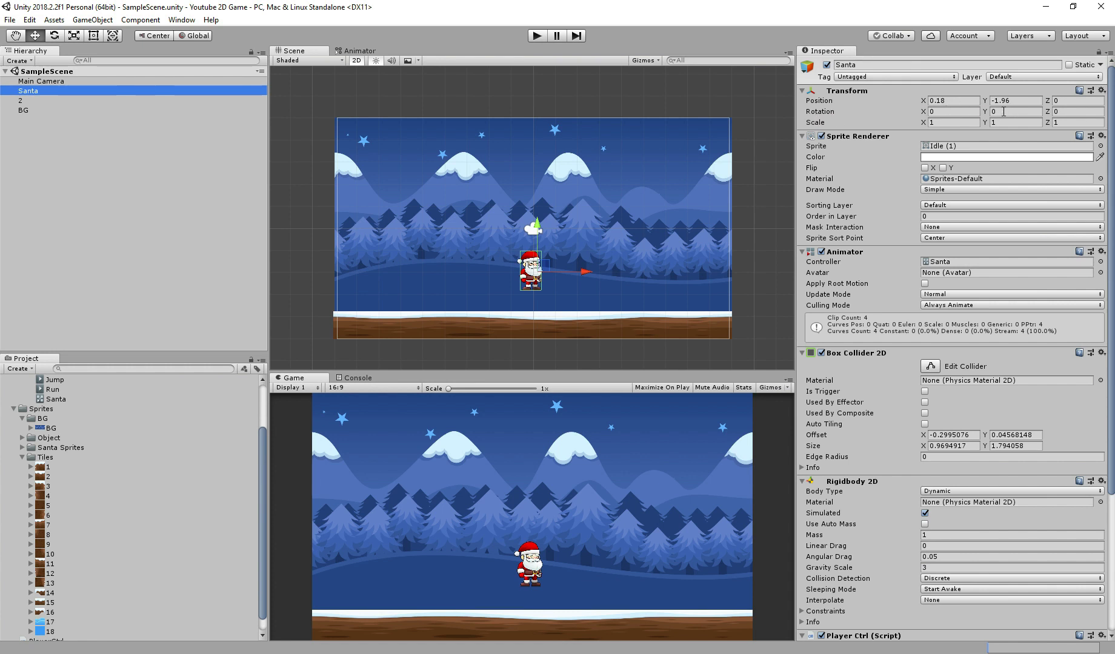
pyautogui.write('180')
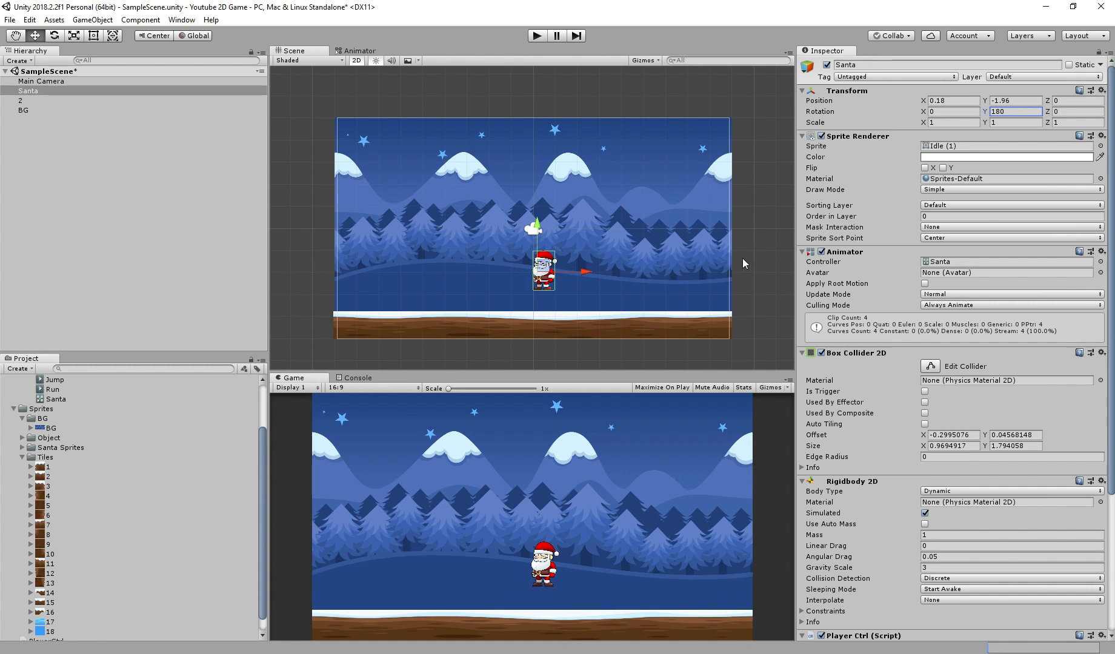
pyautogui.click(1012, 111)
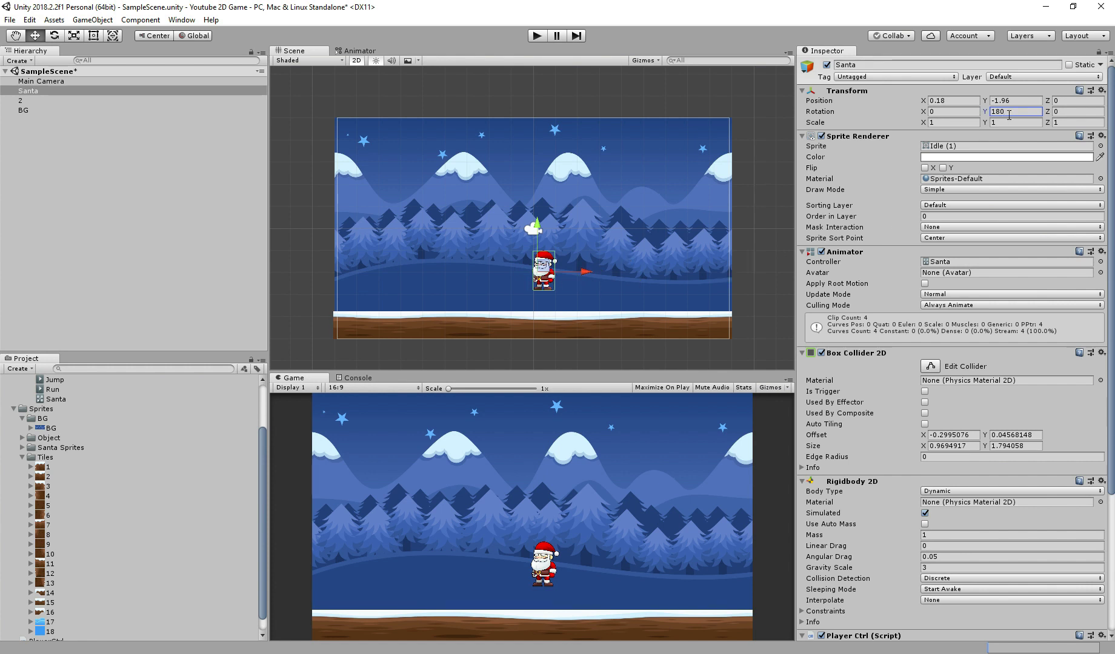
pyautogui.write('0')
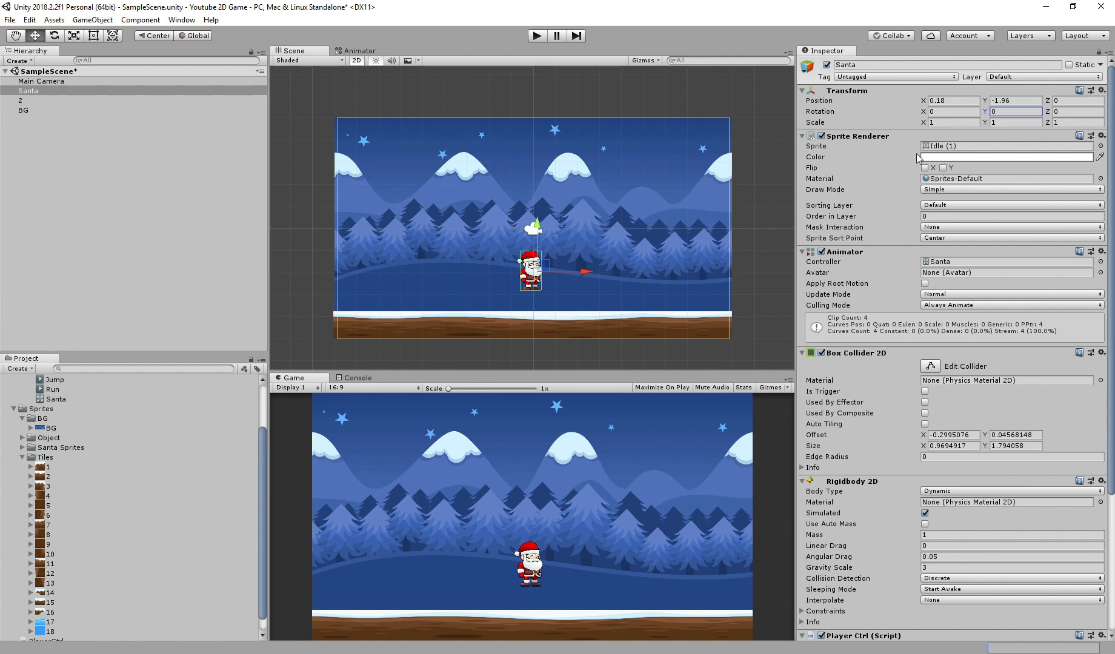